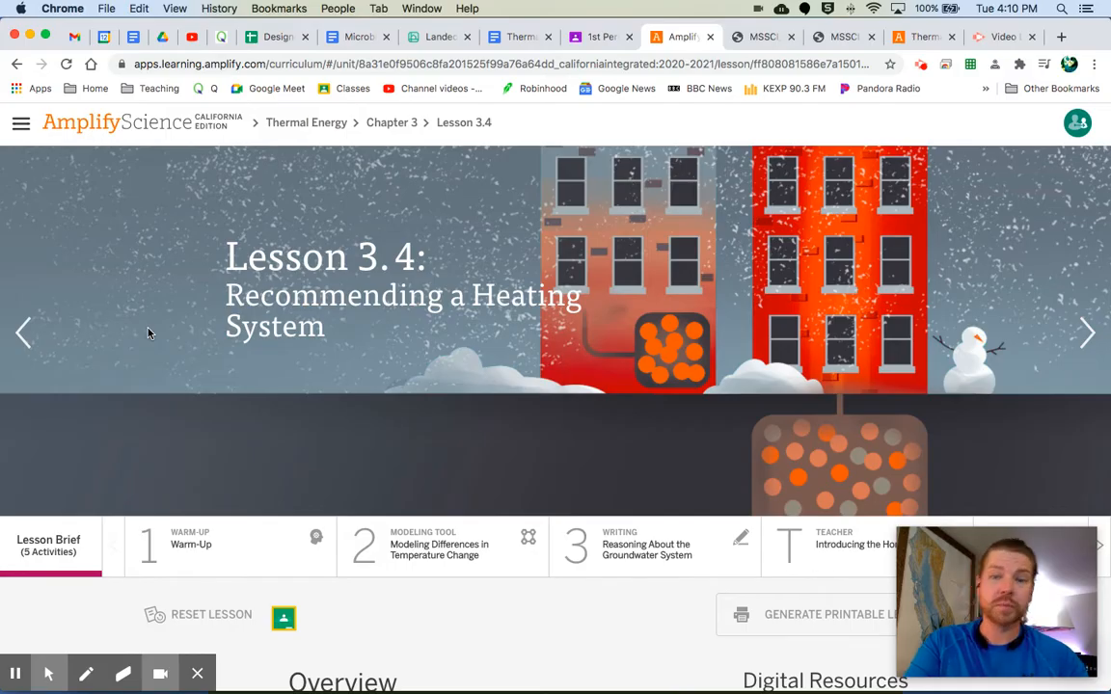
- Open the Warm-Up and review the Sample A and Sample B kinetic energy diagram and questions
left_click(212, 544)
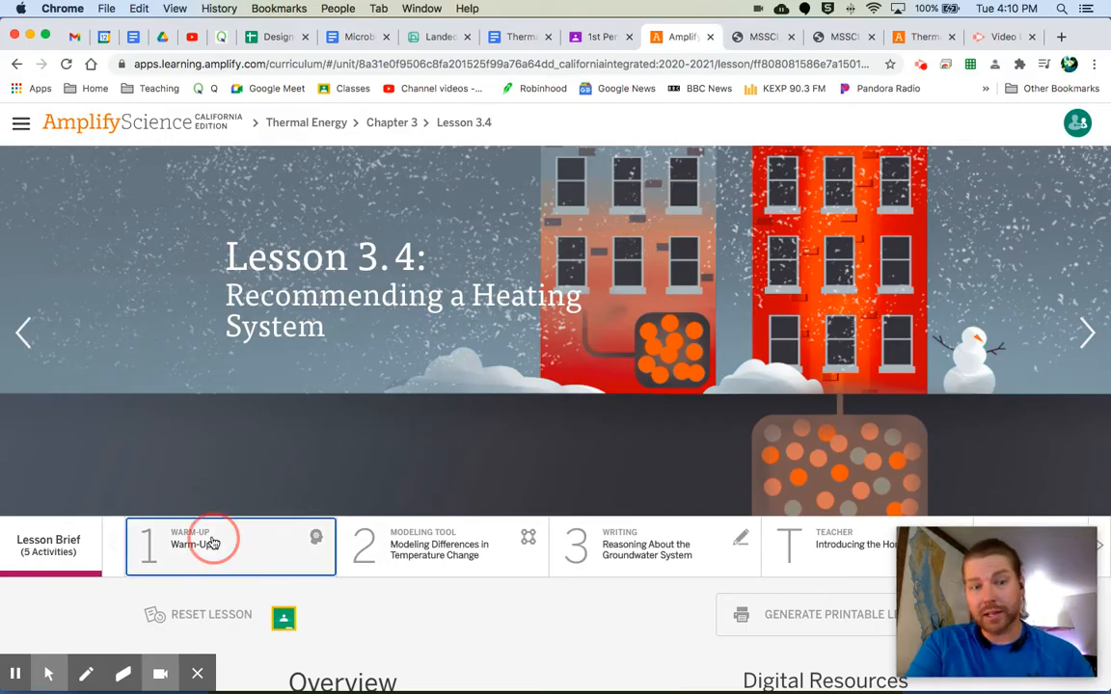
left_click(212, 545)
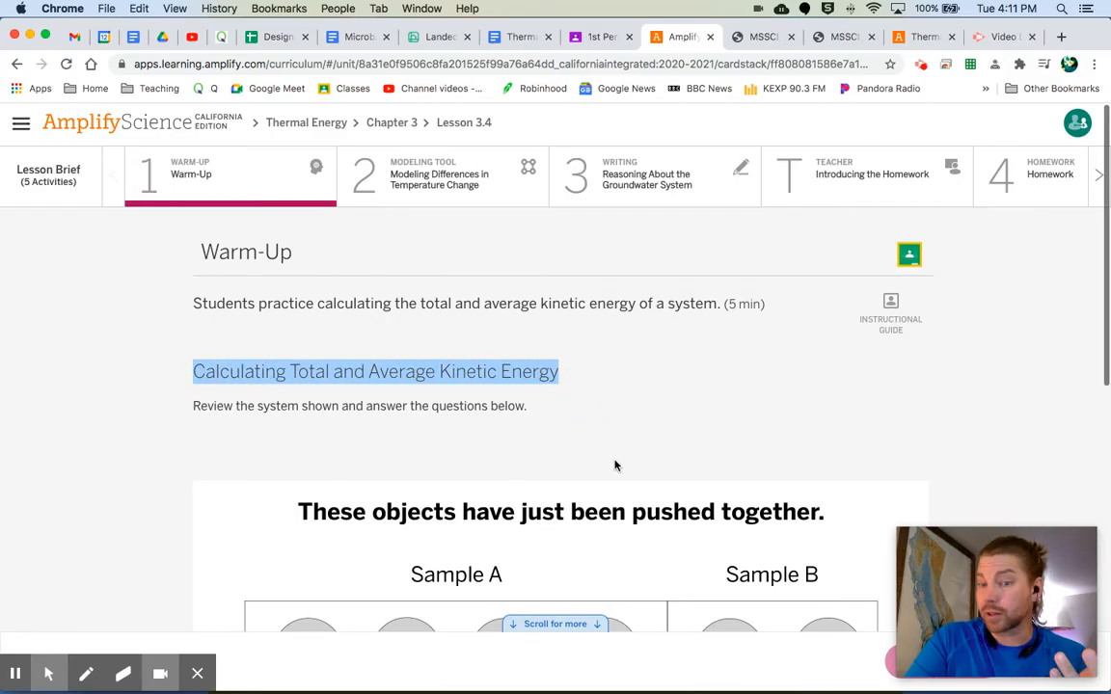
scroll("down", 3)
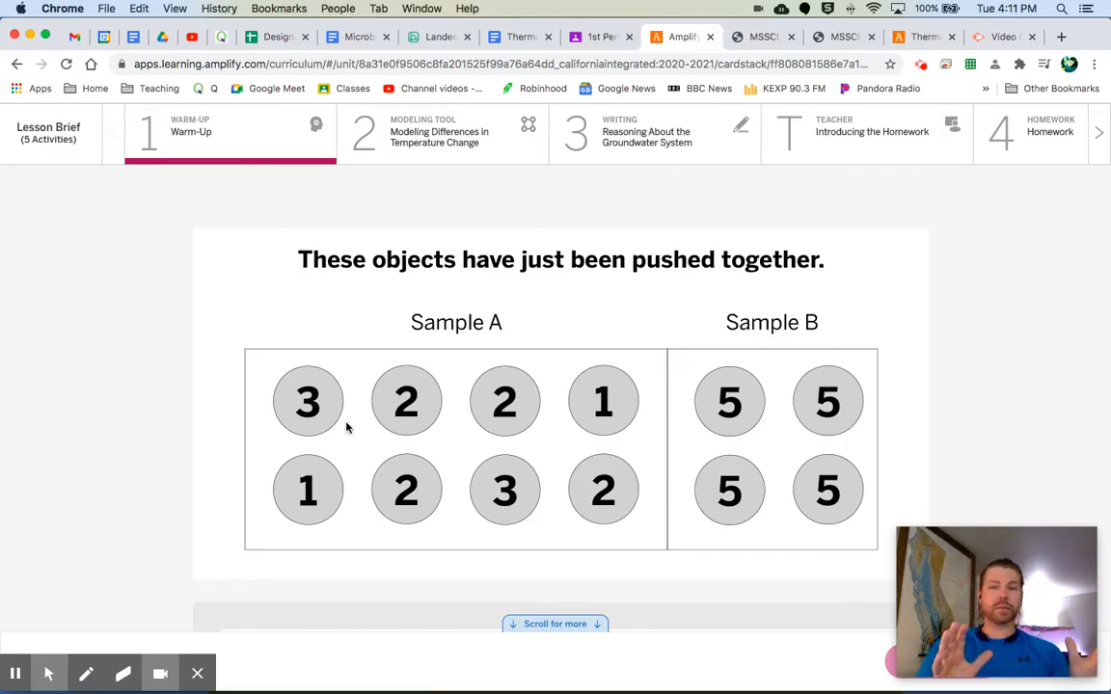
mouse_move(578, 400)
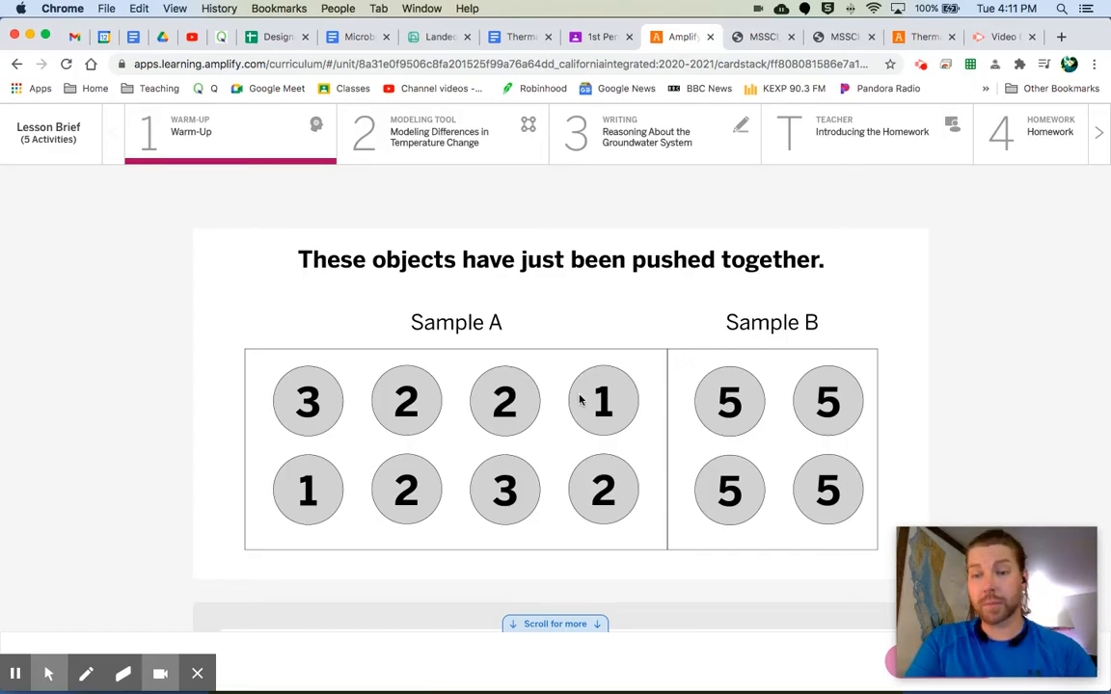
mouse_move(362, 410)
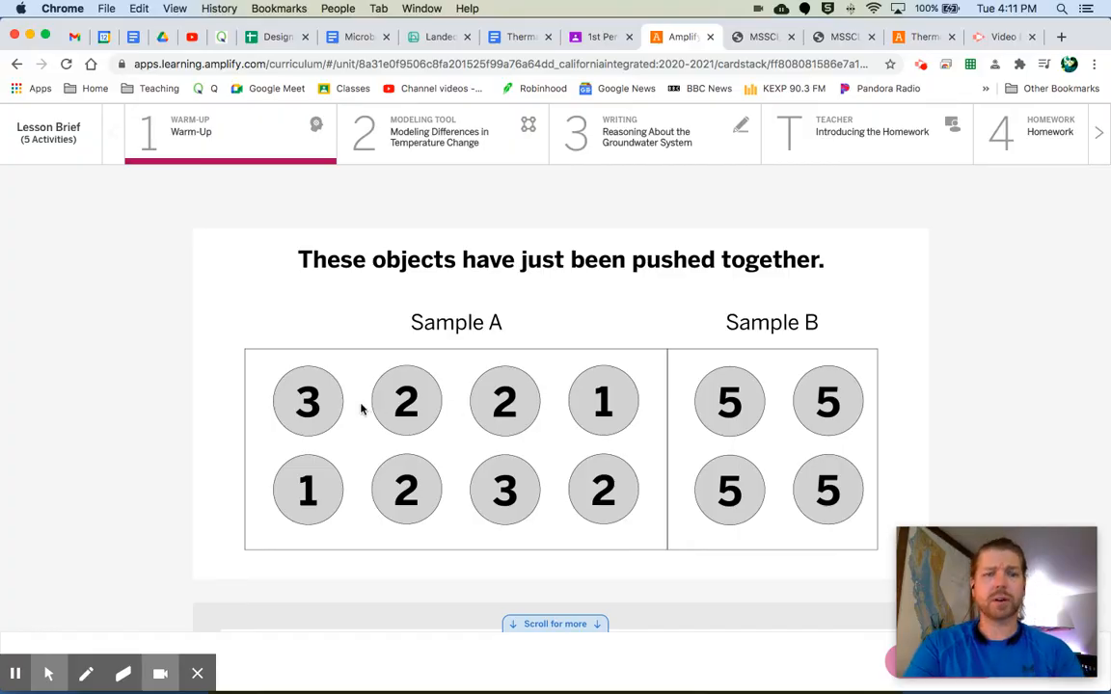
mouse_move(601, 328)
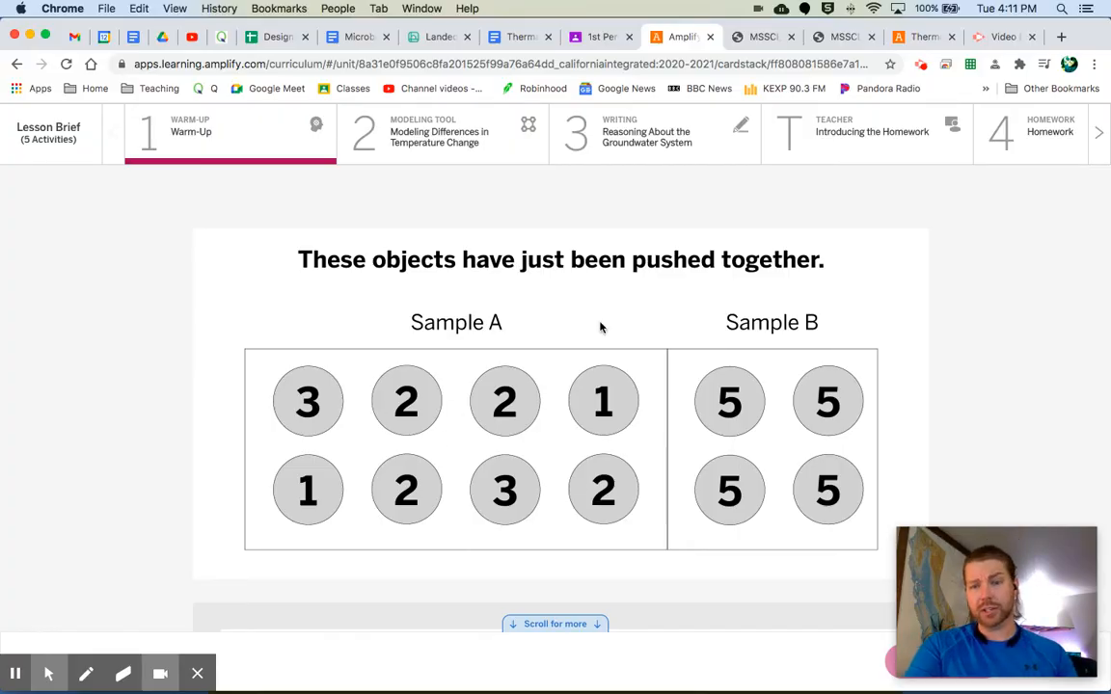
mouse_move(431, 355)
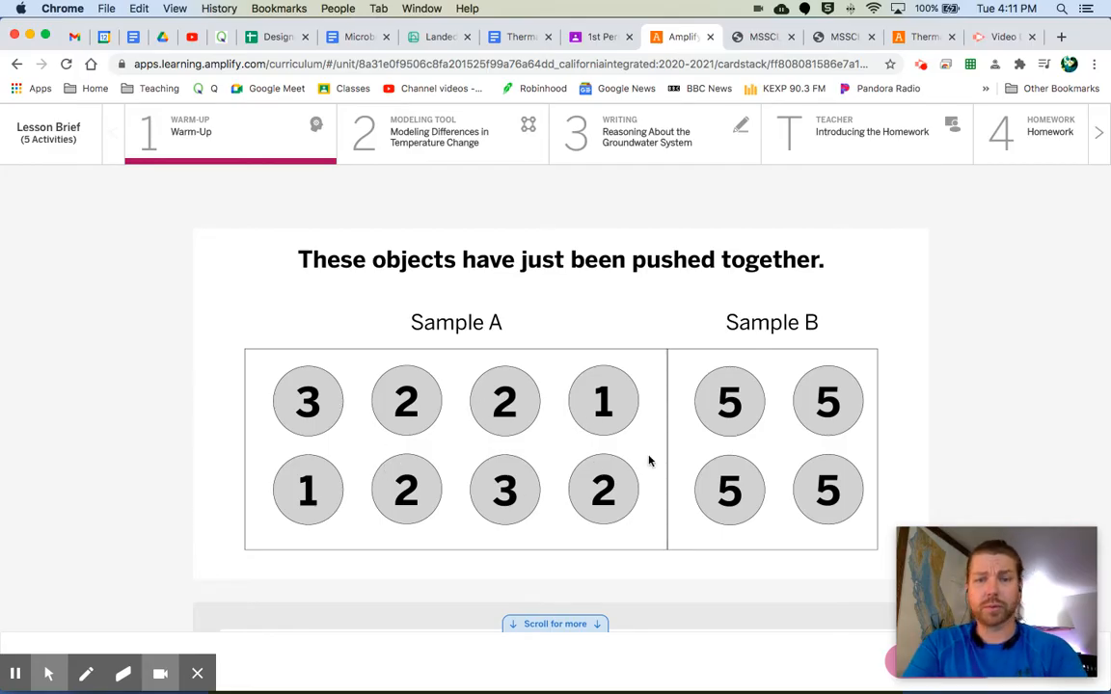
mouse_move(834, 448)
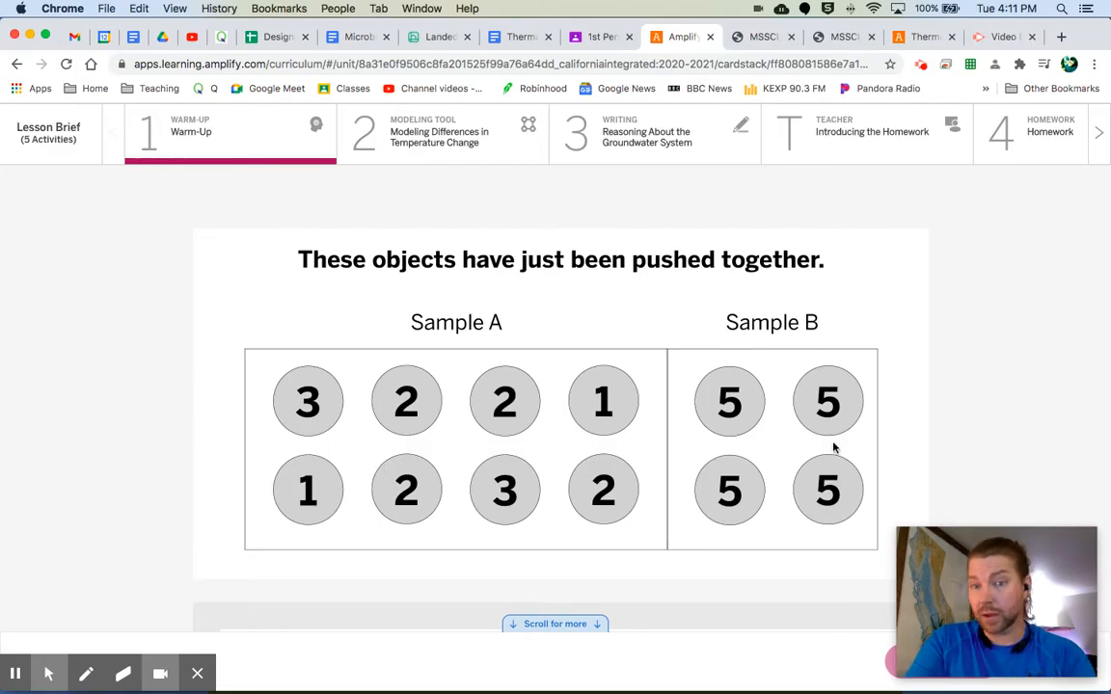
mouse_move(309, 541)
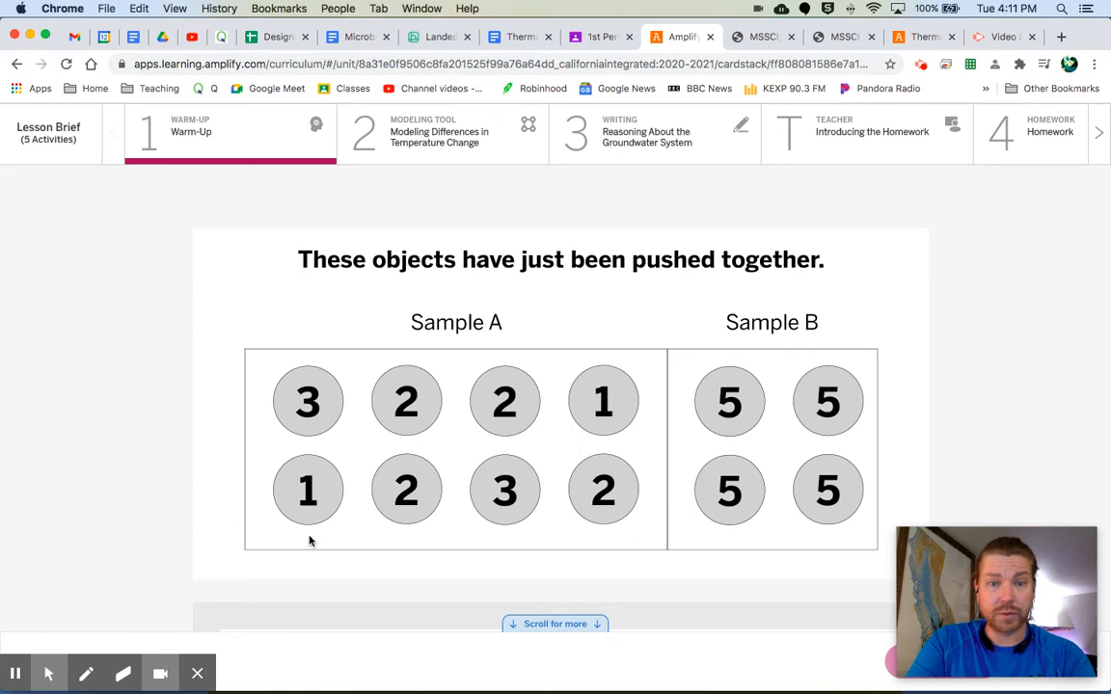
mouse_move(501, 341)
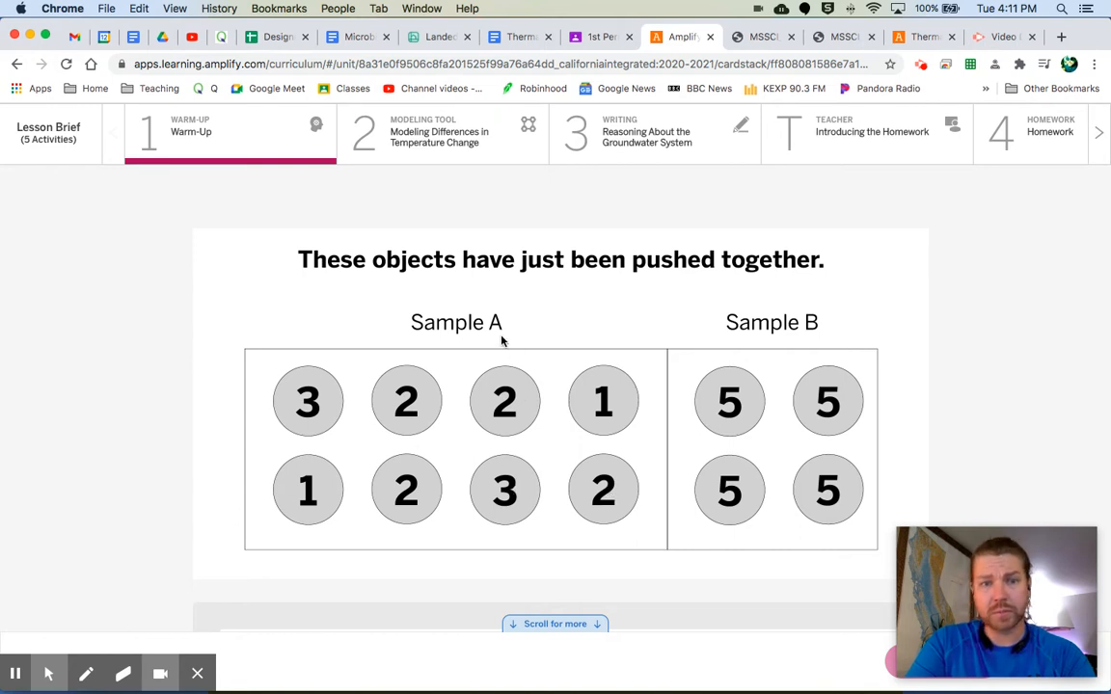
mouse_move(774, 483)
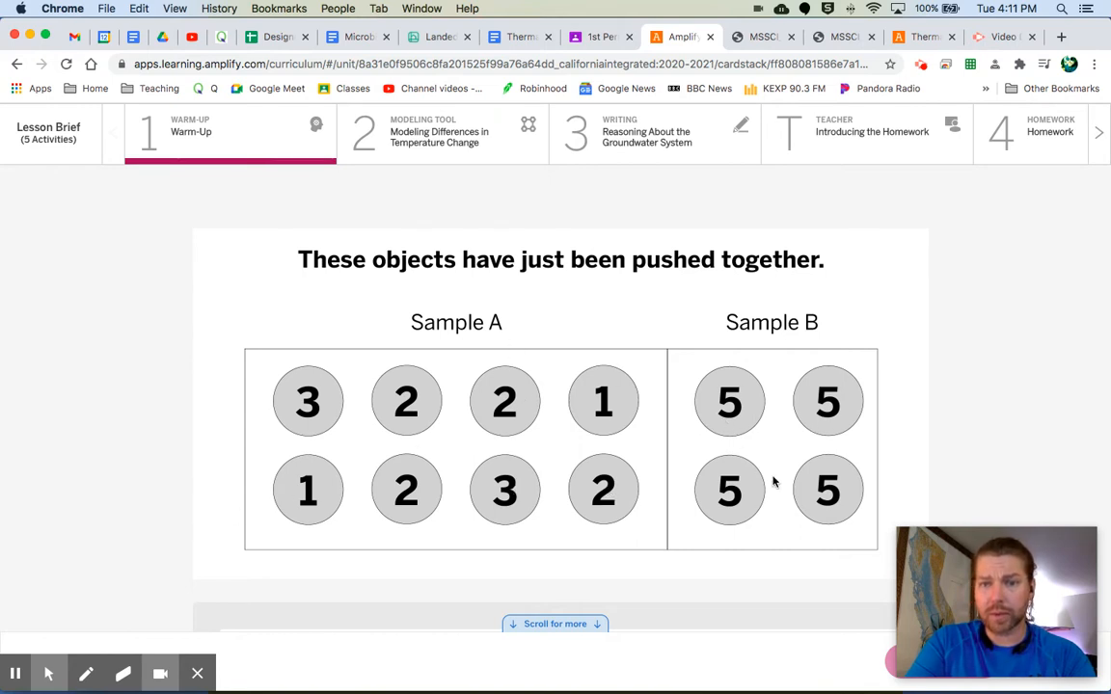
mouse_move(664, 313)
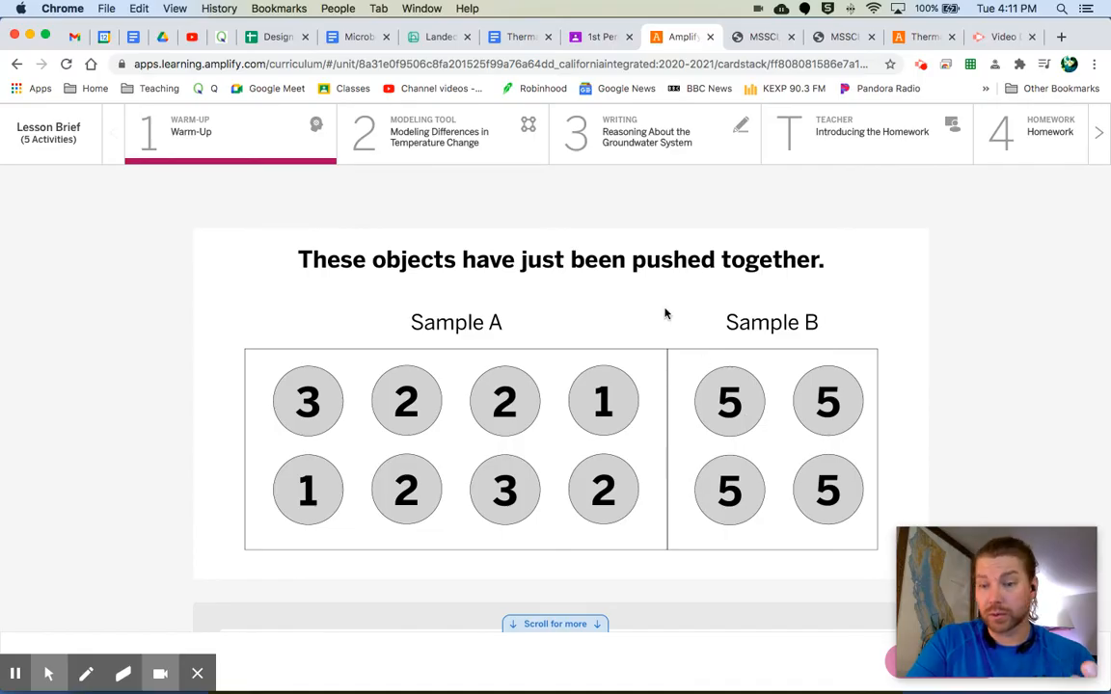
scroll("down", 3)
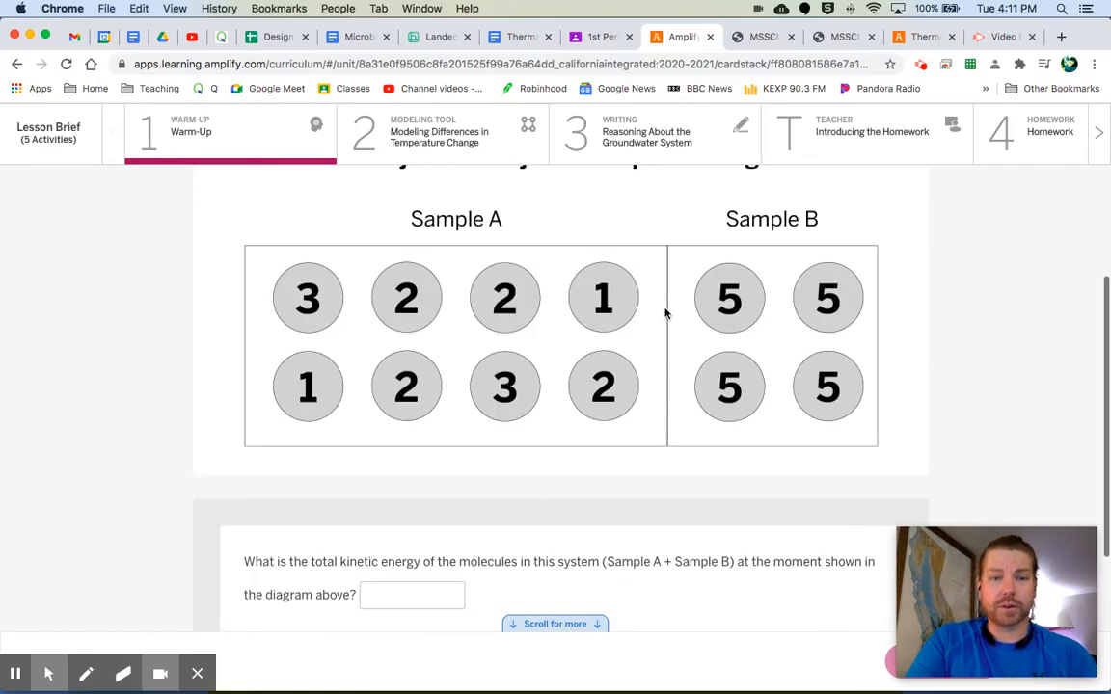
scroll("down", 3)
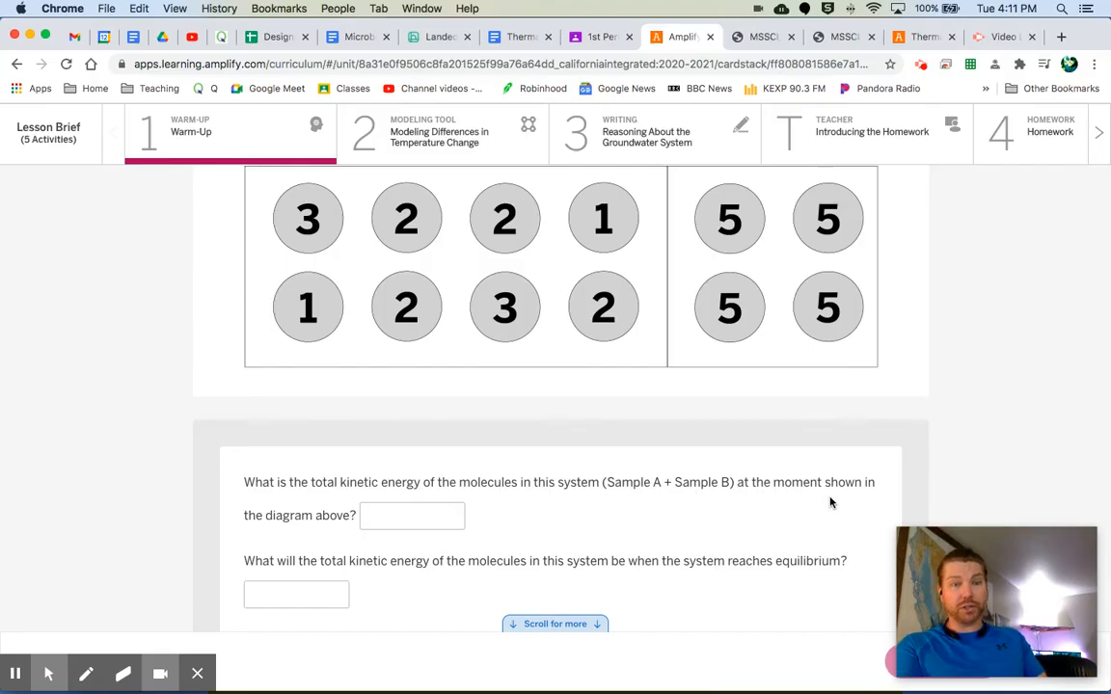
scroll("up", 3)
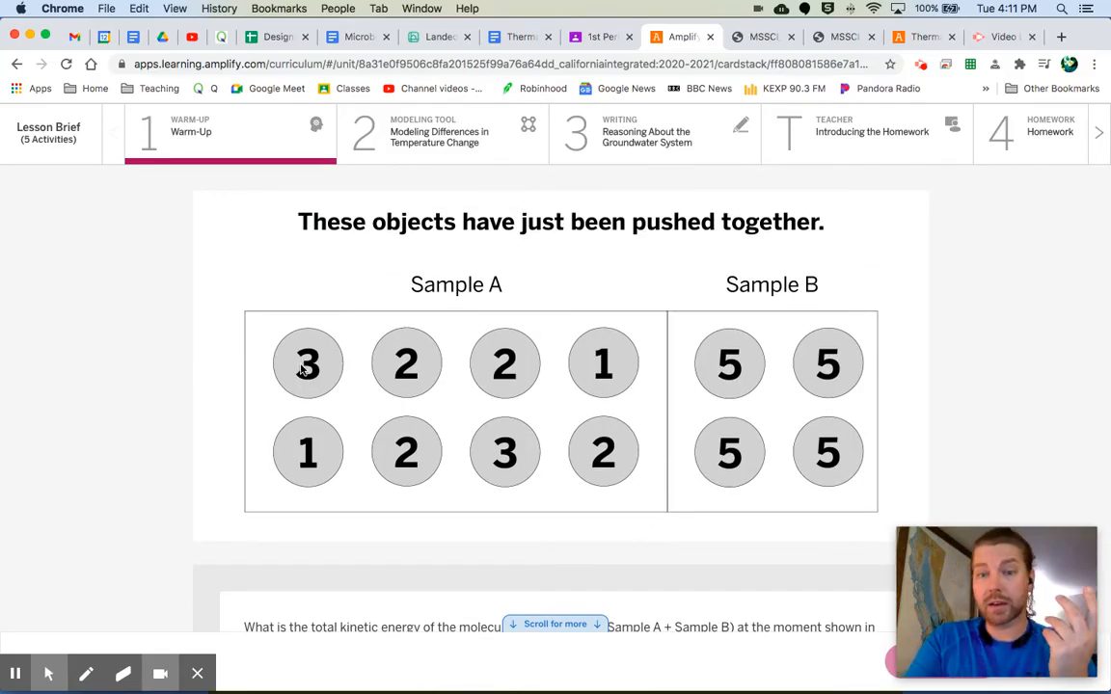
scroll("down", 3)
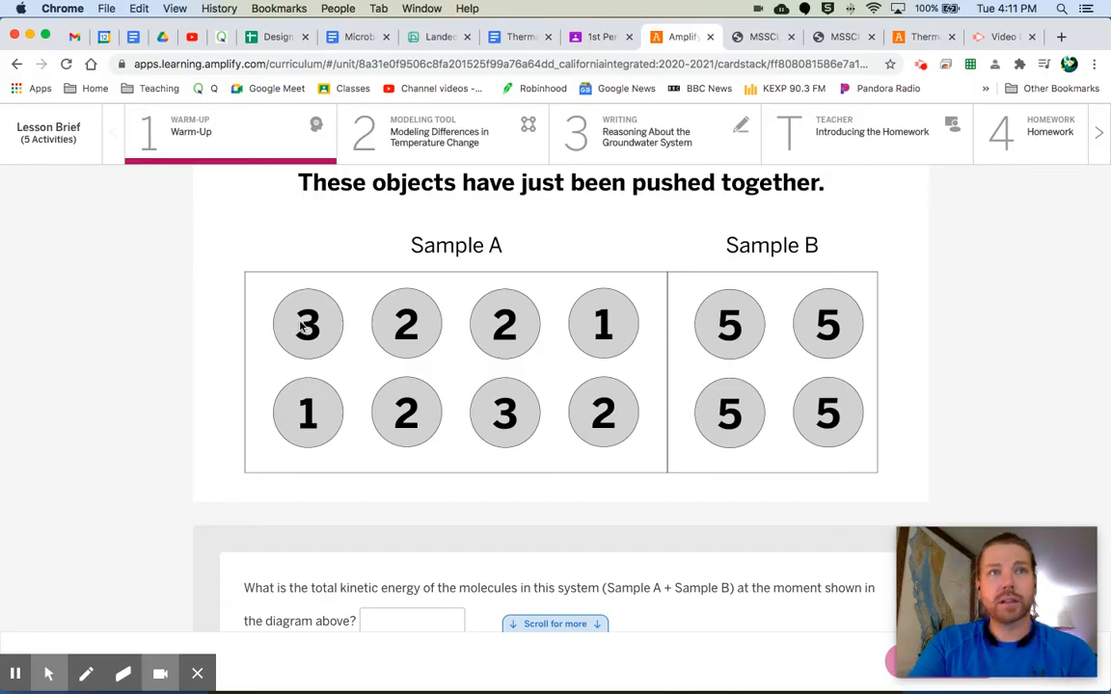
mouse_move(634, 414)
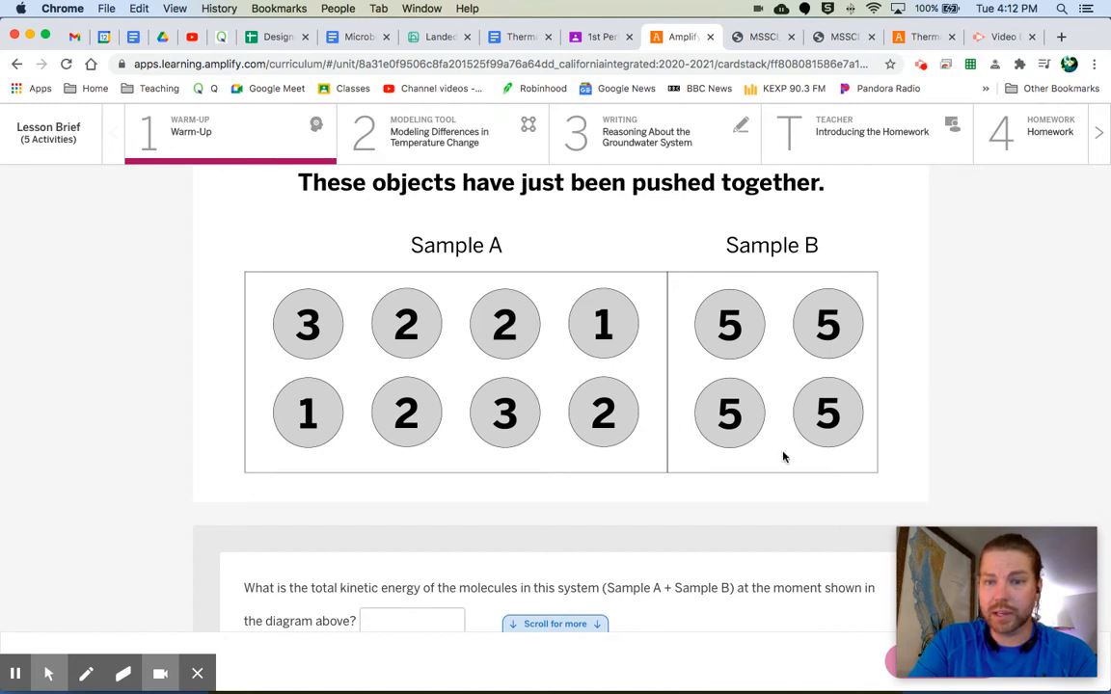
- Enter 36 as the total kinetic energy of Sample A plus Sample B
scroll("down", 3)
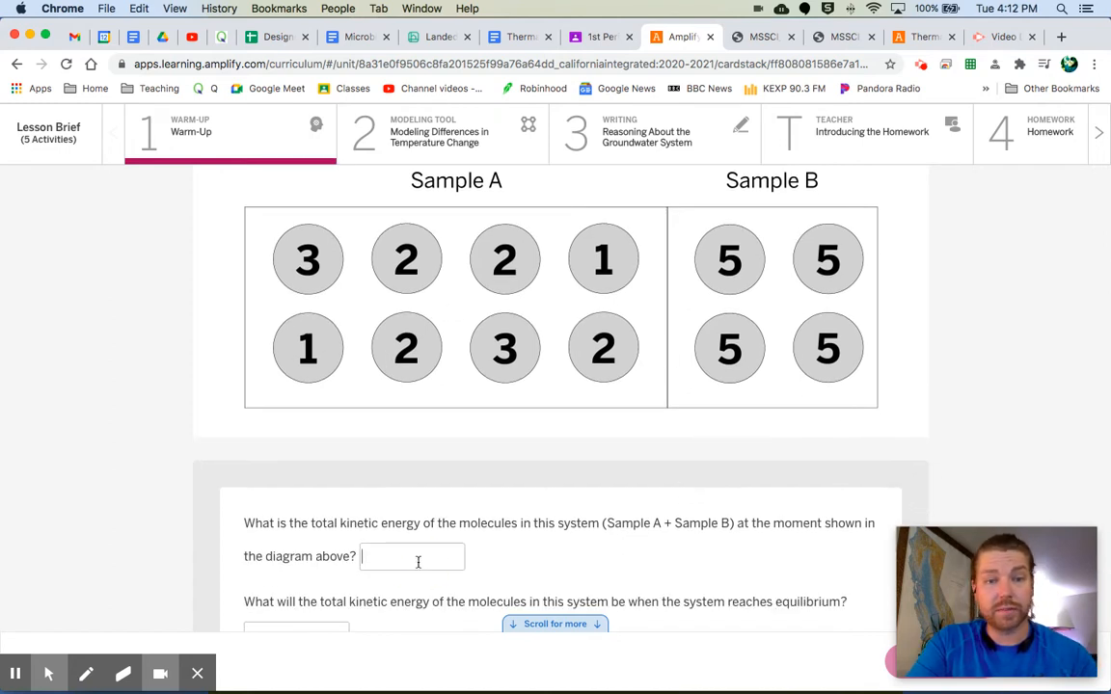
type("36")
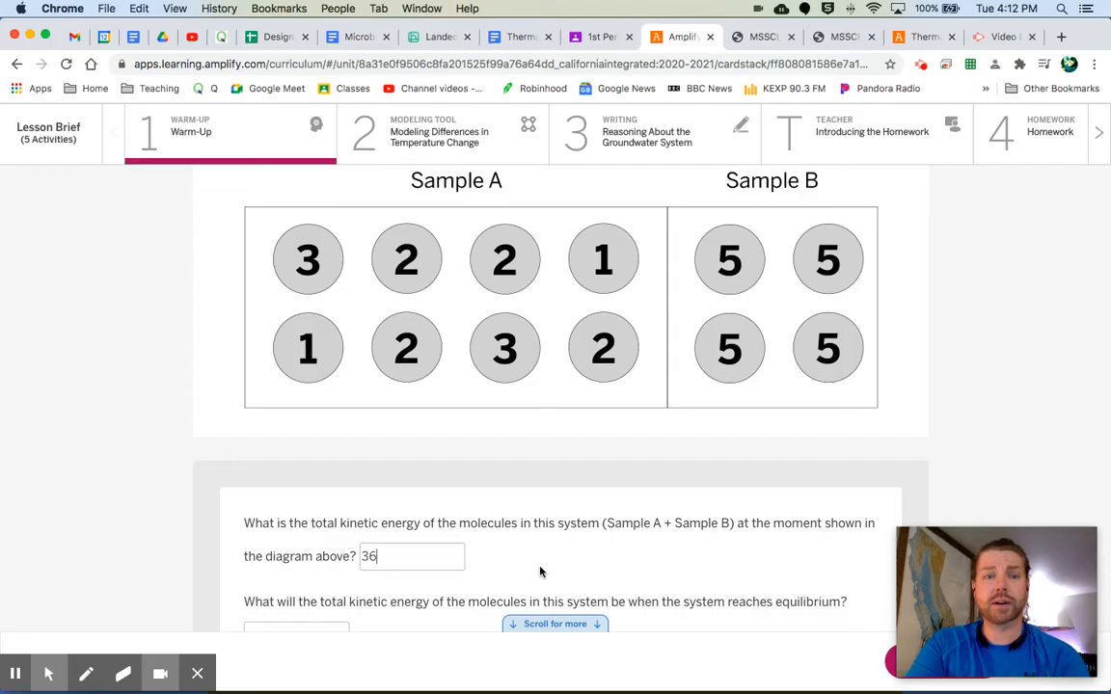
scroll("down", 3)
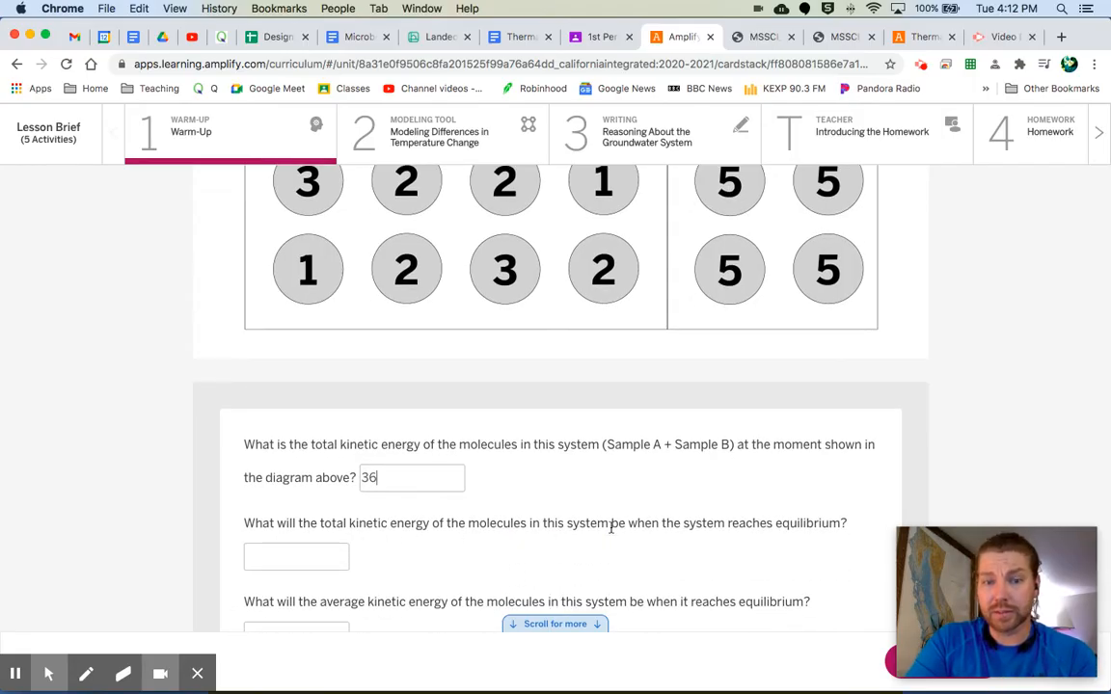
mouse_move(723, 556)
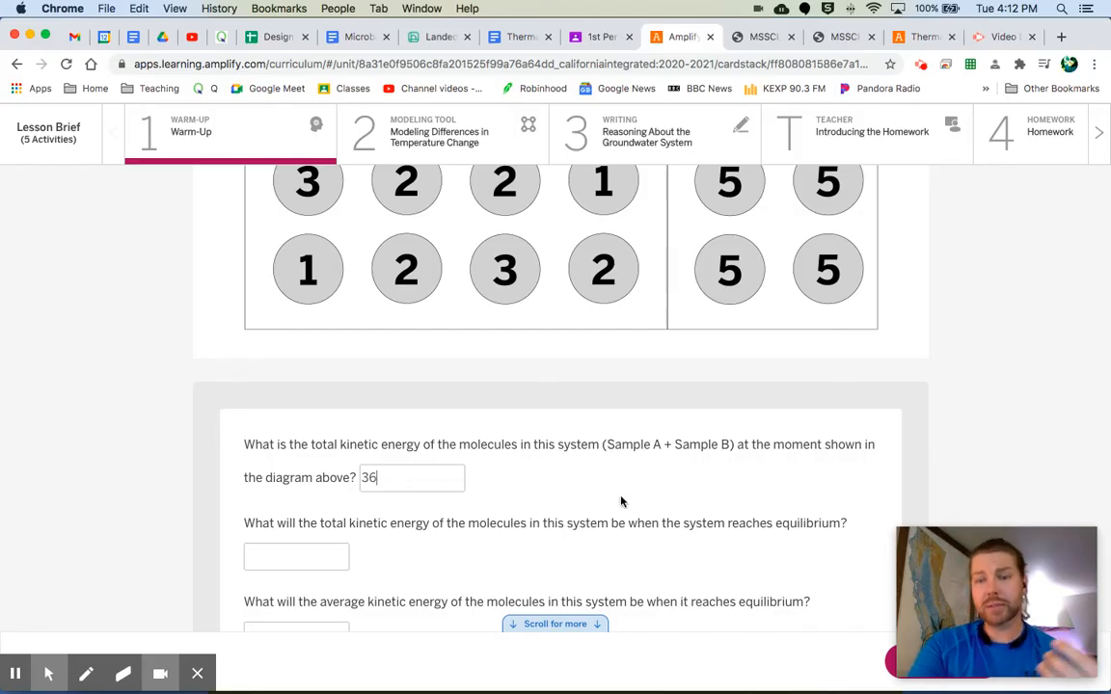
scroll("up", 3)
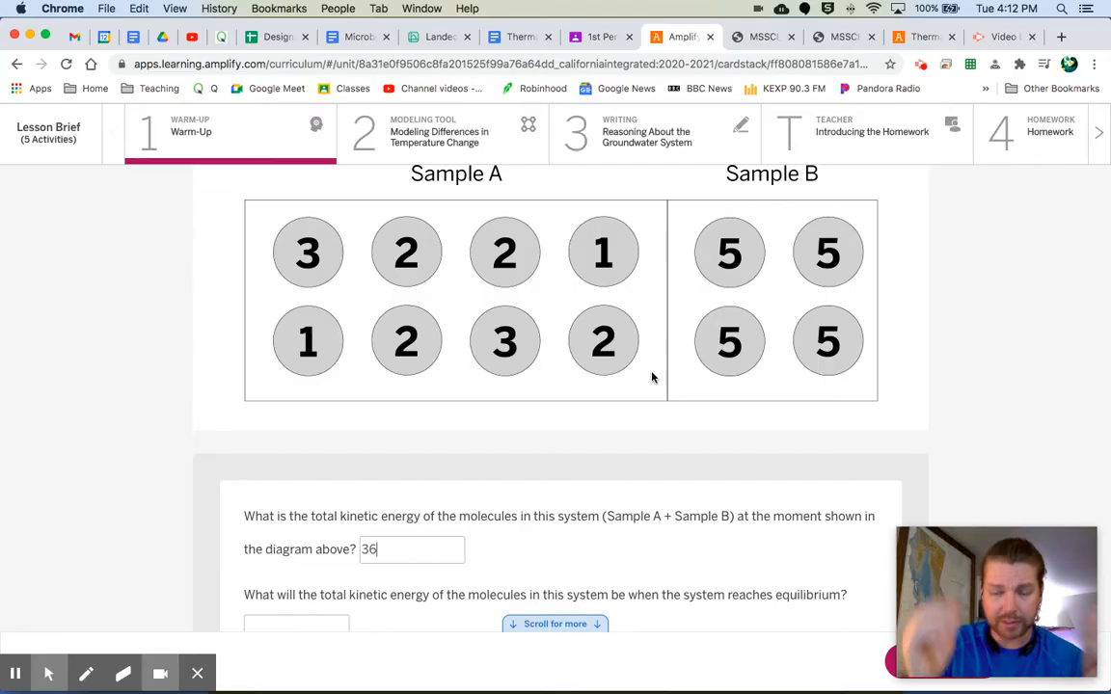
scroll("down", 3)
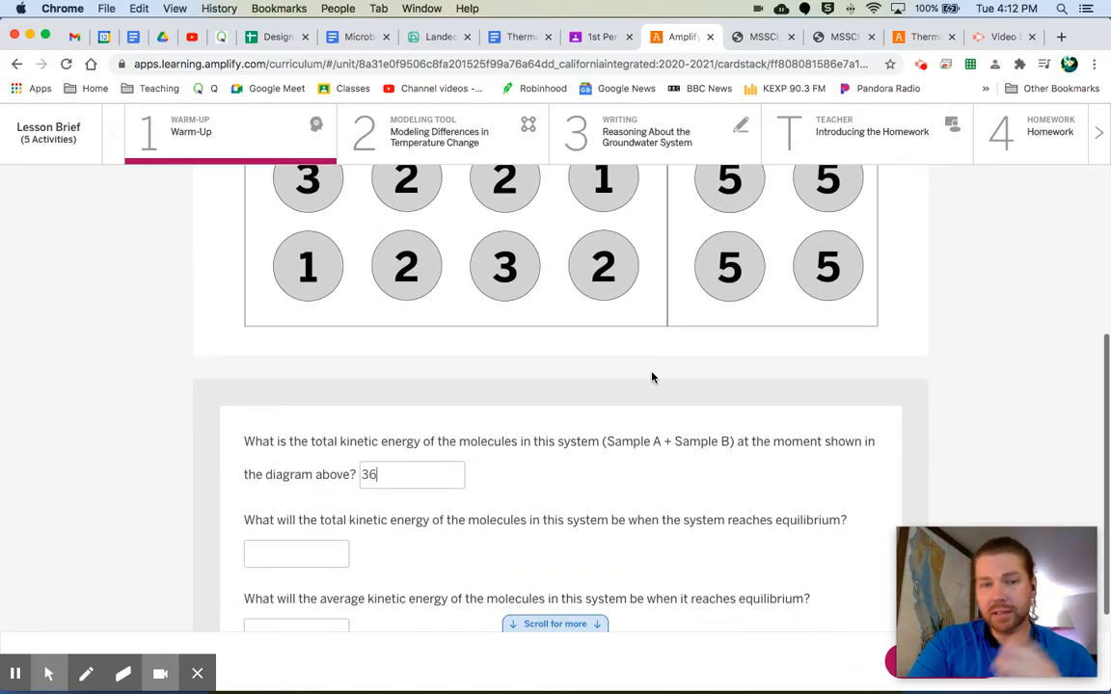
left_click(296, 553)
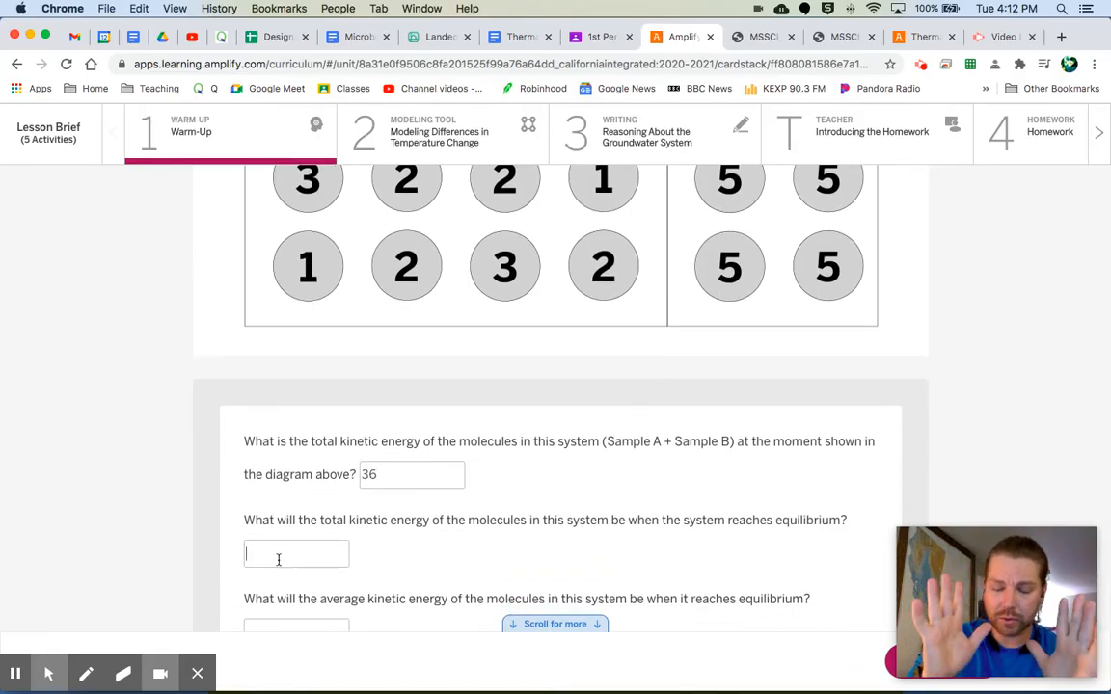
type("36")
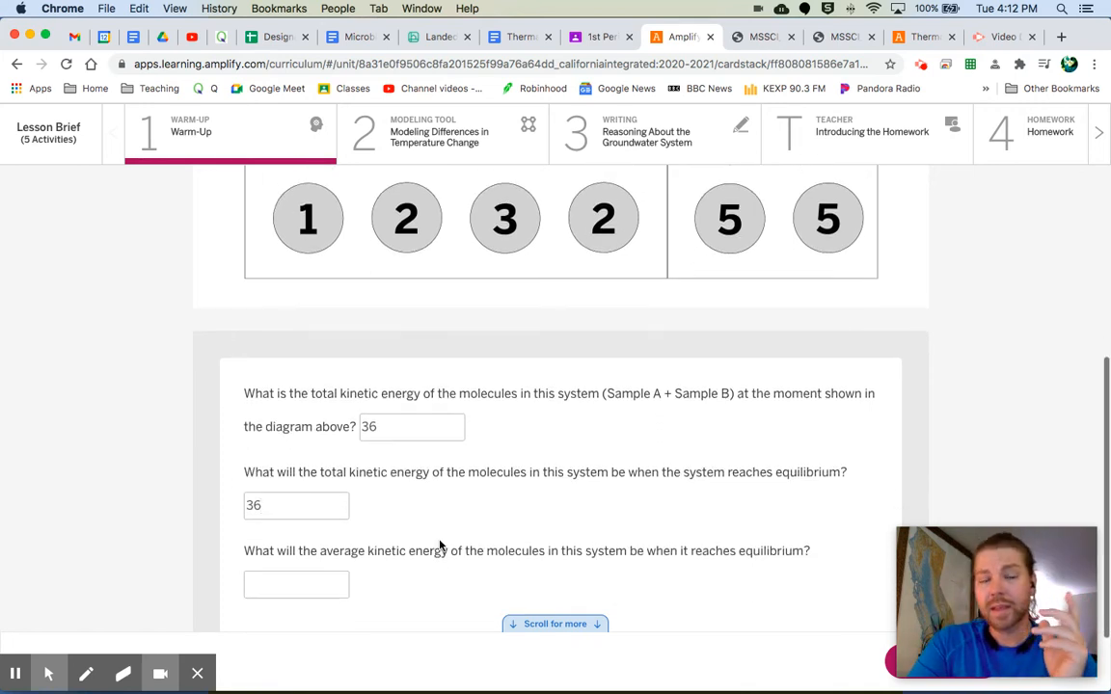
mouse_move(409, 566)
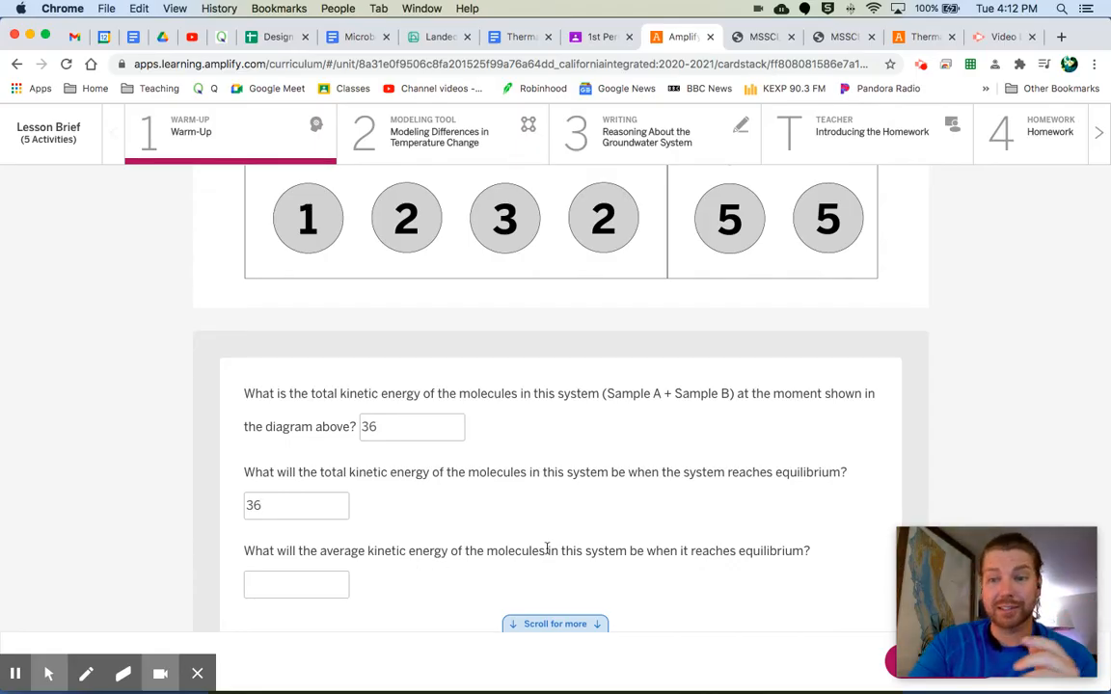
mouse_move(474, 510)
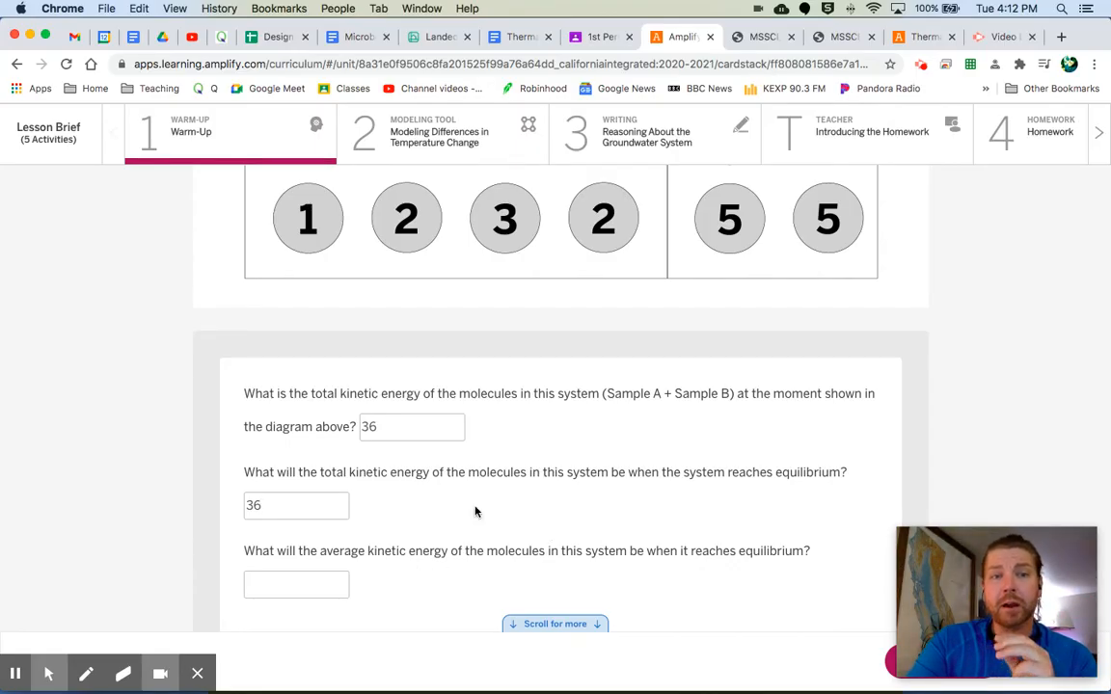
mouse_move(593, 498)
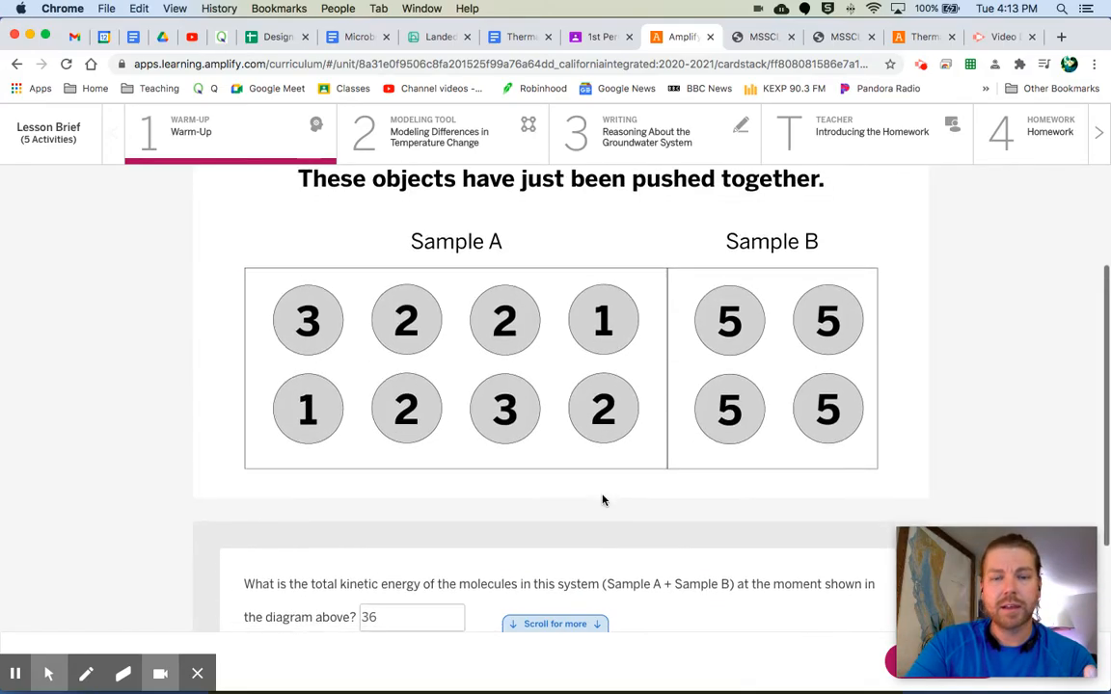
scroll("down", 3)
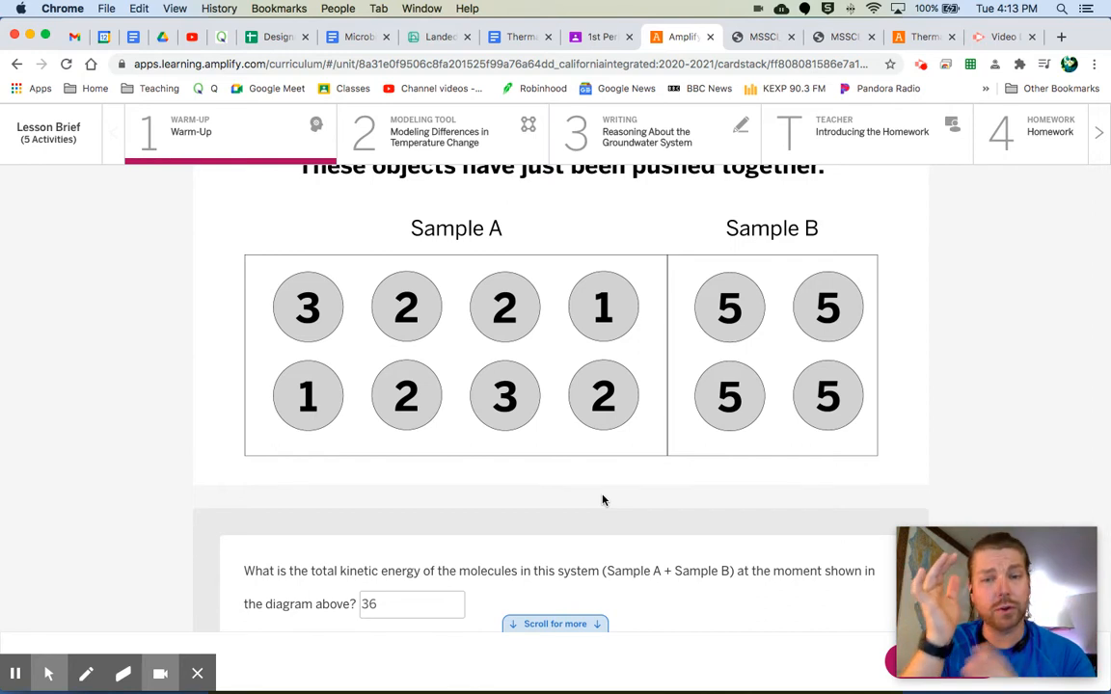
mouse_move(351, 336)
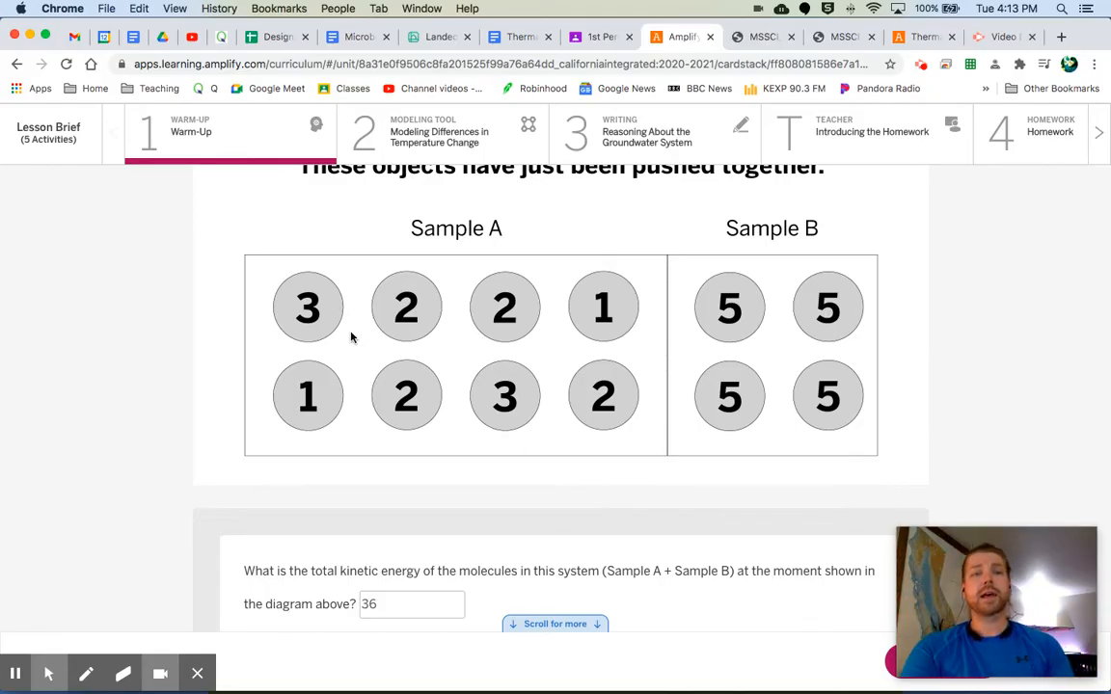
mouse_move(590, 371)
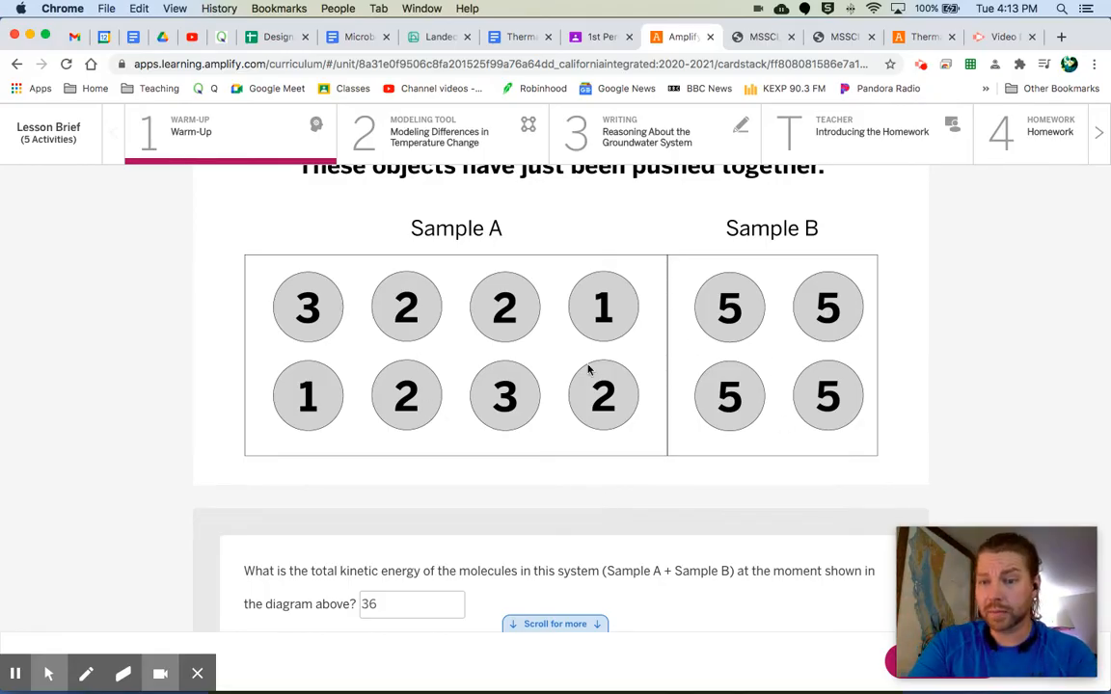
mouse_move(528, 453)
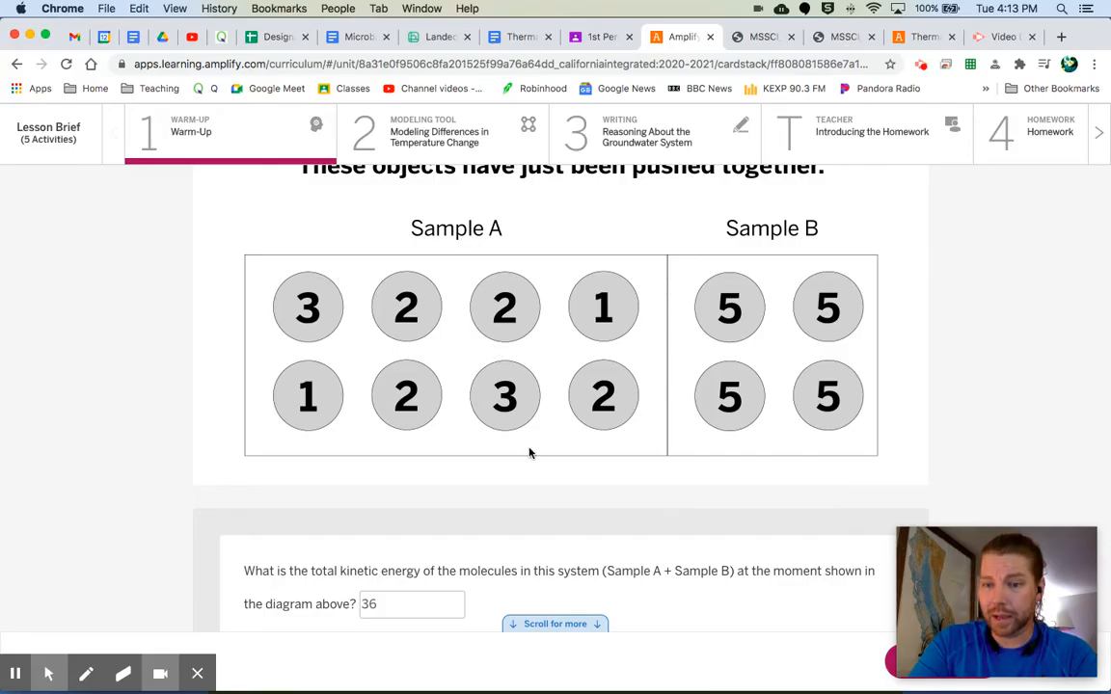
scroll("down", 3)
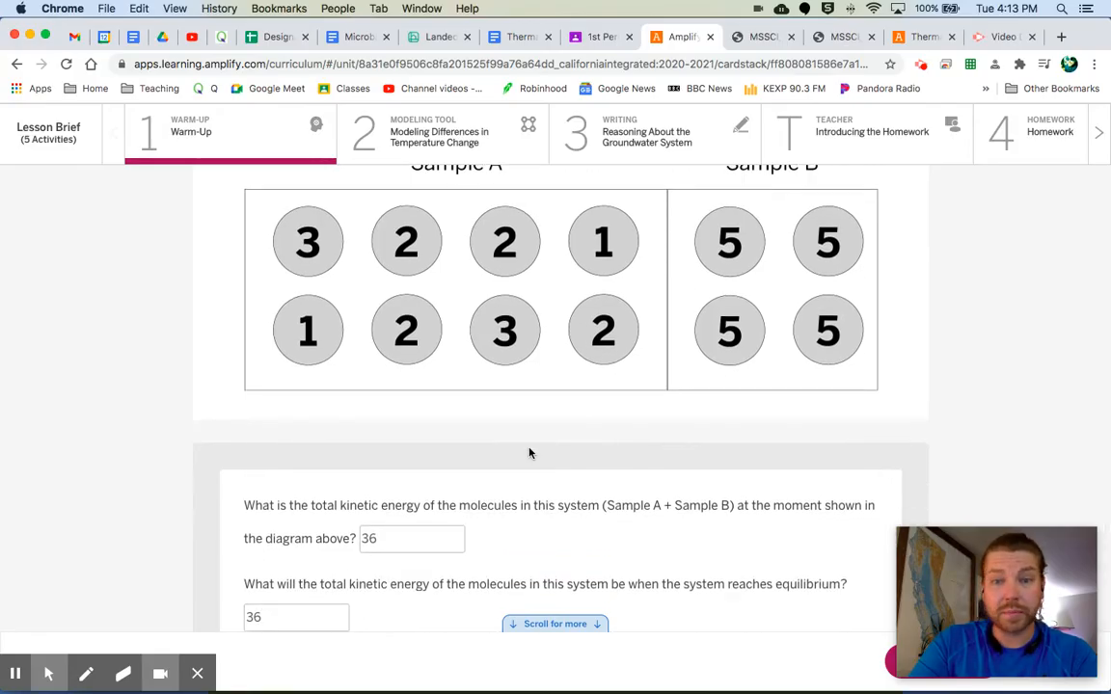
- Enter 3 as the average kinetic energy at equilibrium
scroll("down", 3)
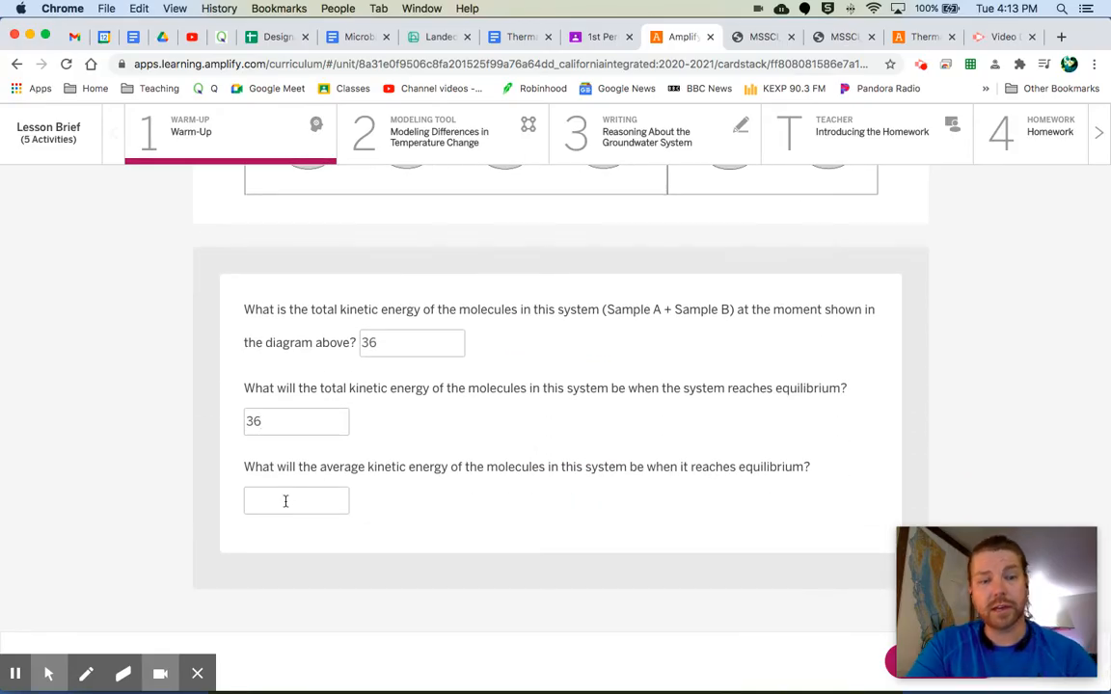
type("3")
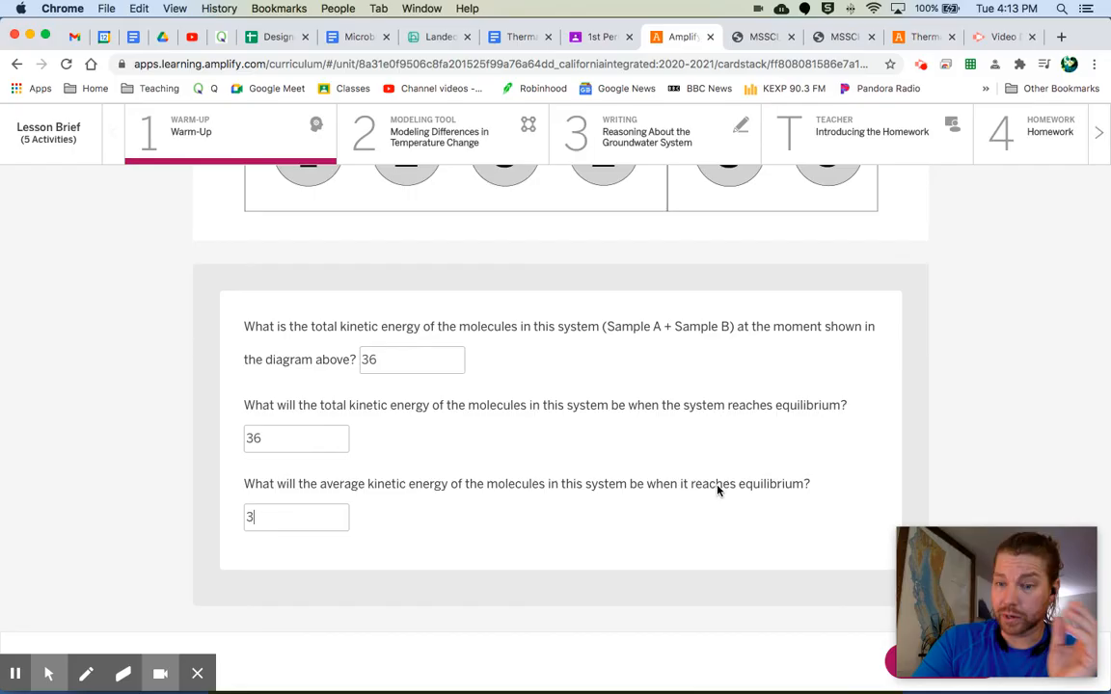
scroll("up", 3)
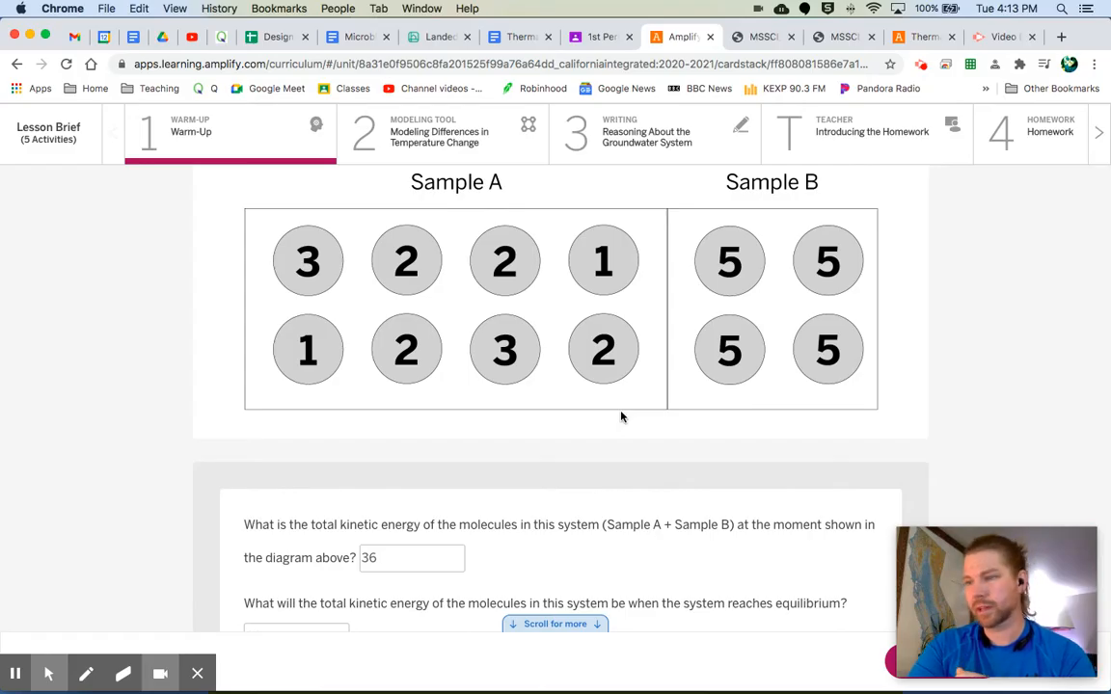
mouse_move(648, 338)
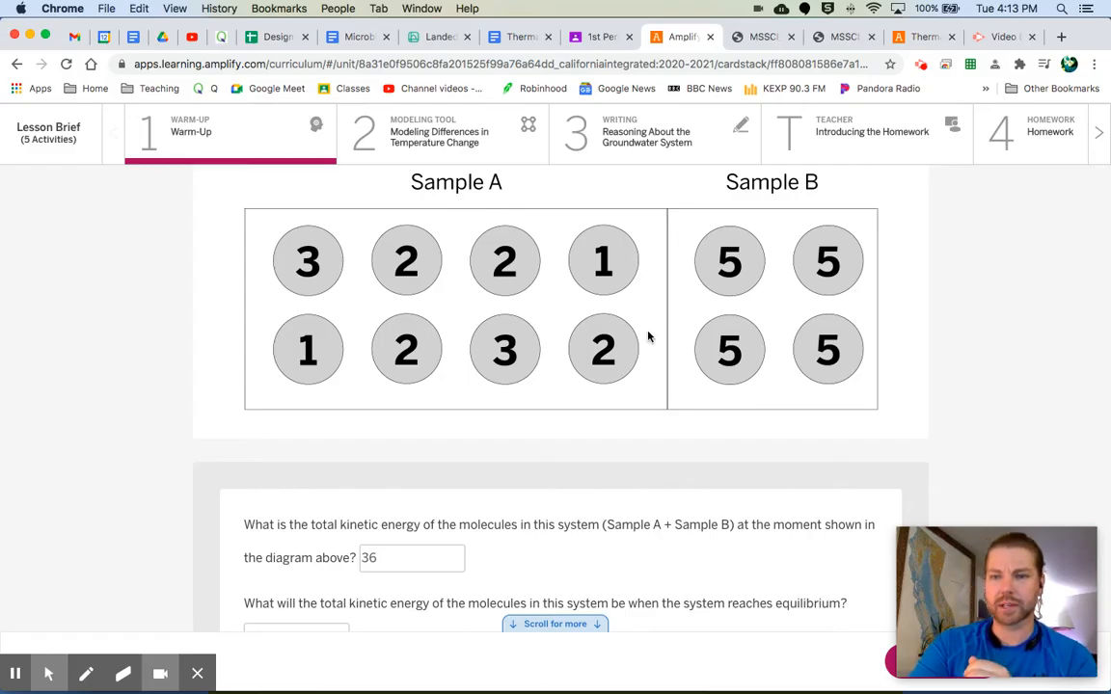
mouse_move(472, 352)
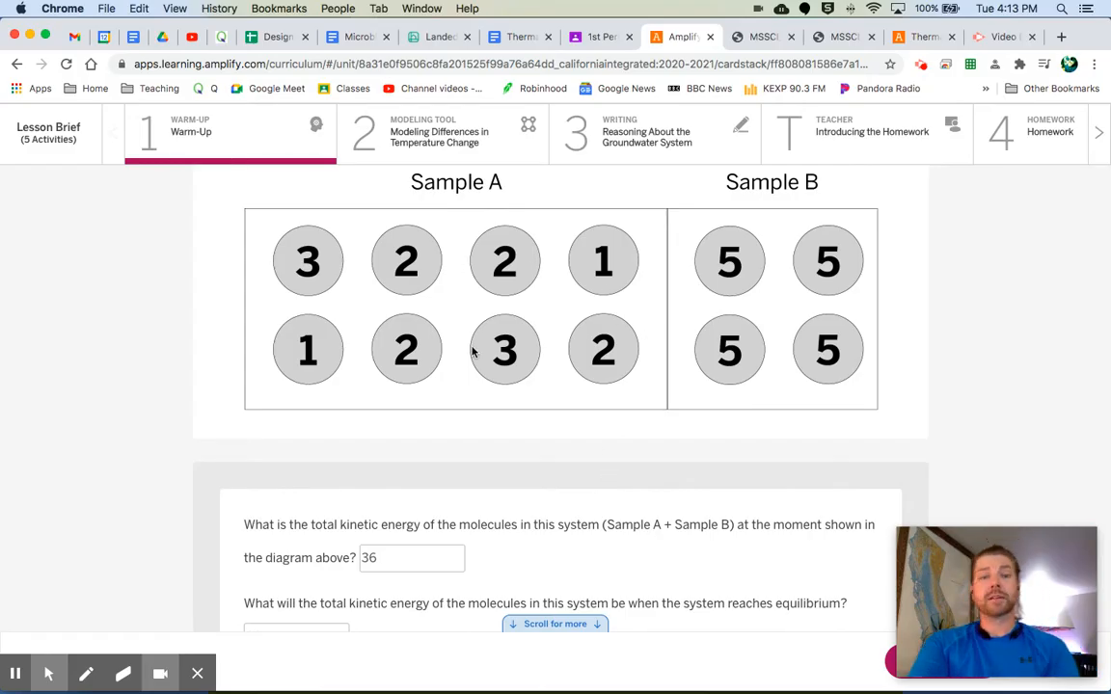
- Open activity 2, Modeling Differences in Temperature Change
scroll("down", 3)
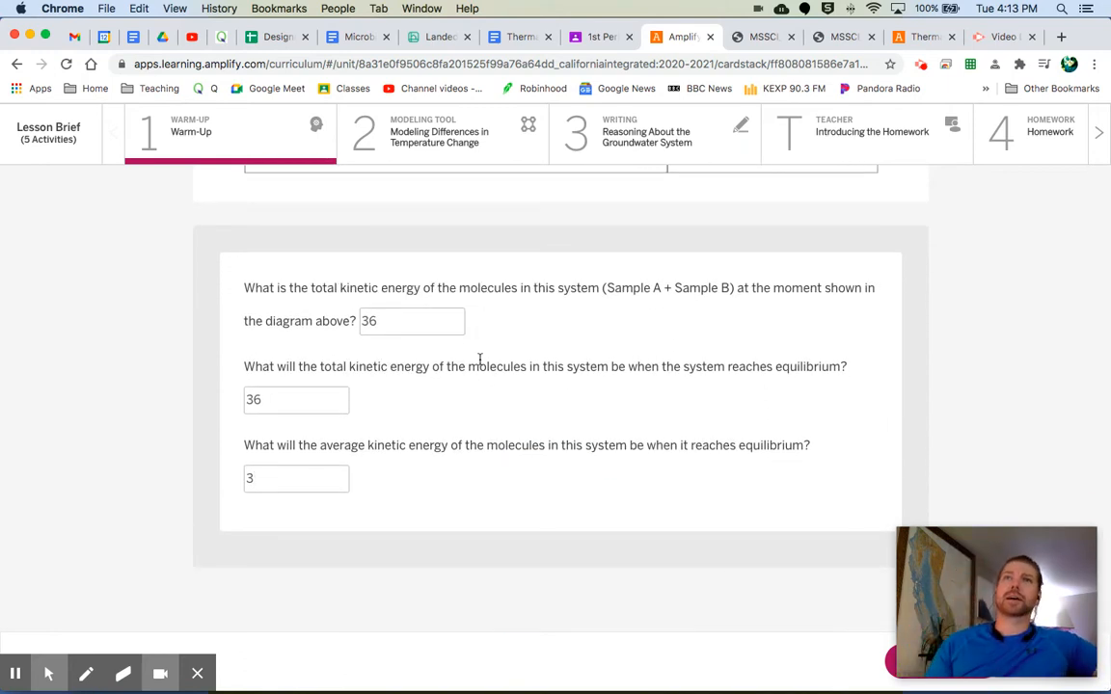
left_click(296, 478)
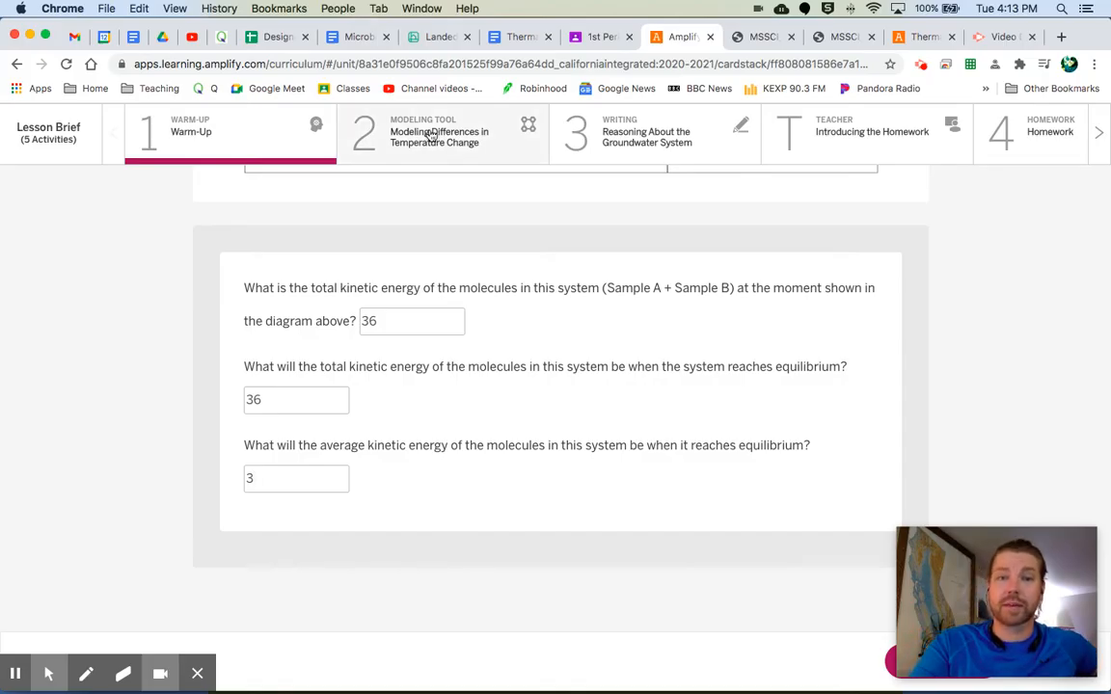
left_click(442, 132)
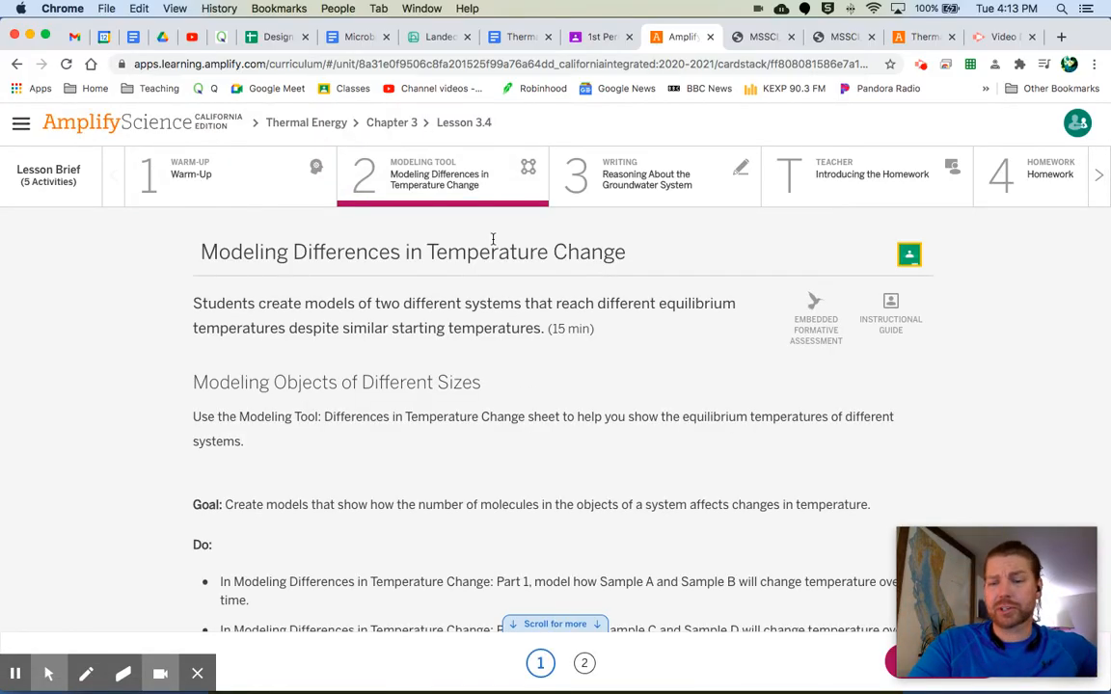
mouse_move(545, 392)
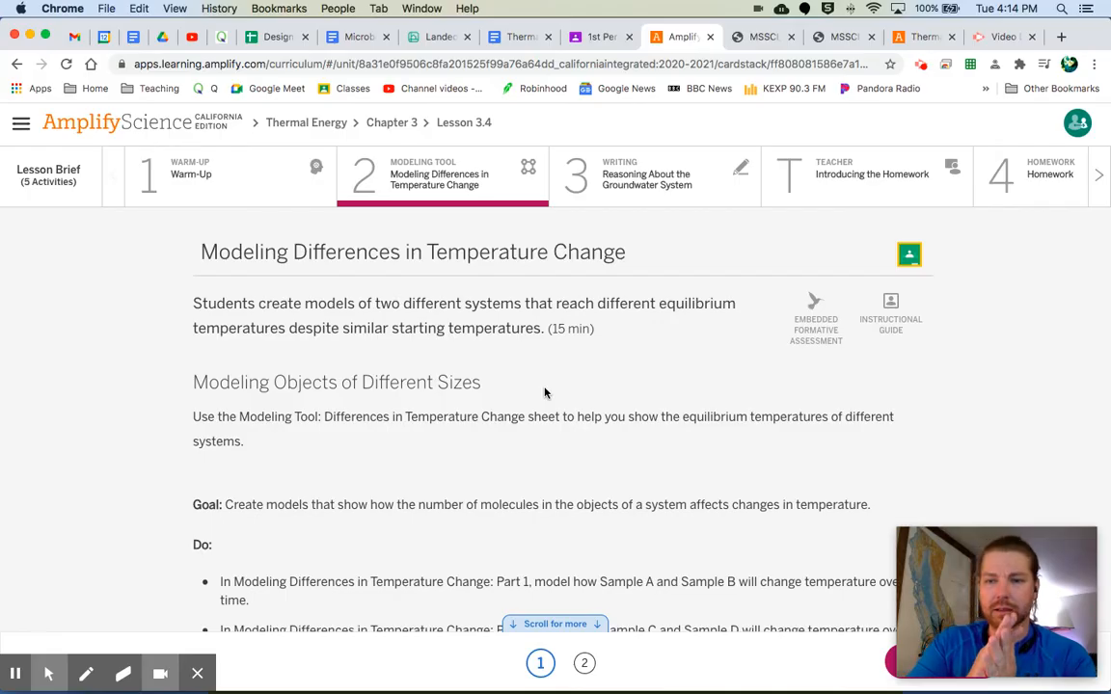
mouse_move(510, 397)
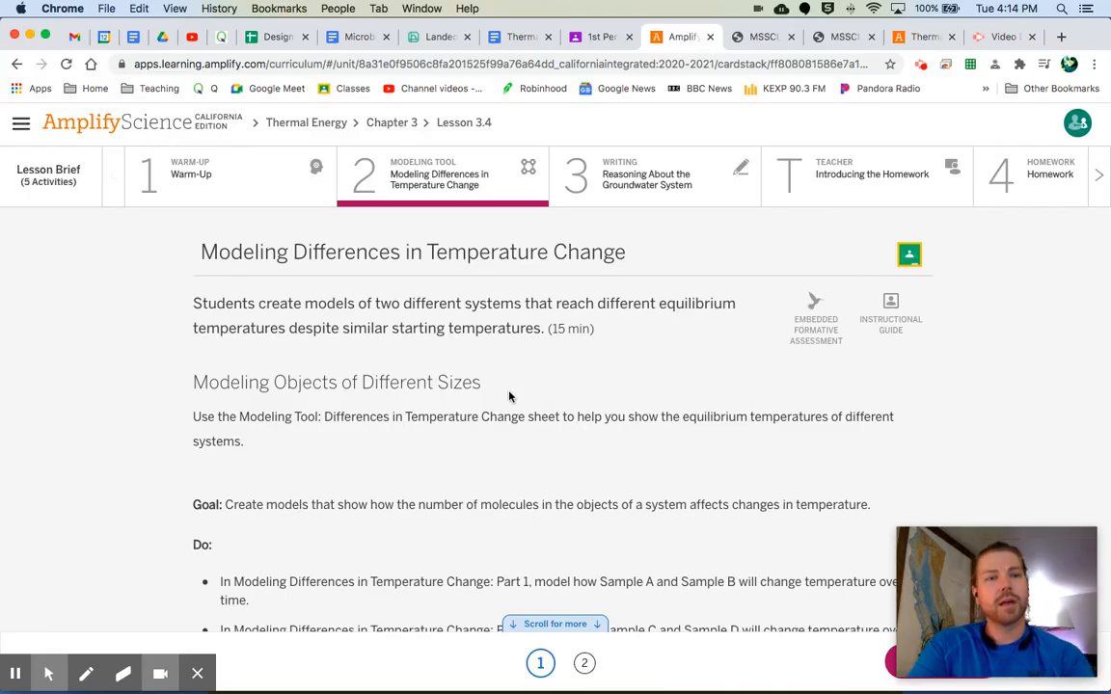
double_click(230, 381)
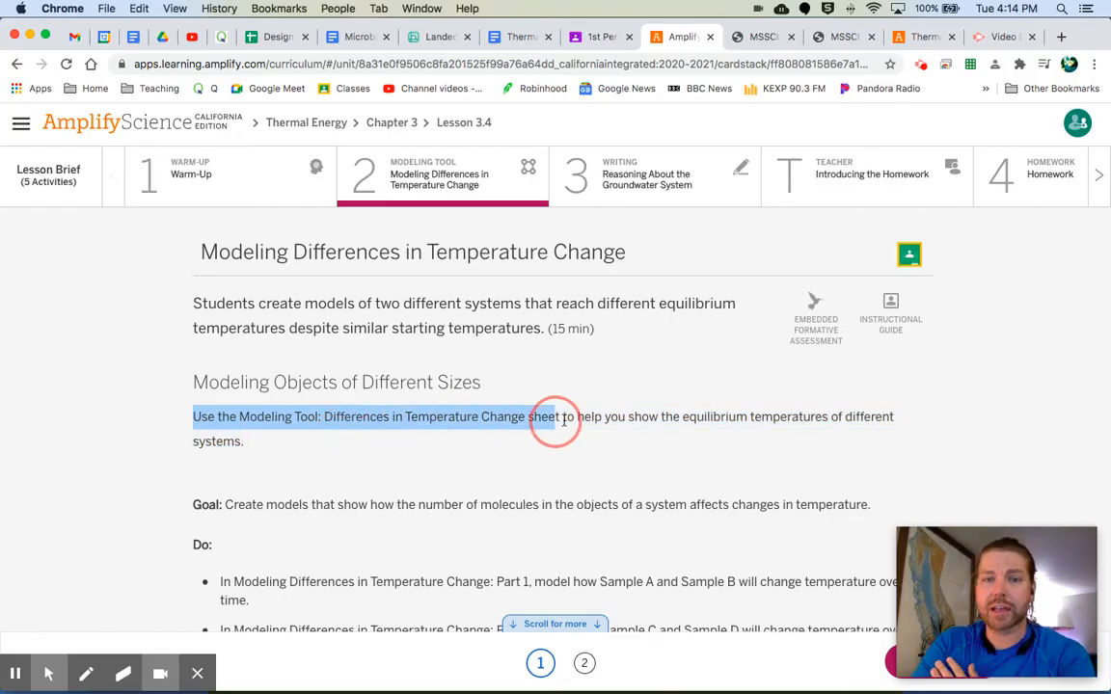
left_click_drag(554, 416, 771, 441)
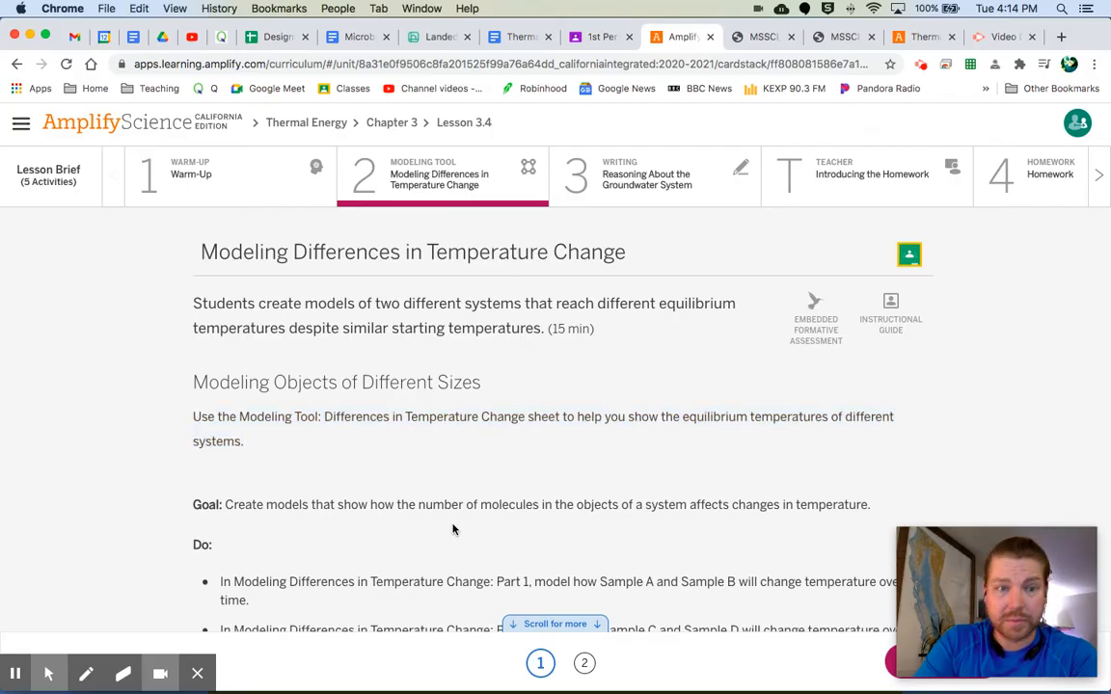
scroll("down", 3)
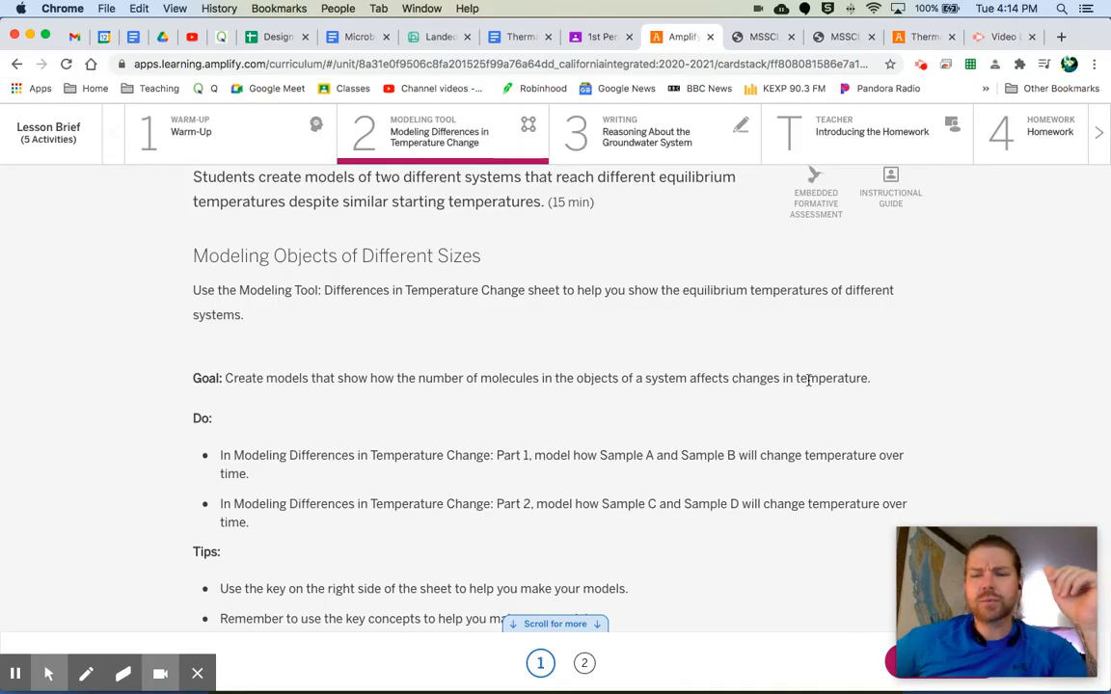
mouse_move(511, 306)
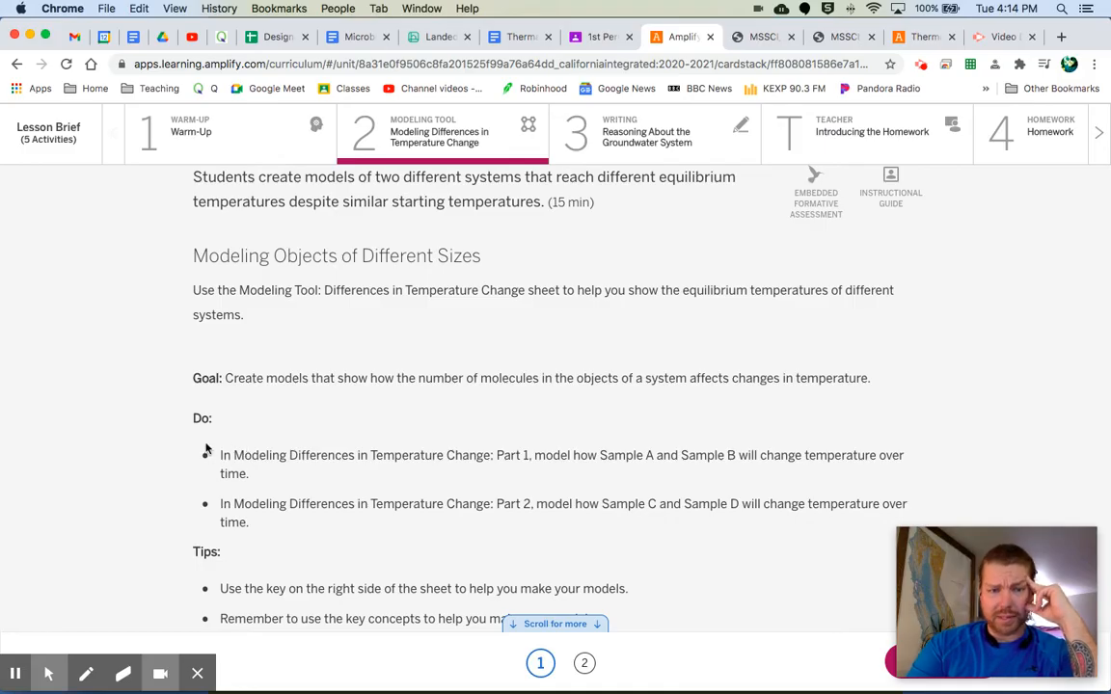
left_click_drag(220, 455, 319, 455)
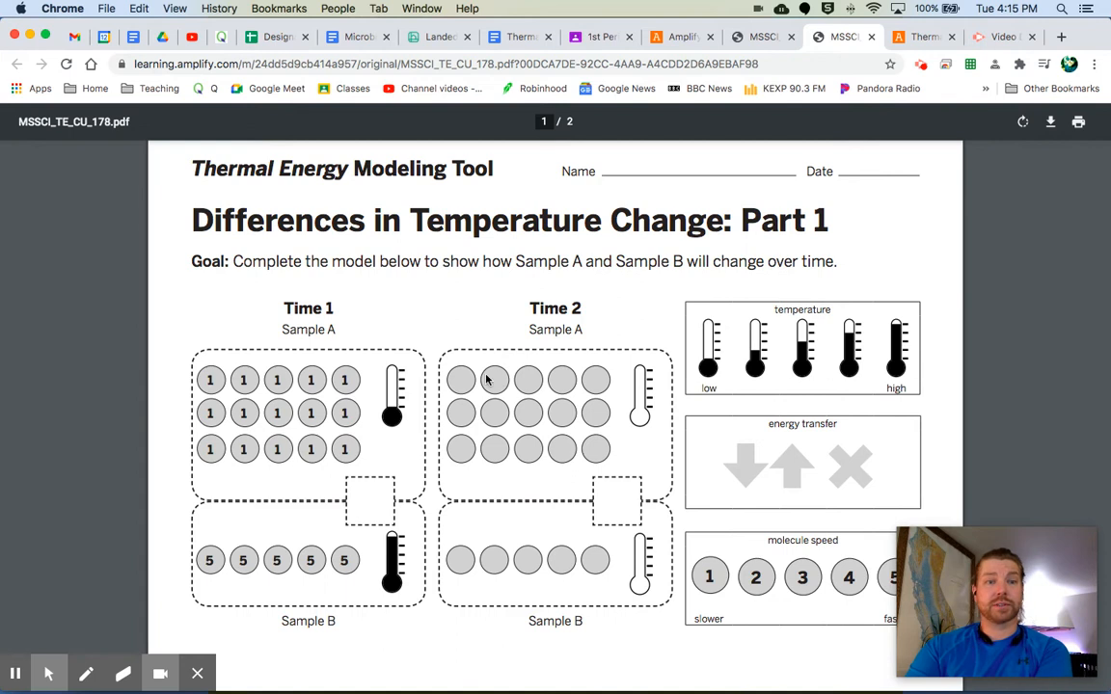
mouse_move(403, 528)
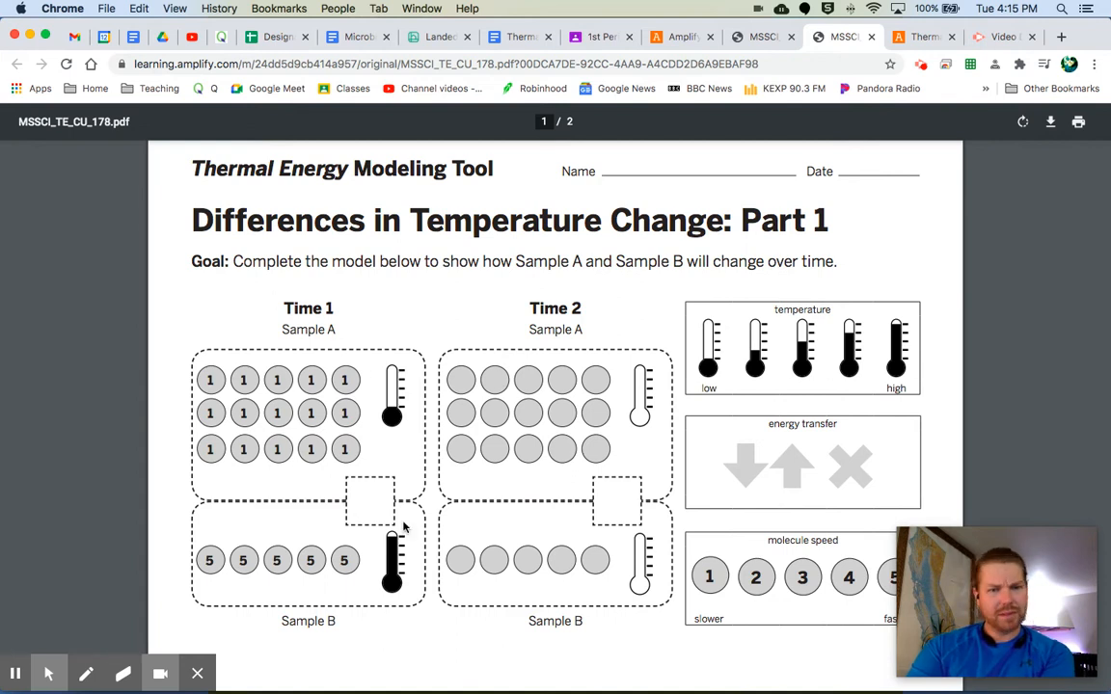
mouse_move(424, 496)
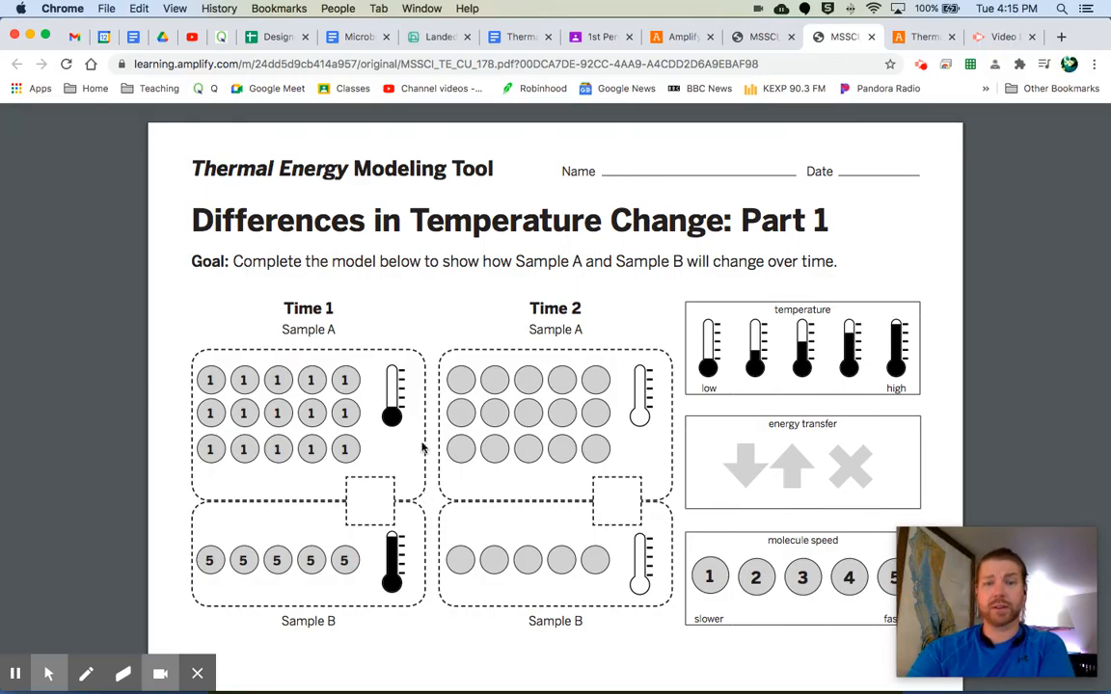
mouse_move(295, 426)
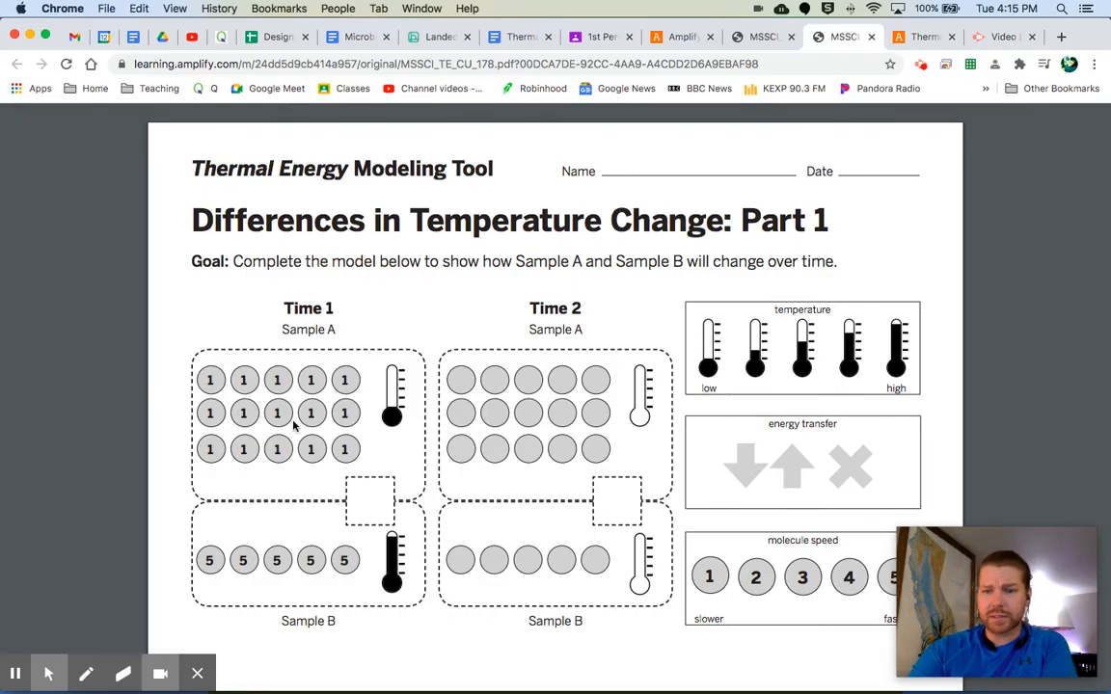
mouse_move(323, 583)
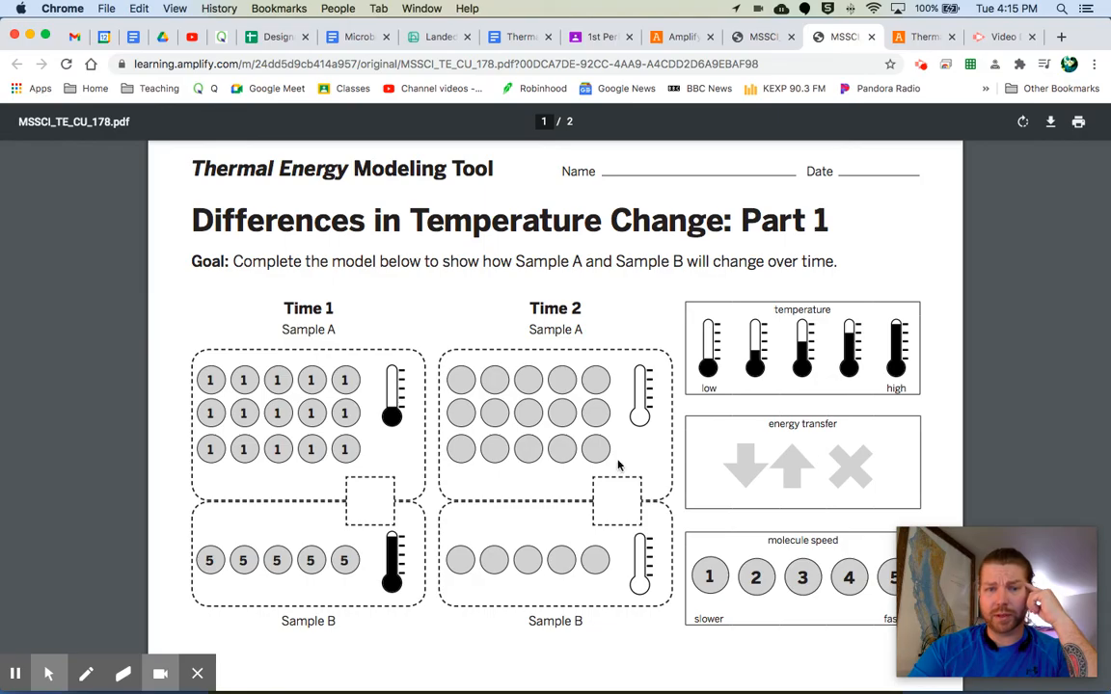
mouse_move(824, 477)
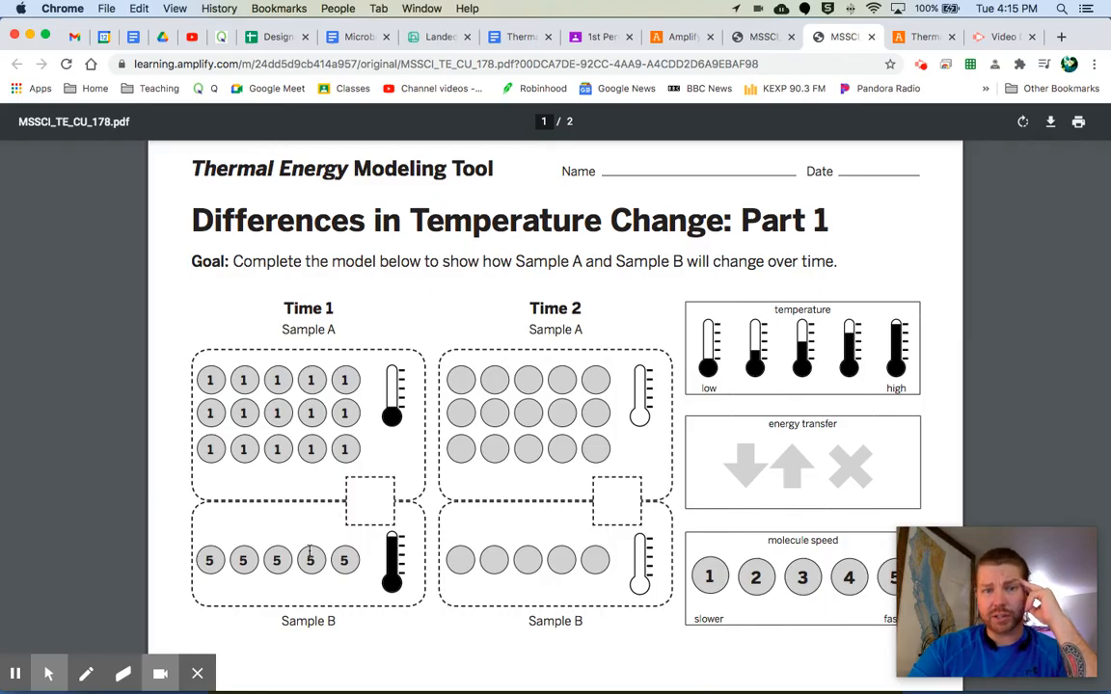
mouse_move(352, 491)
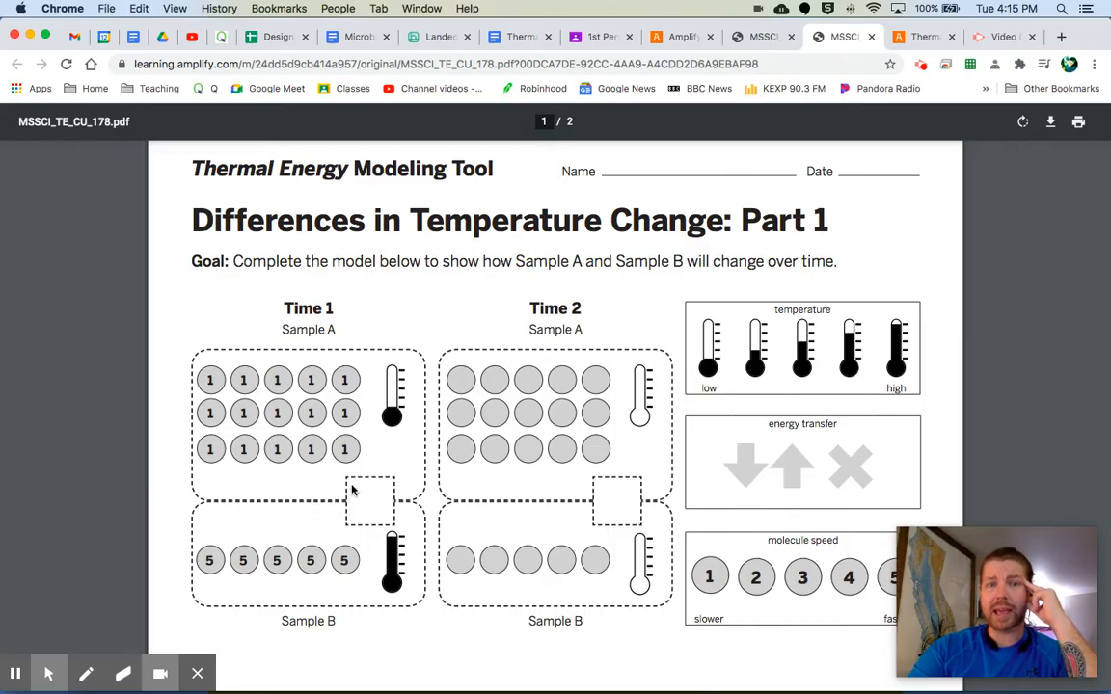
mouse_move(372, 514)
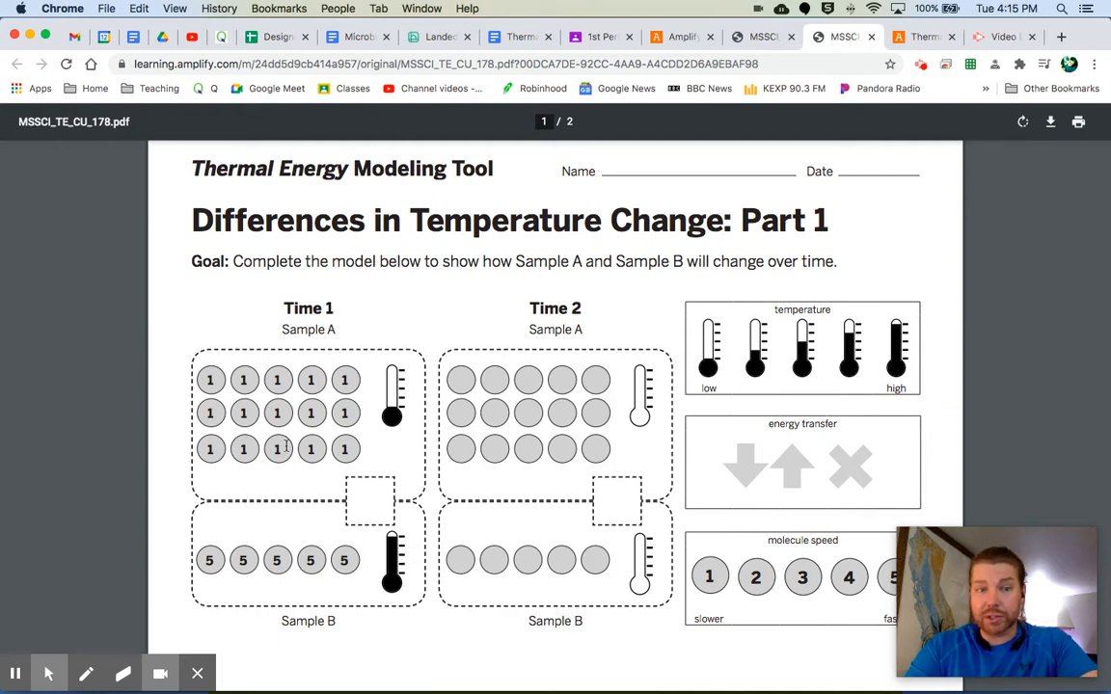
mouse_move(330, 551)
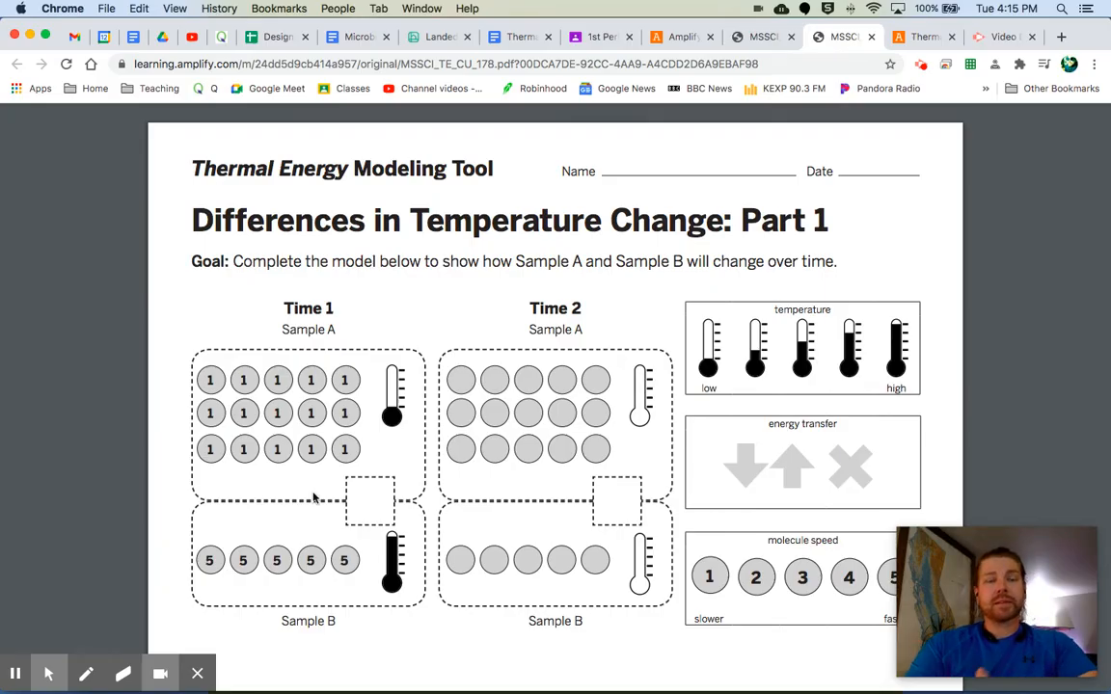
mouse_move(304, 438)
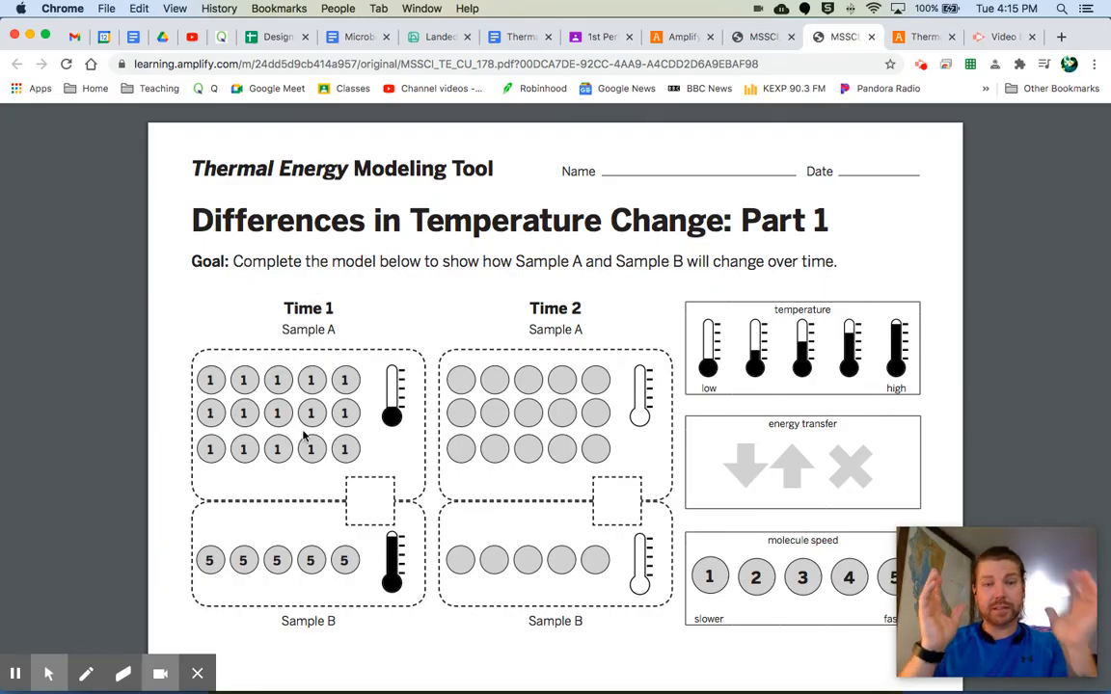
mouse_move(553, 370)
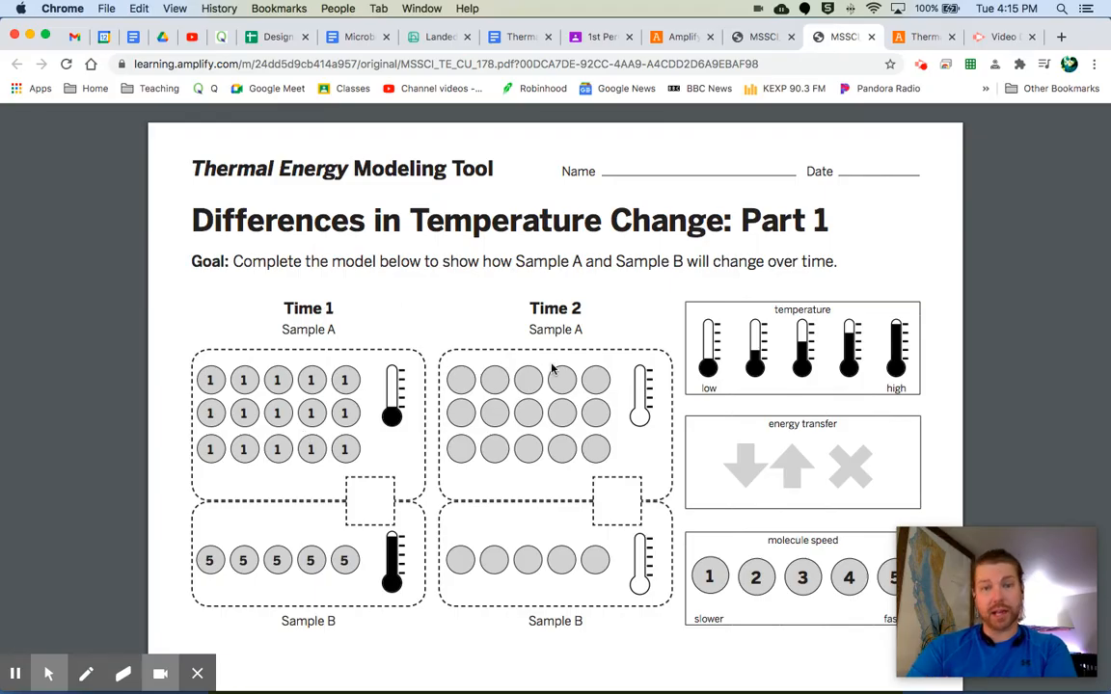
mouse_move(562, 434)
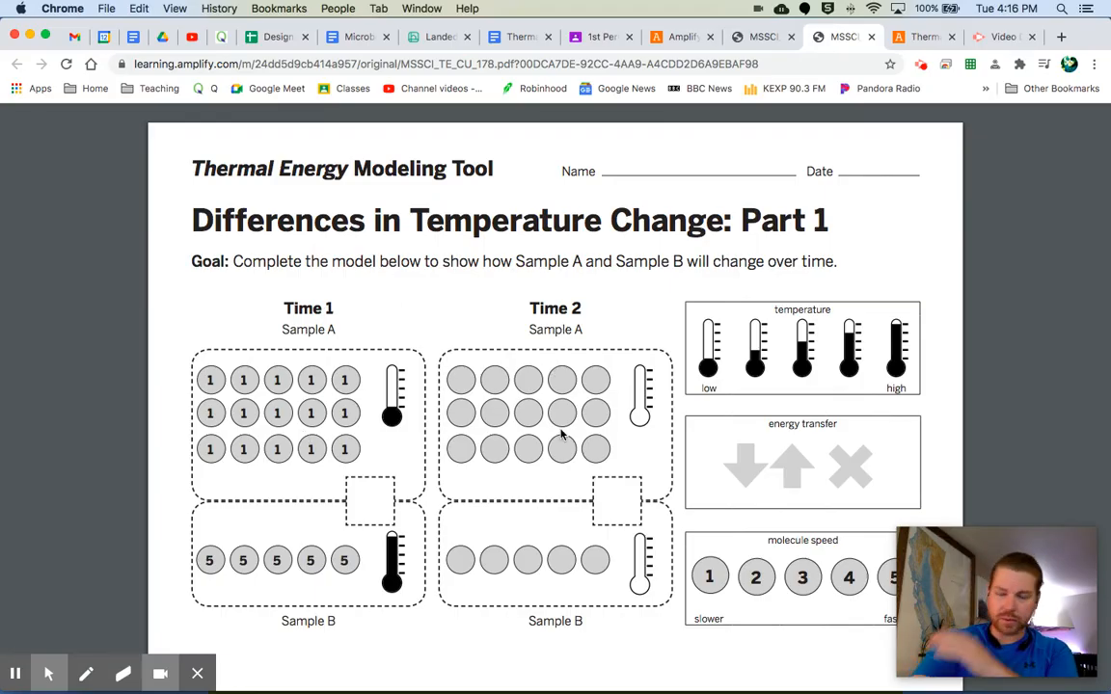
mouse_move(617, 312)
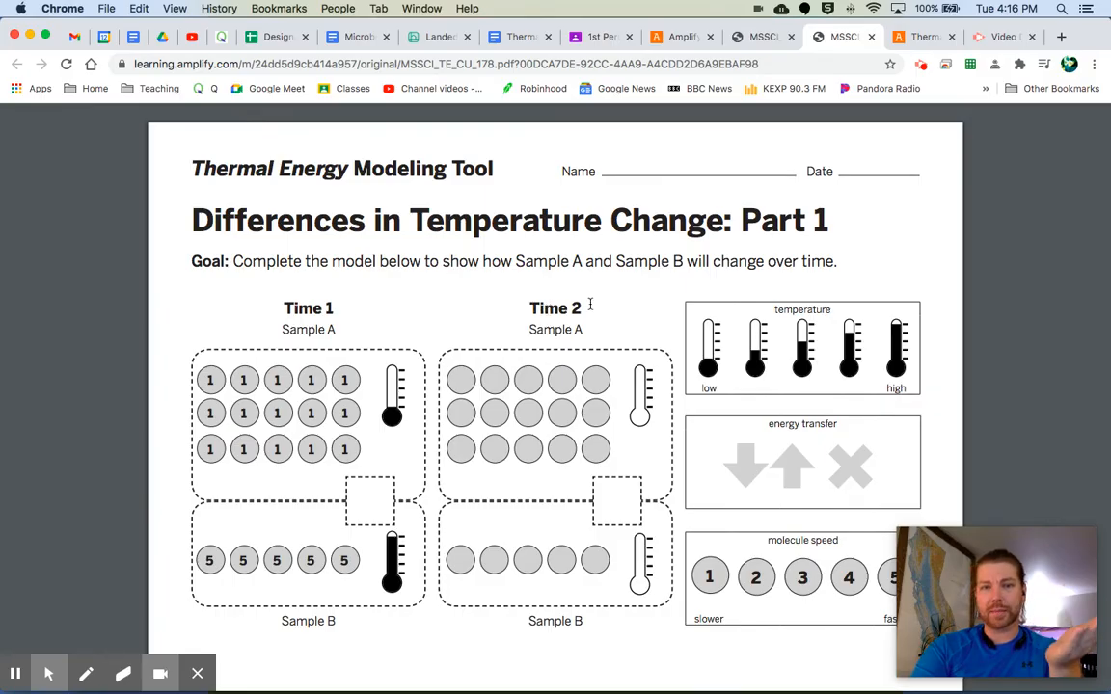
mouse_move(564, 412)
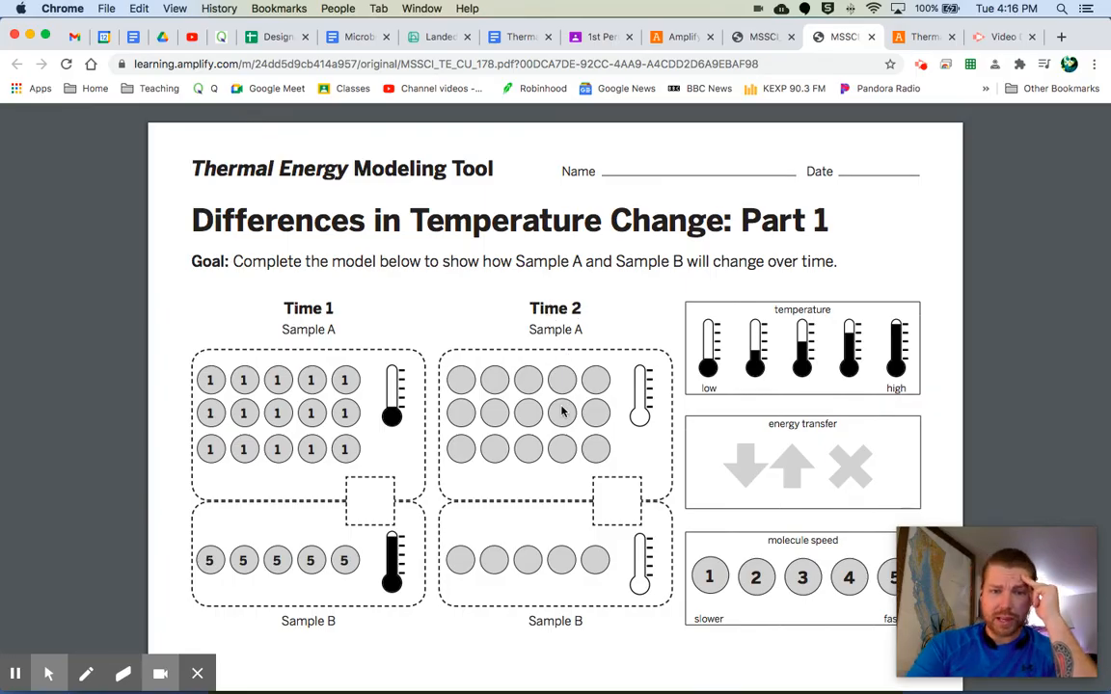
mouse_move(555, 516)
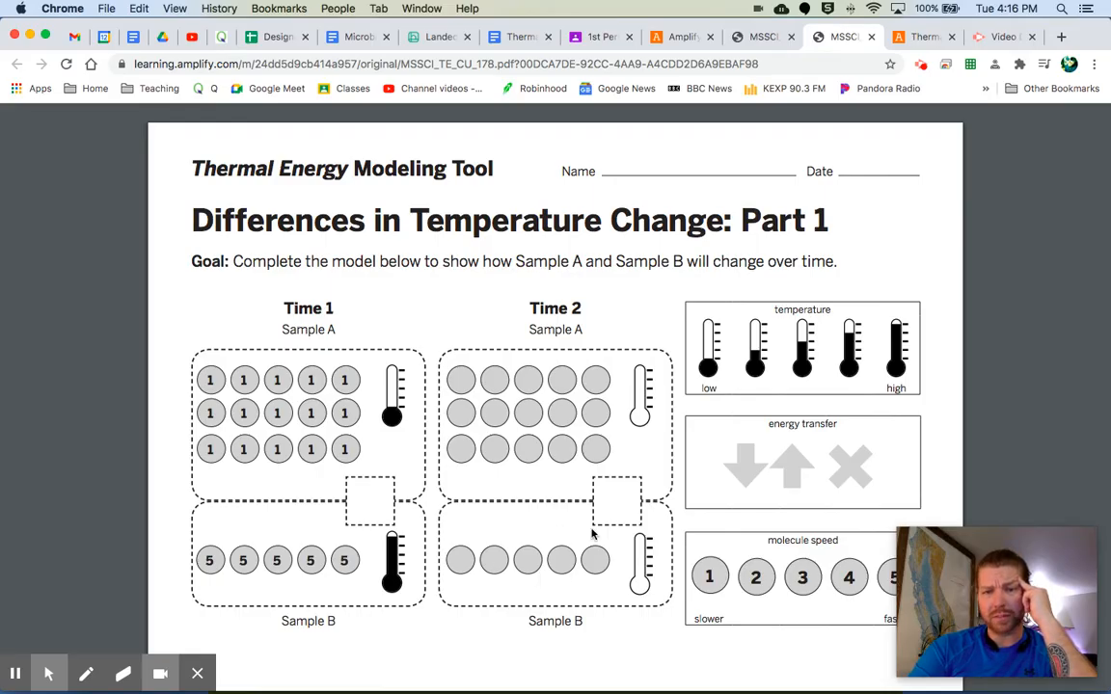
mouse_move(538, 412)
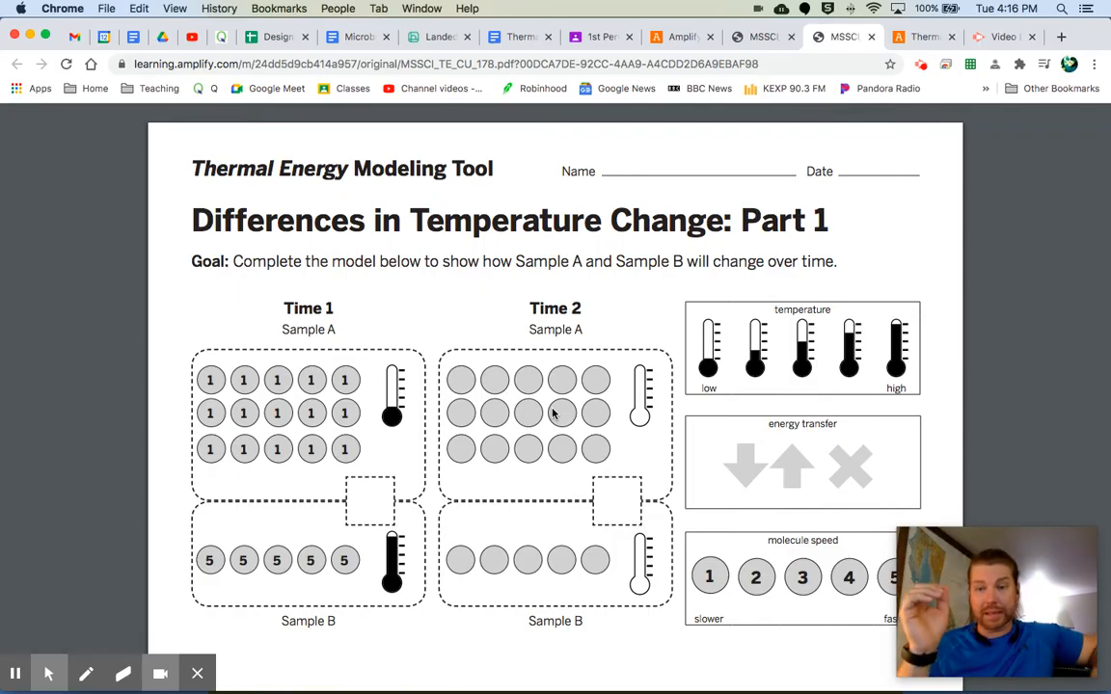
mouse_move(641, 395)
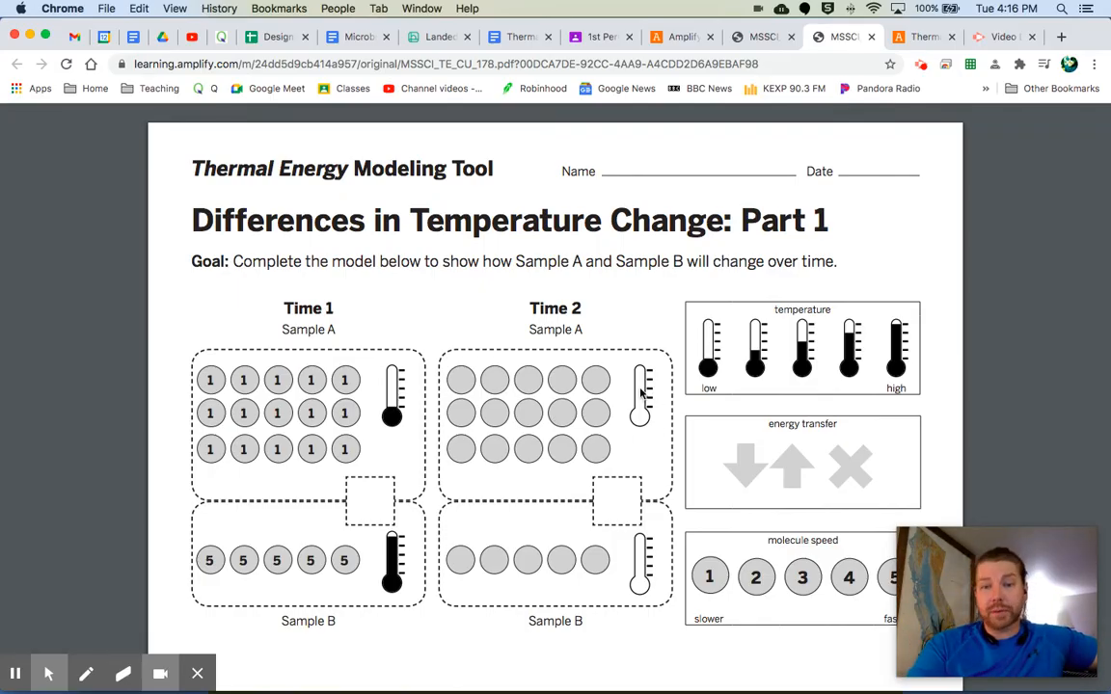
mouse_move(670, 438)
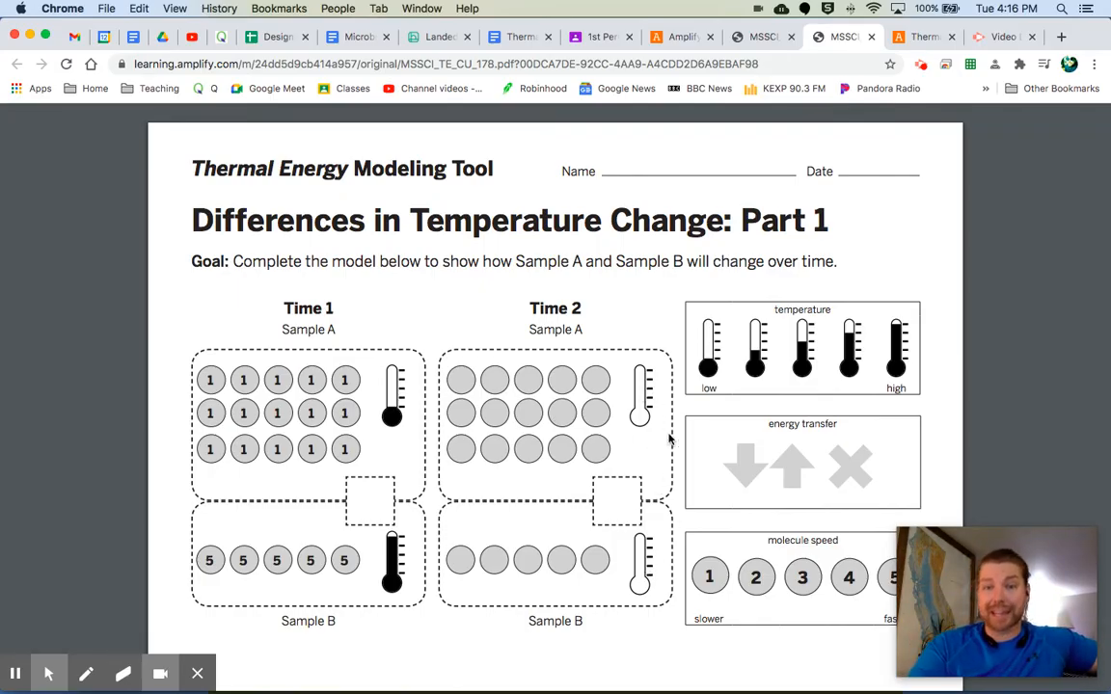
mouse_move(617, 516)
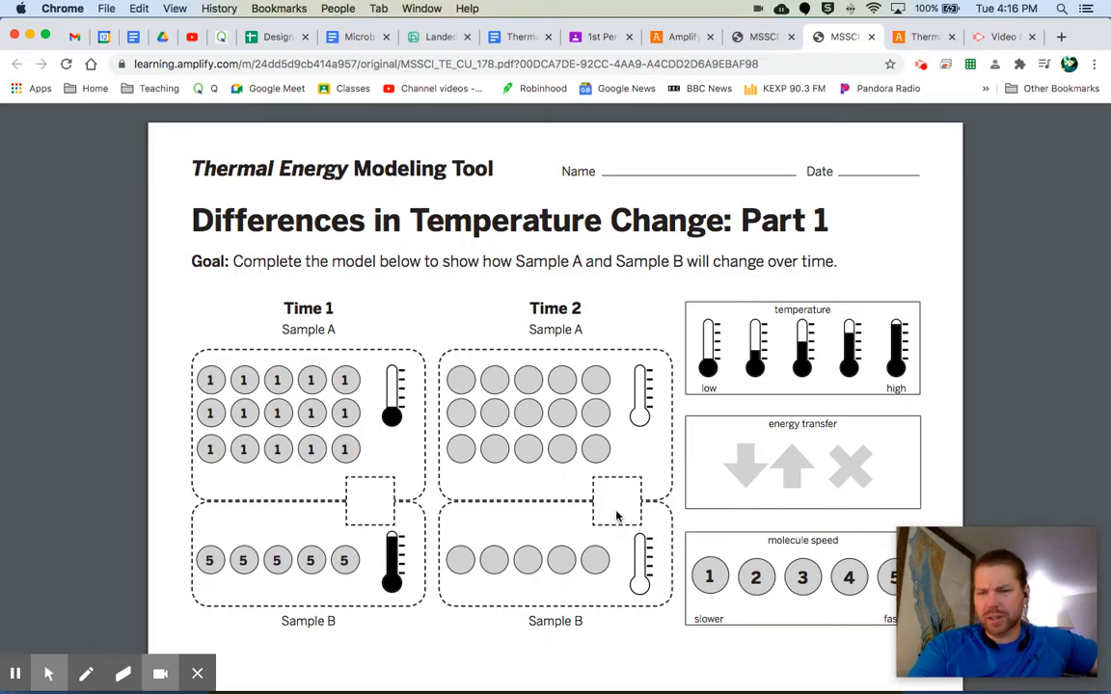
mouse_move(864, 479)
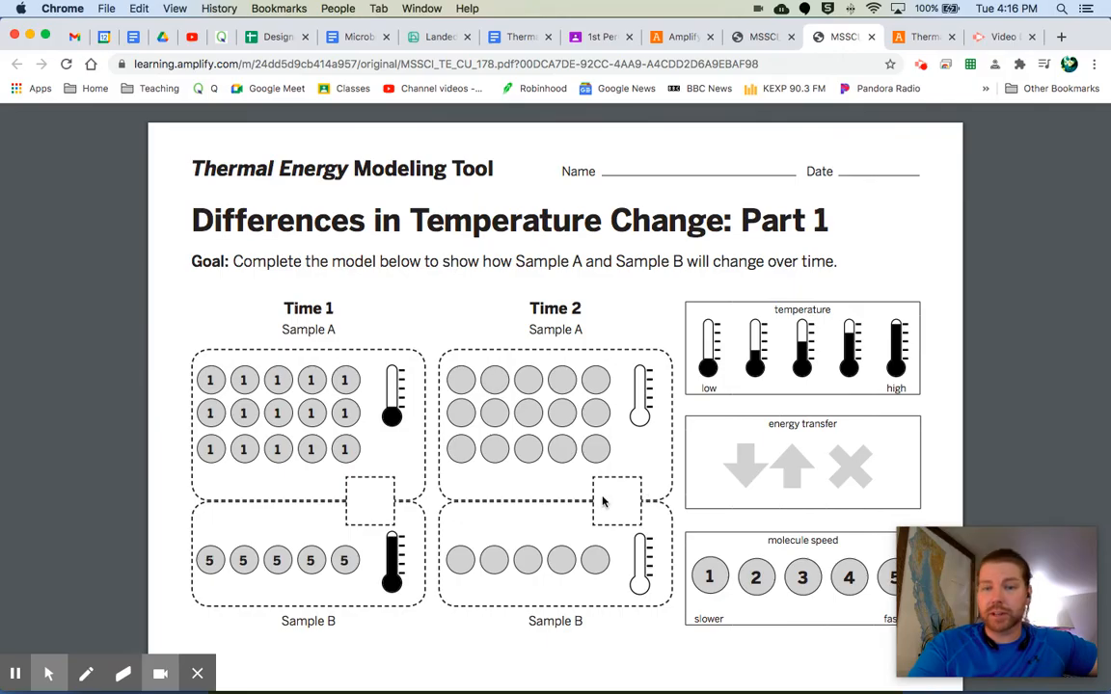
mouse_move(620, 517)
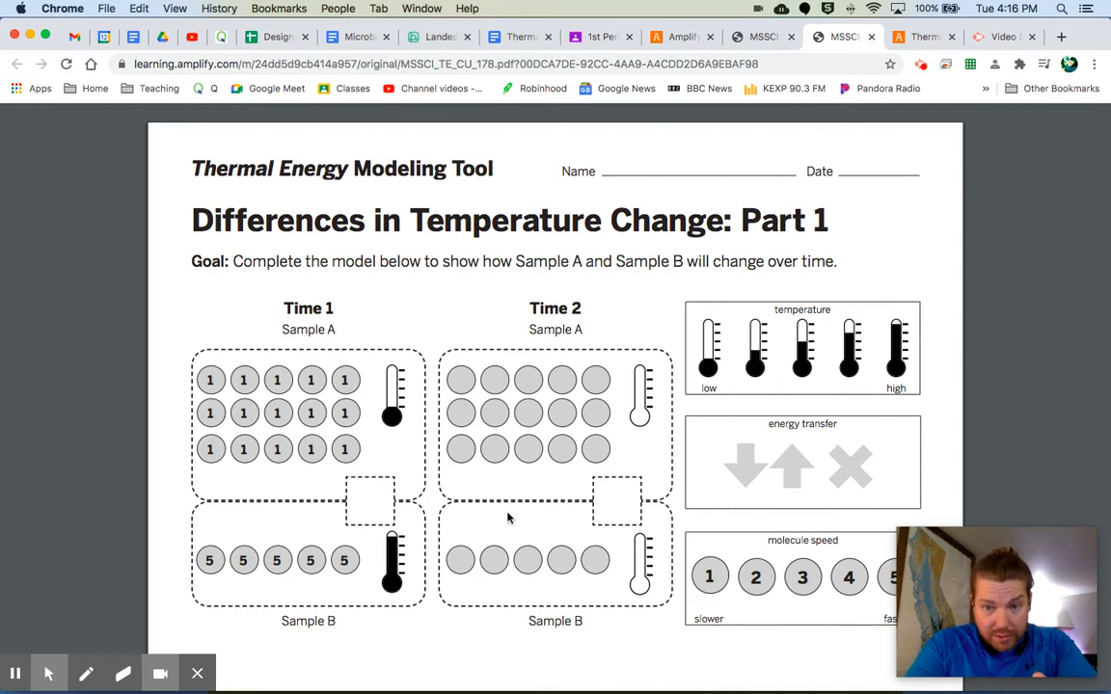
mouse_move(530, 479)
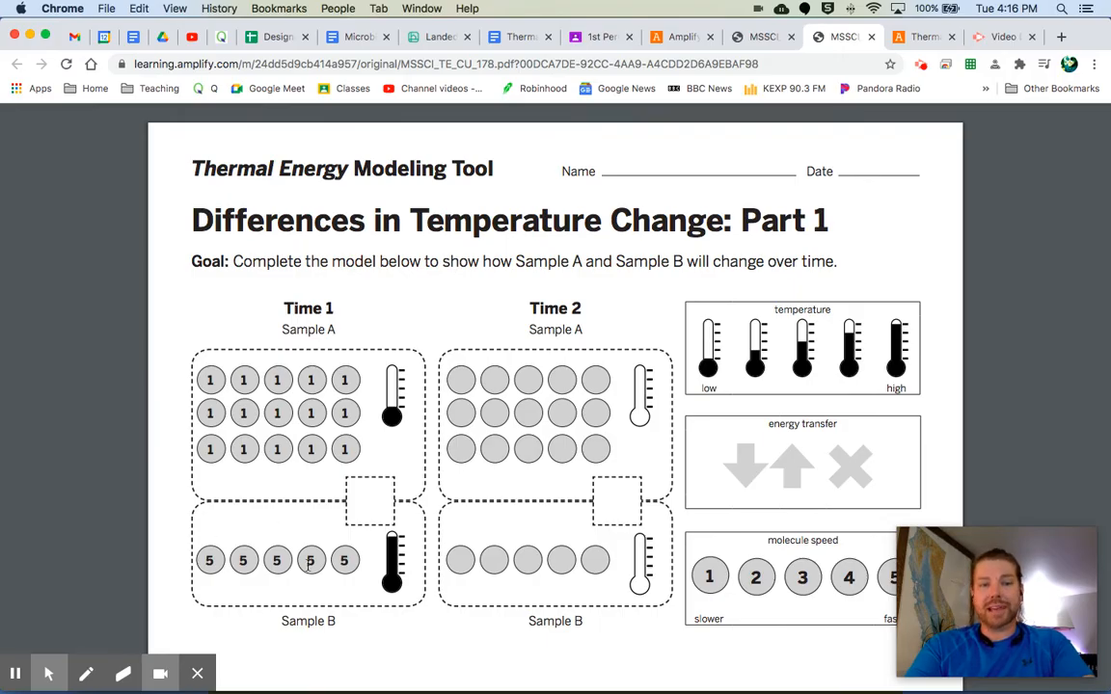
mouse_move(391, 518)
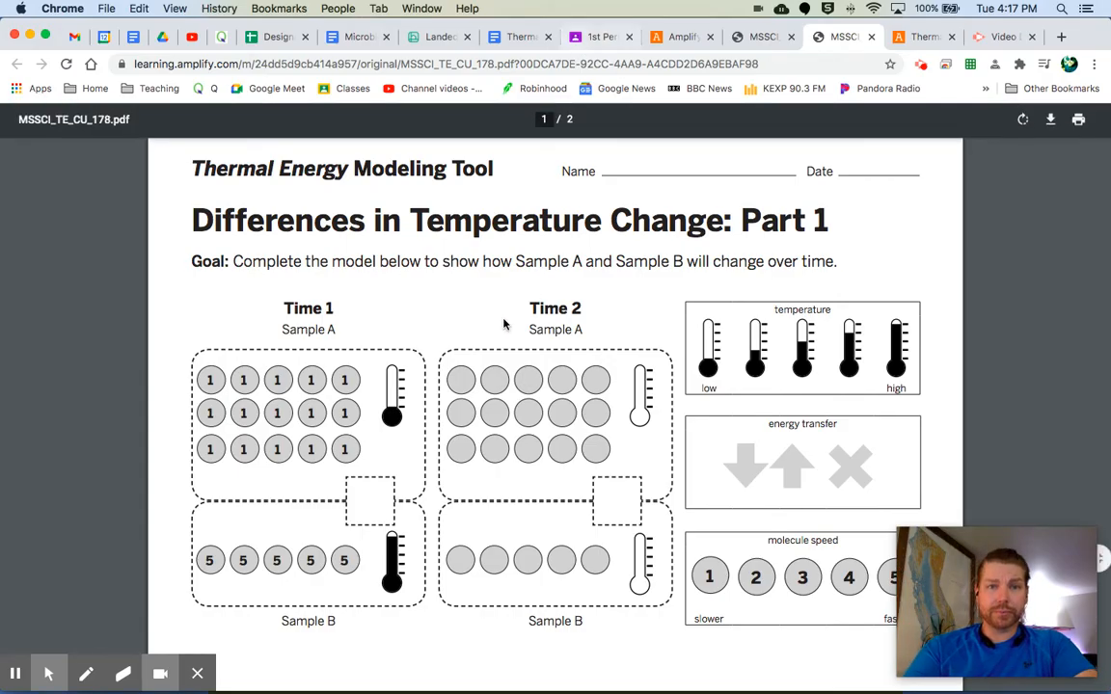
- Scroll the PDF to page 2, showing the Sample C and Sample D models
scroll("down", 3)
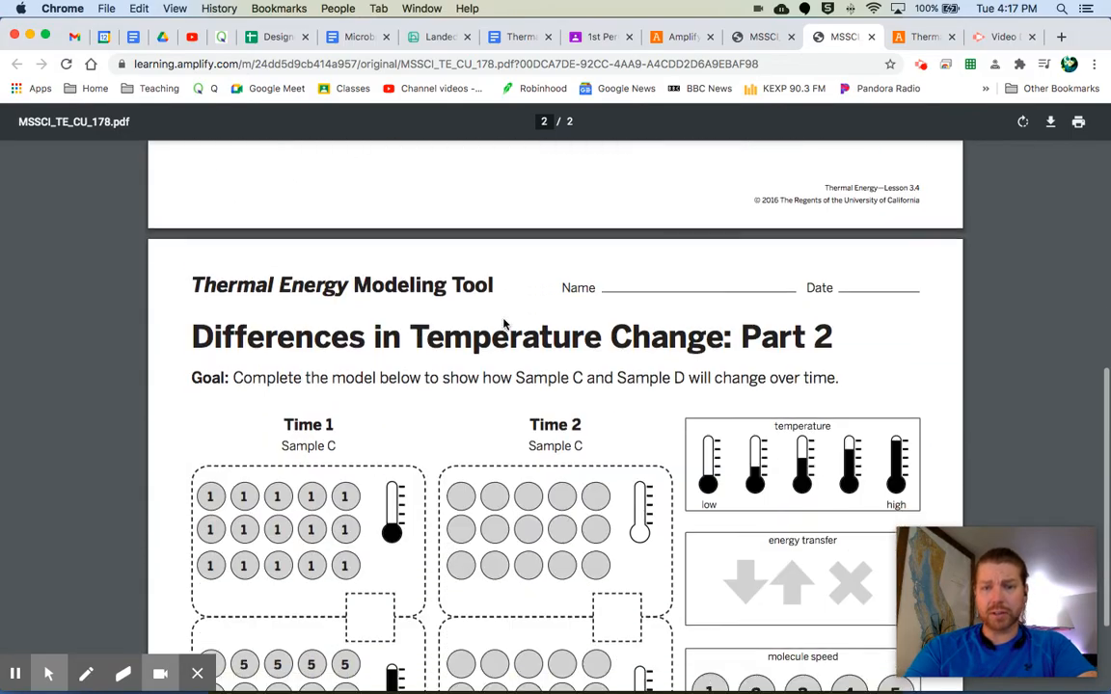
scroll("down", 3)
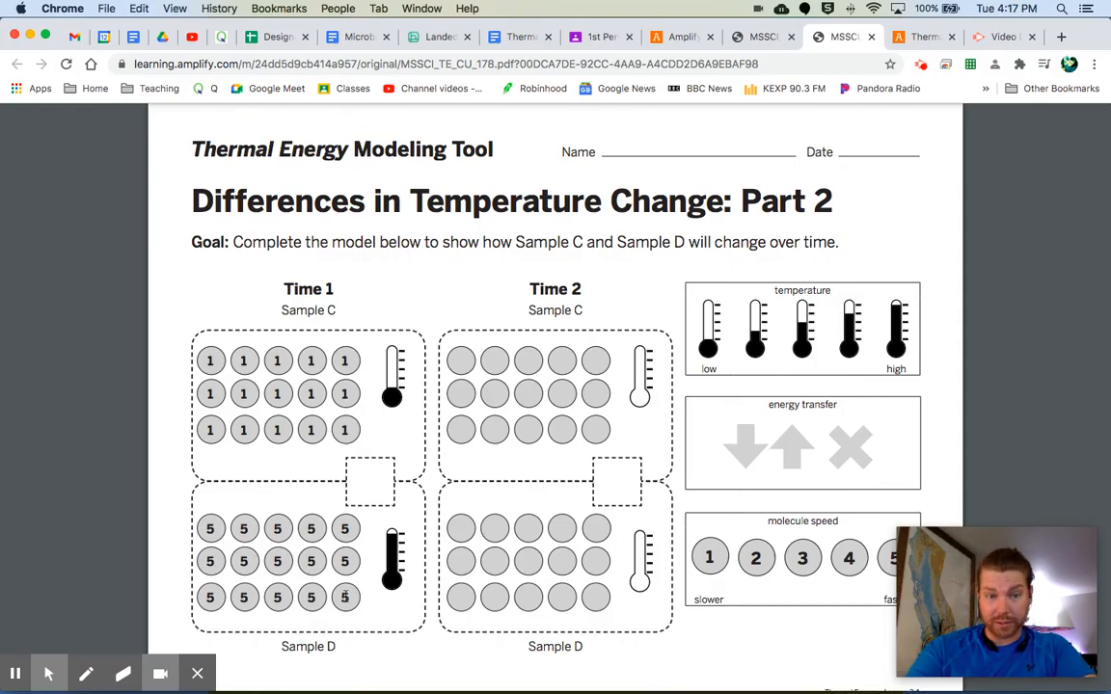
scroll("down", 3)
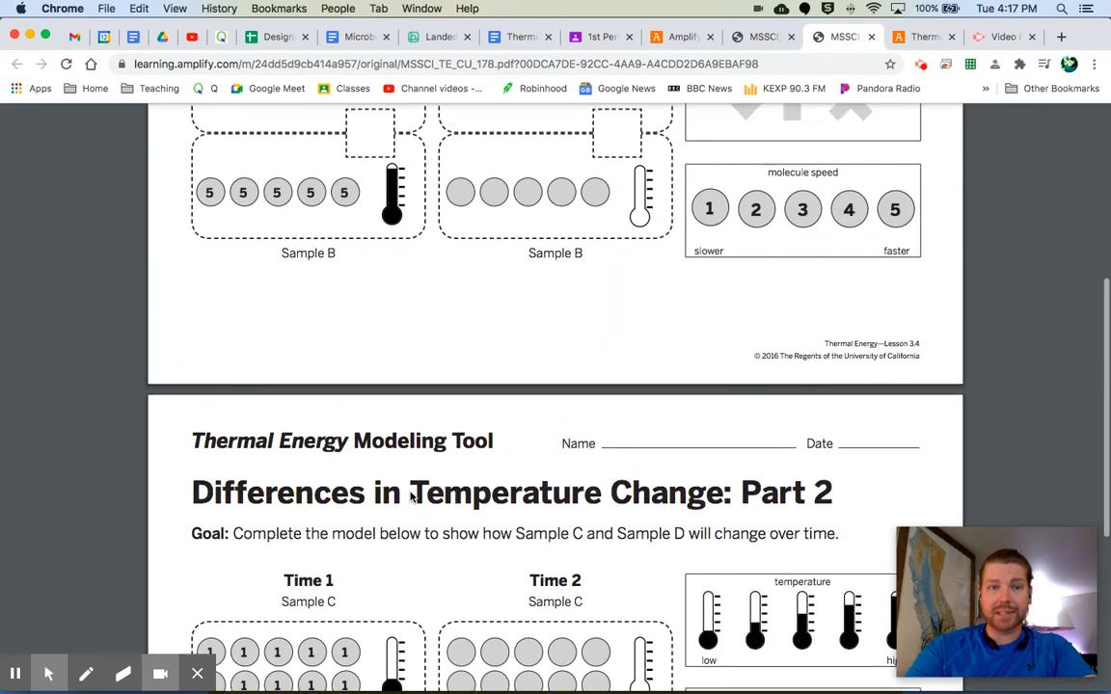
scroll("down", 3)
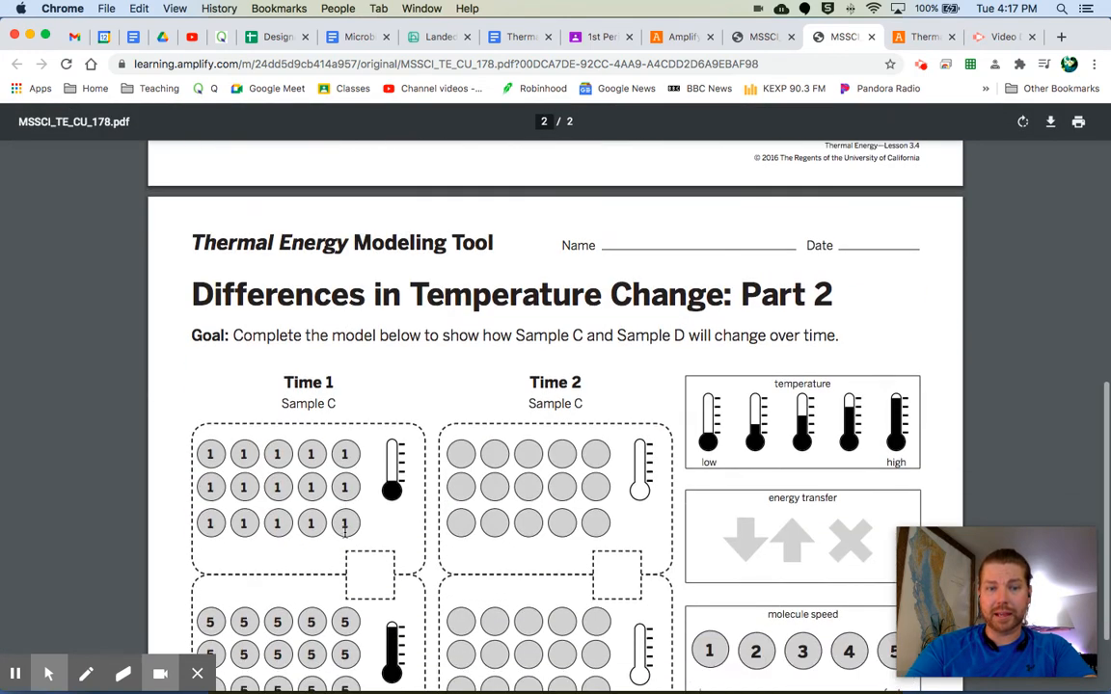
scroll("down", 3)
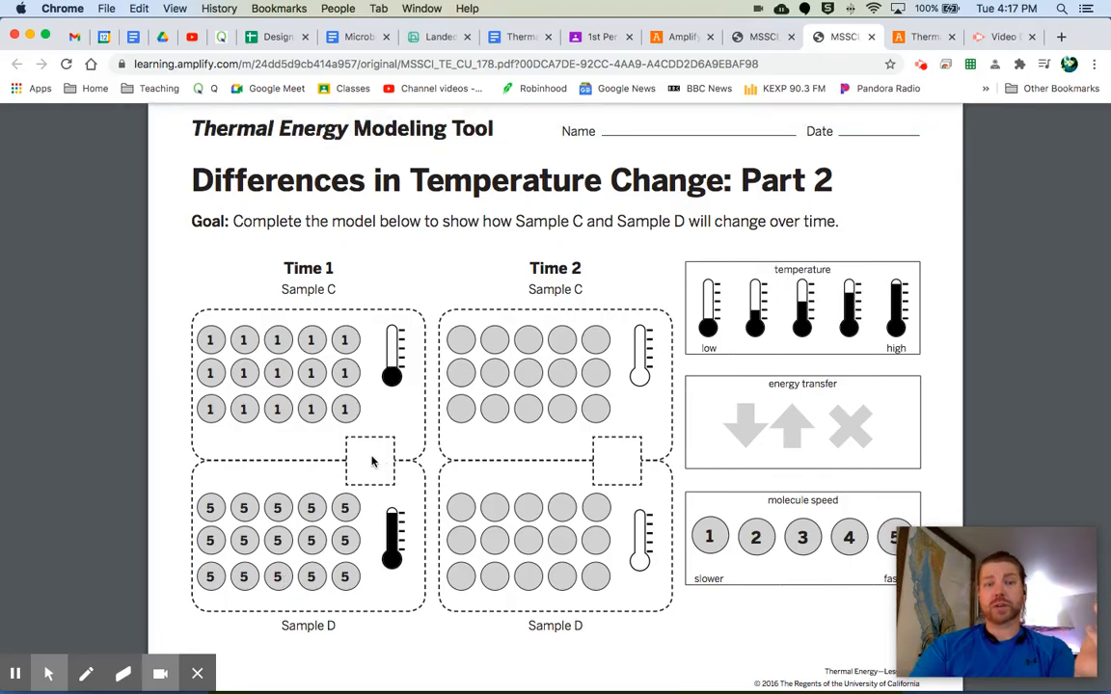
mouse_move(379, 470)
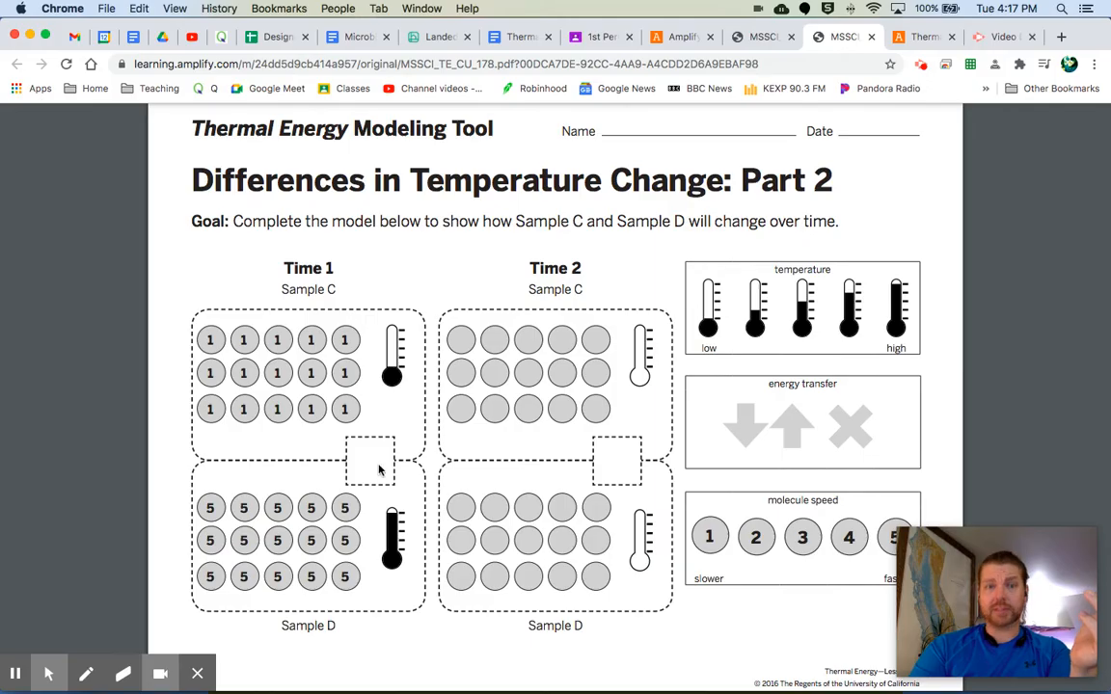
mouse_move(566, 344)
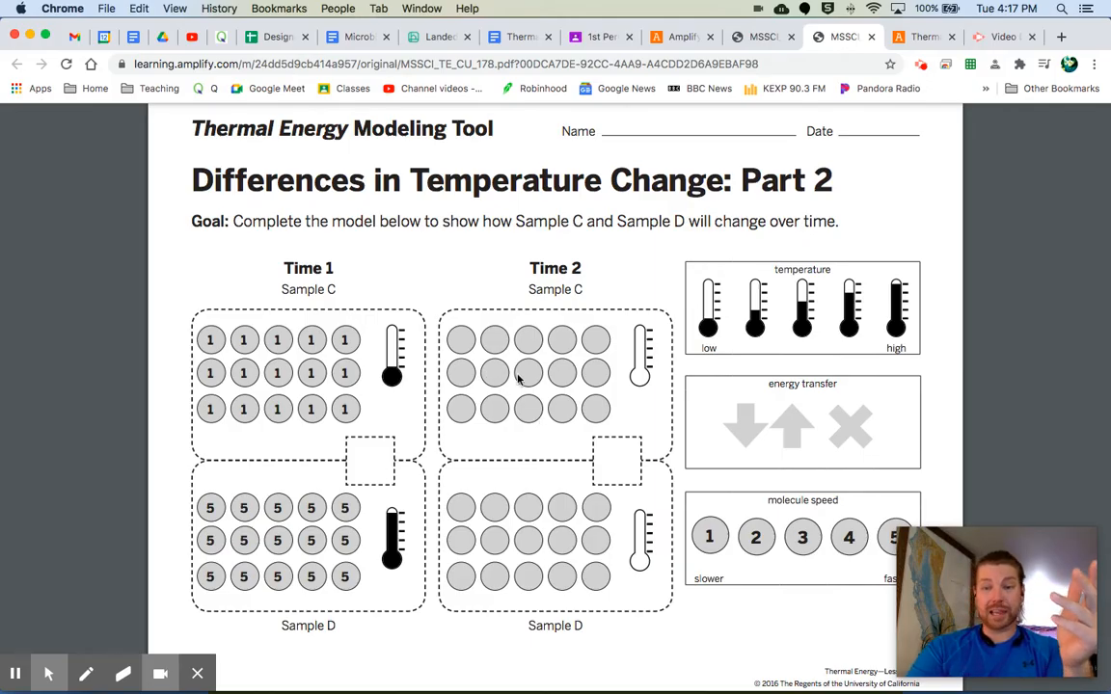
mouse_move(526, 544)
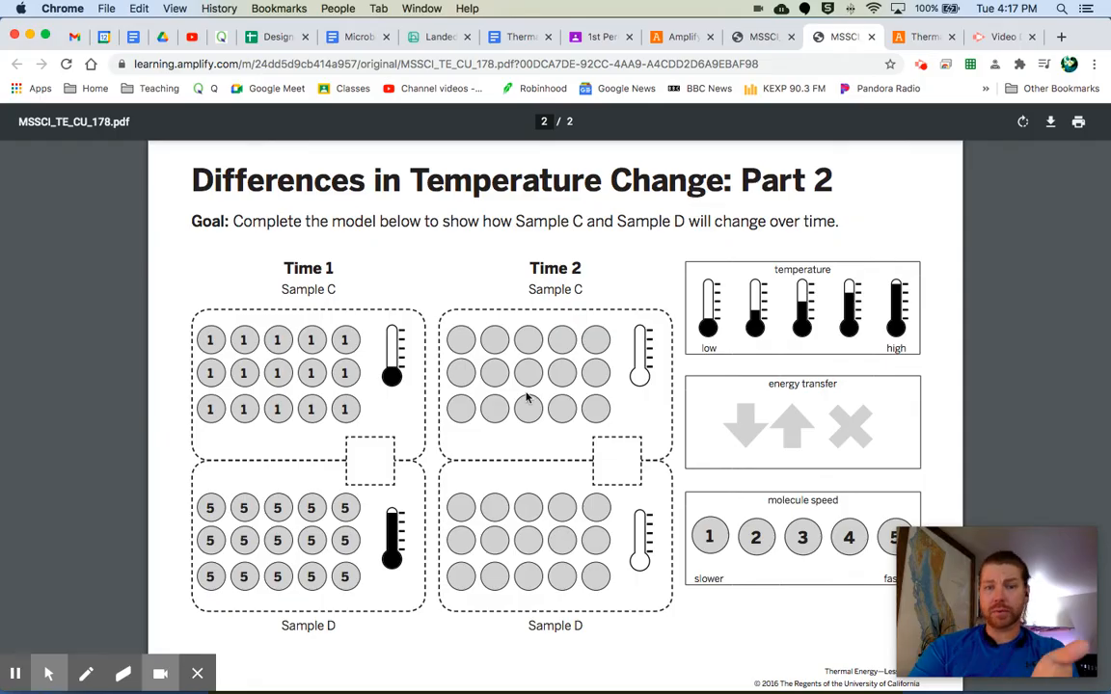
mouse_move(390, 427)
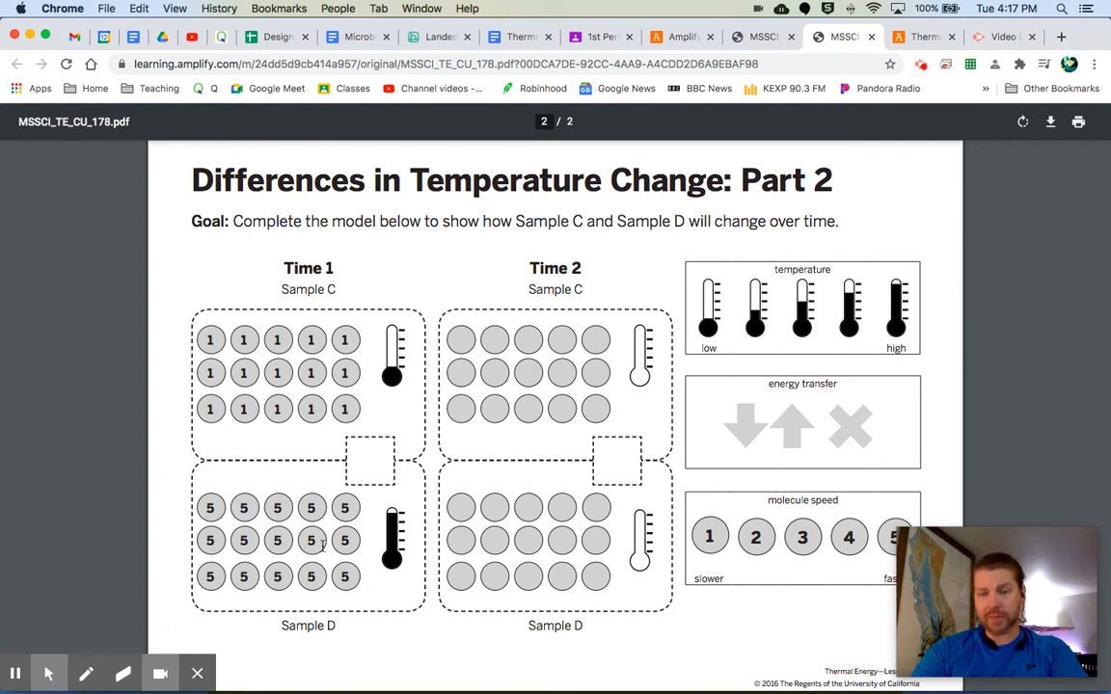
mouse_move(544, 569)
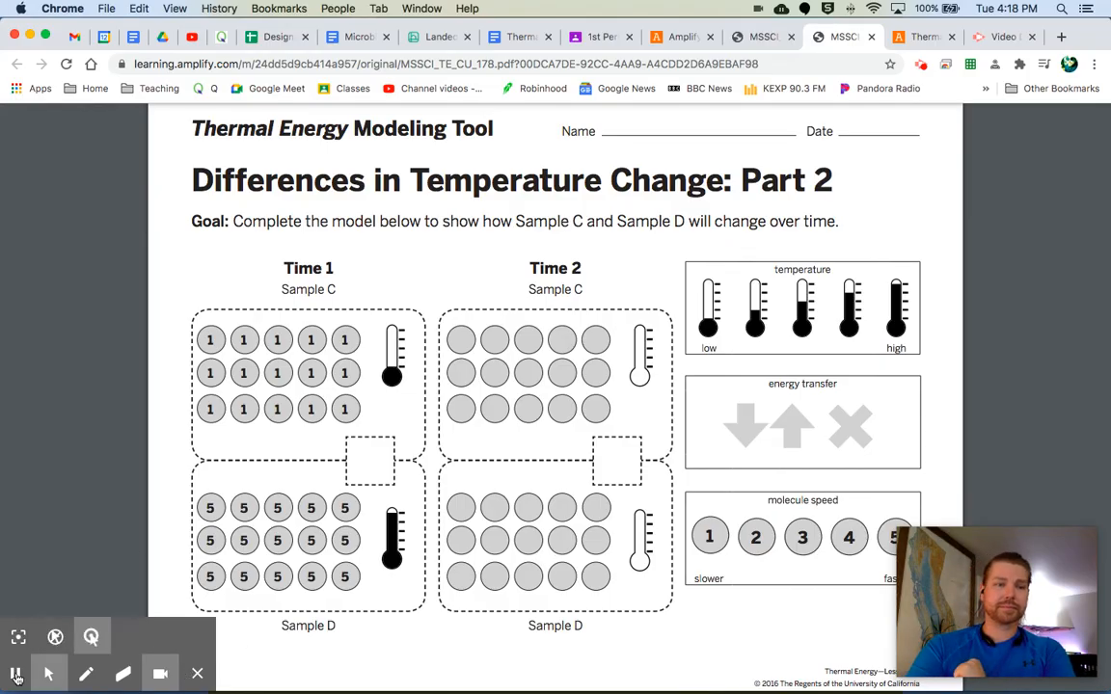
left_click(680, 37)
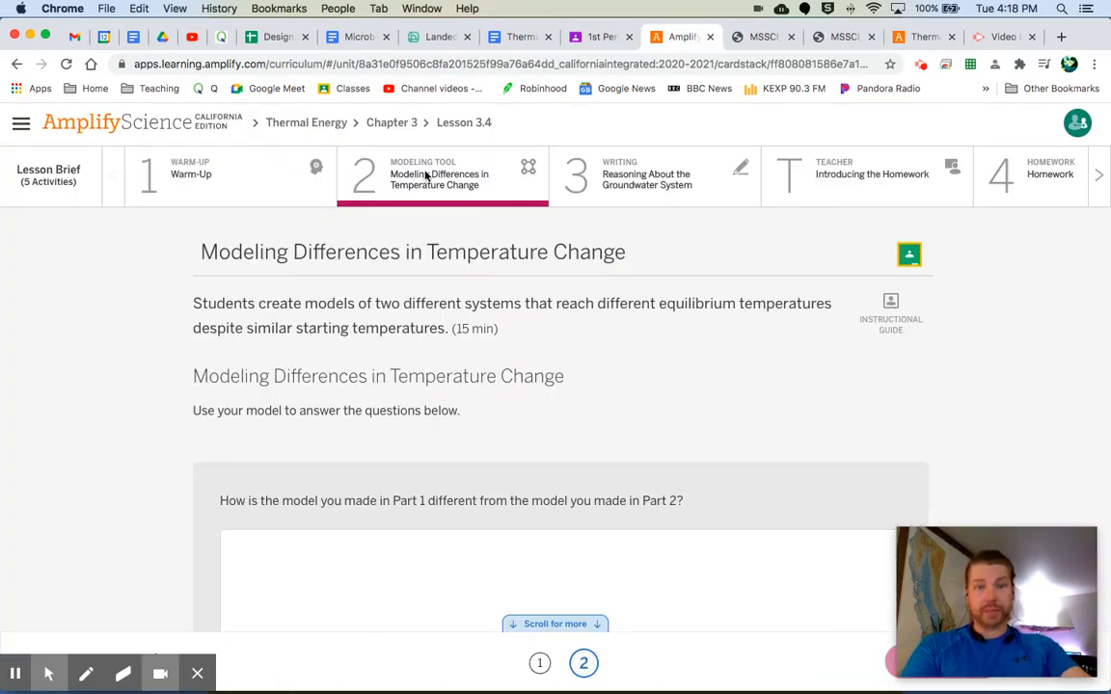
mouse_move(406, 396)
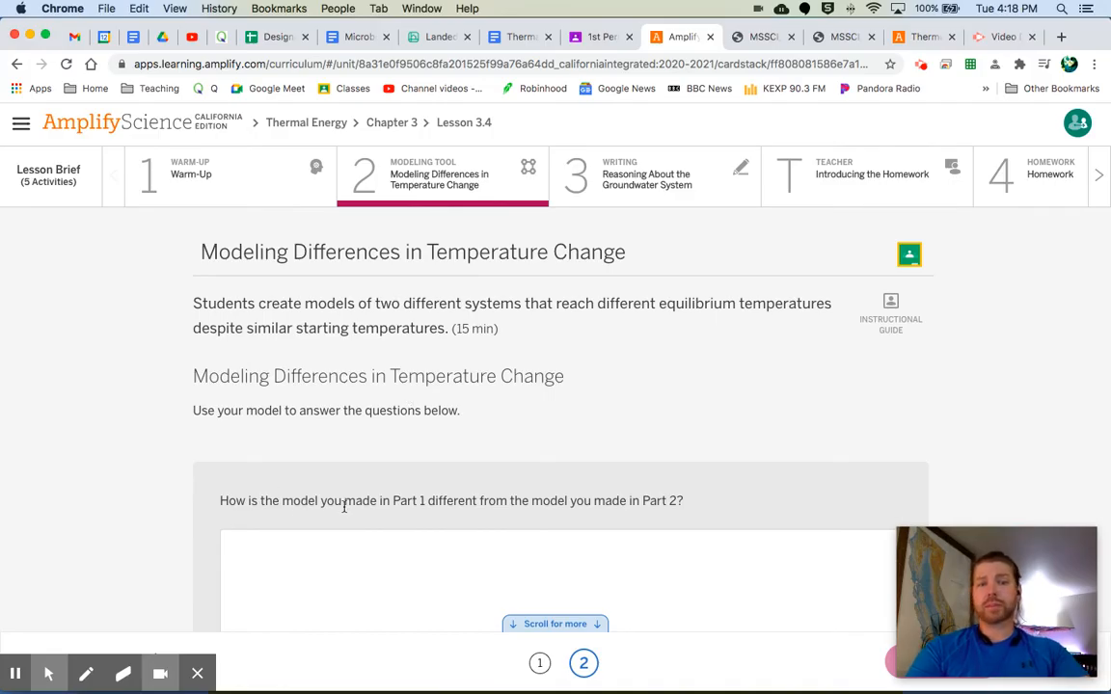
mouse_move(598, 516)
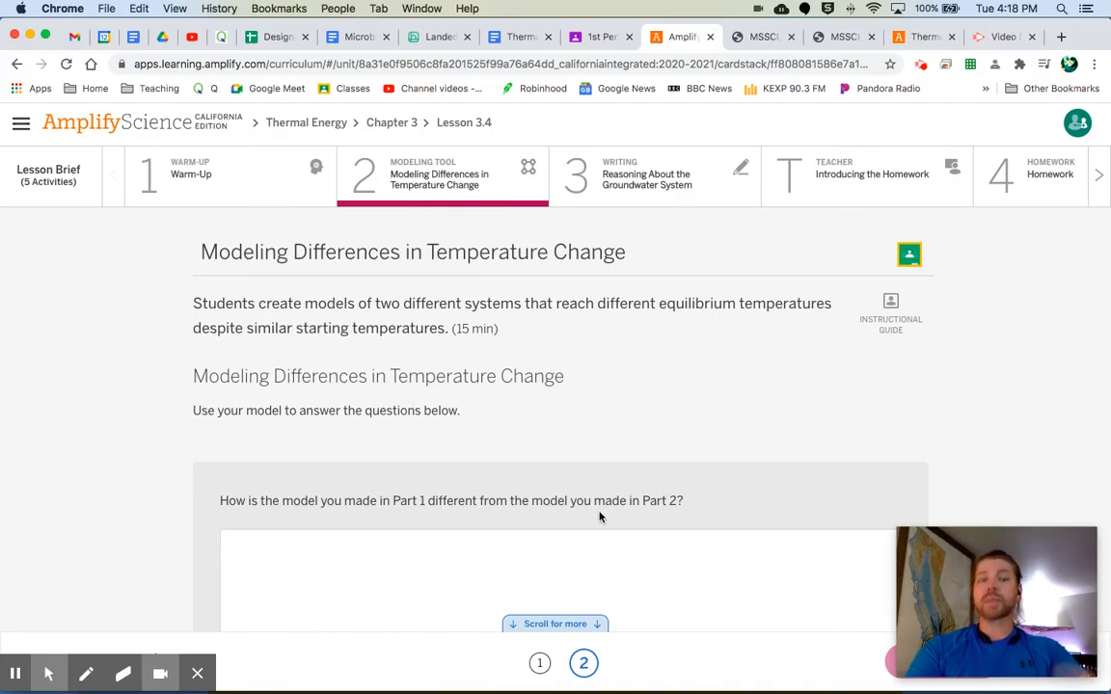
scroll("down", 3)
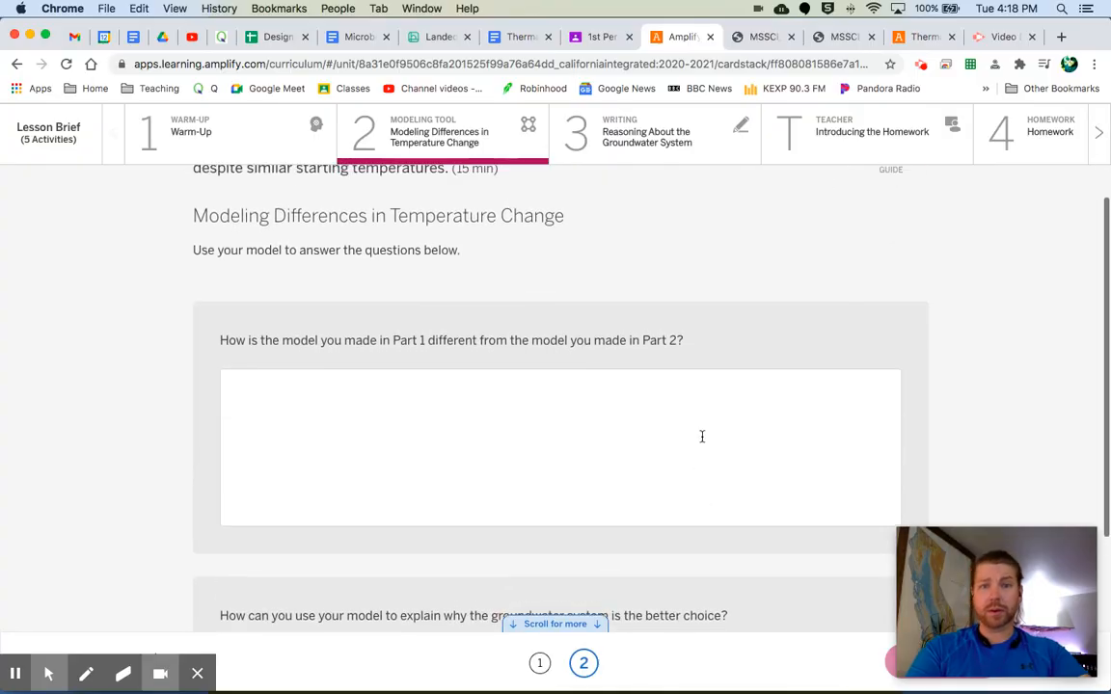
mouse_move(844, 37)
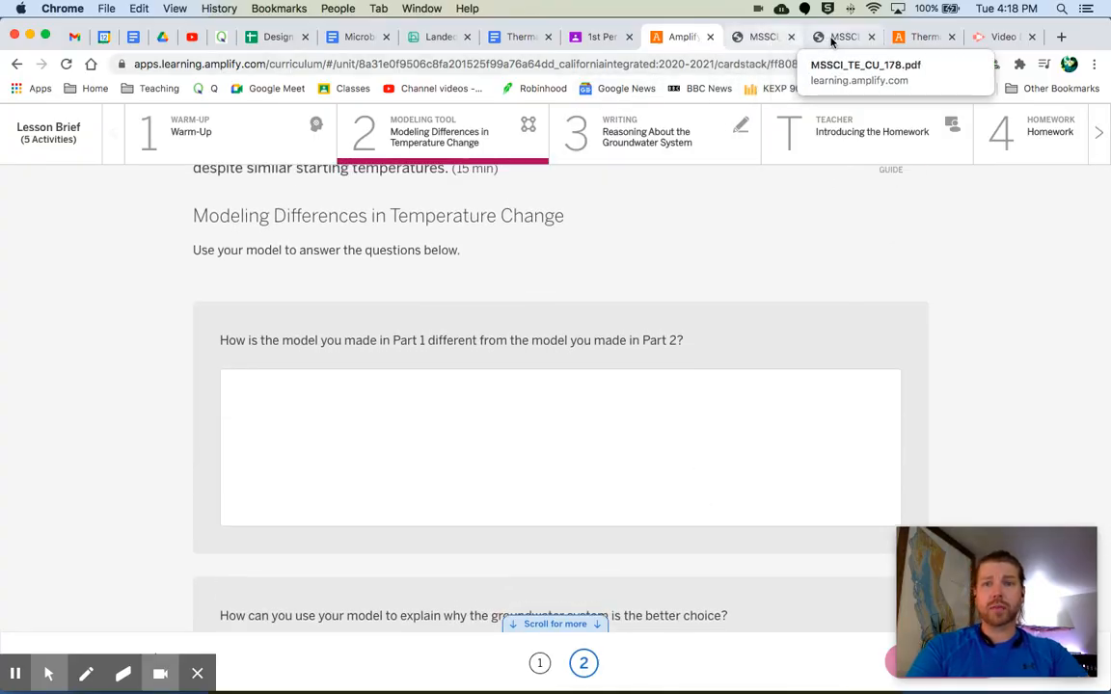
- Switch to the MSSCI_TE_CU_178.pdf worksheet and compare its Part 1 and Part 2 pages
left_click(842, 37)
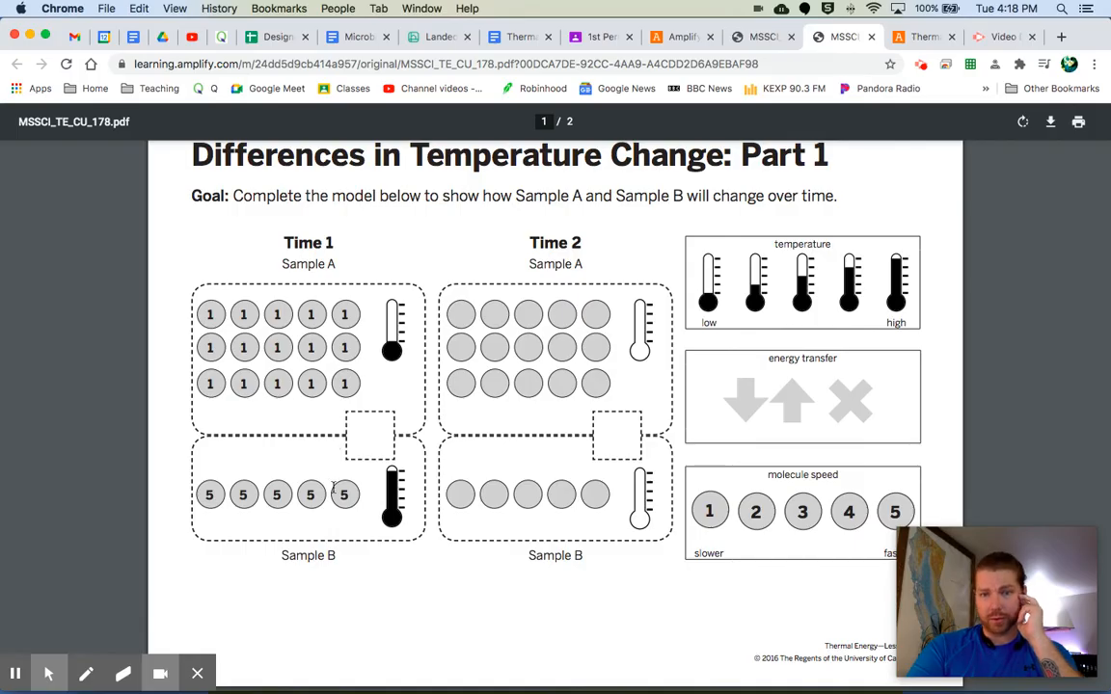
scroll("down", 3)
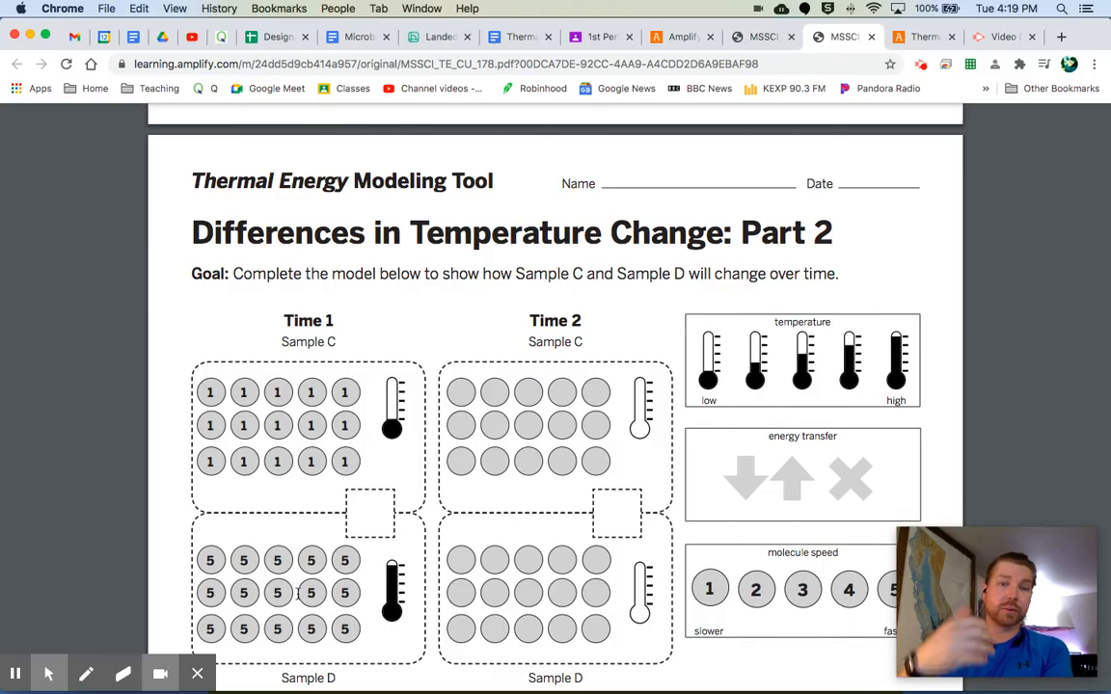
scroll("down", 3)
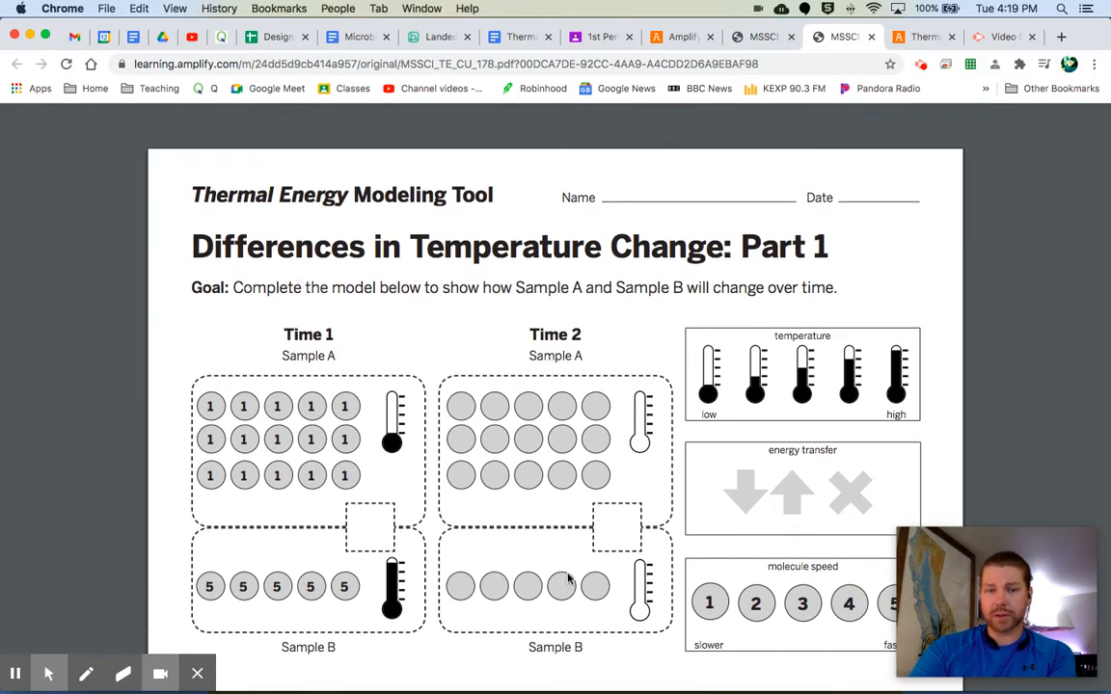
scroll("down", 3)
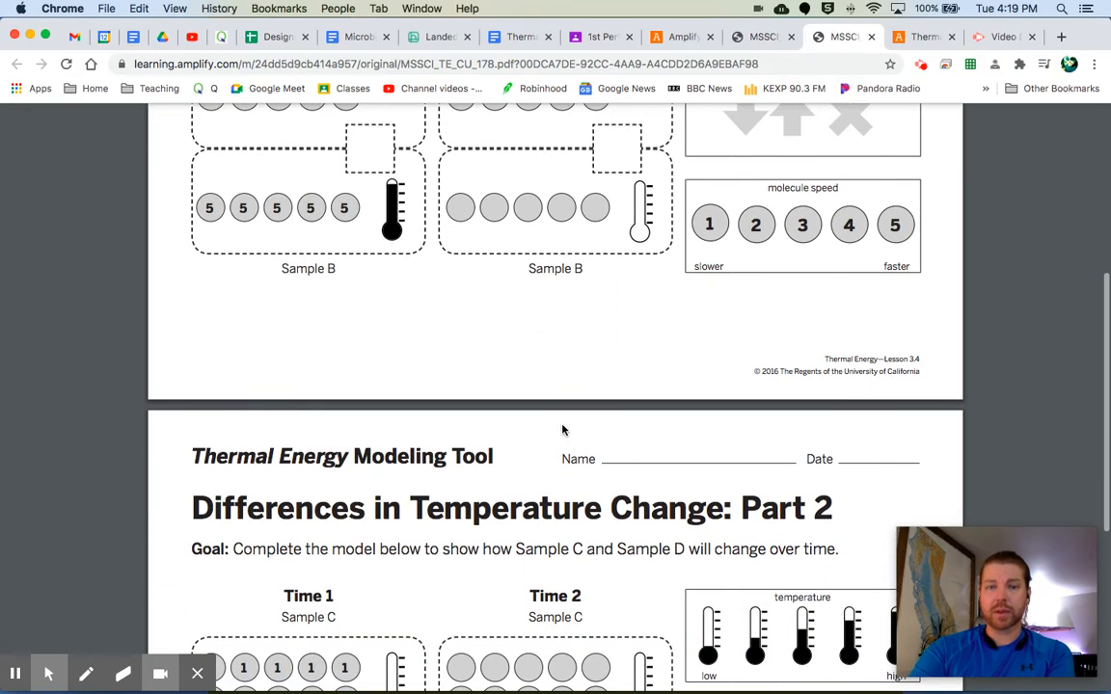
scroll("down", 3)
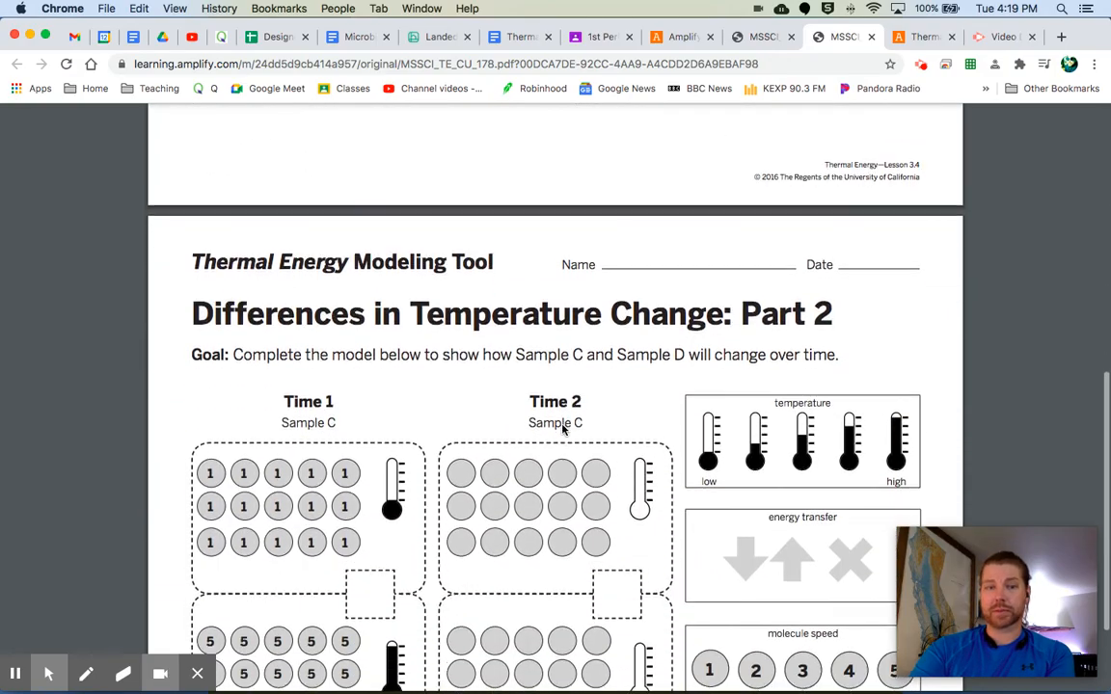
scroll("down", 3)
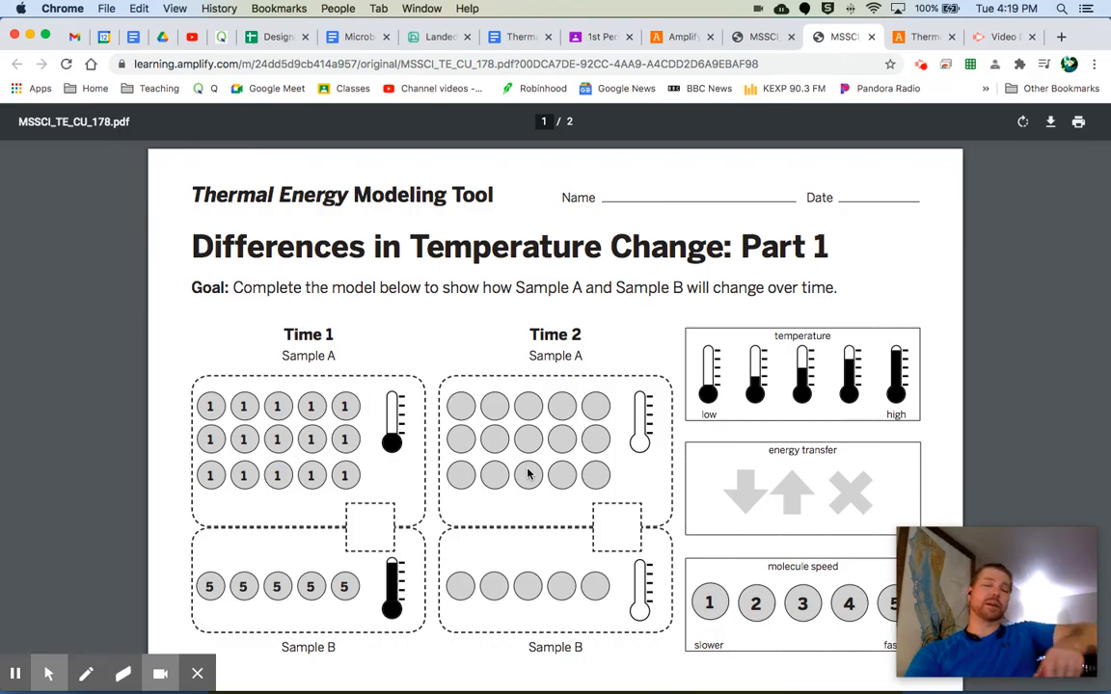
scroll("down", 3)
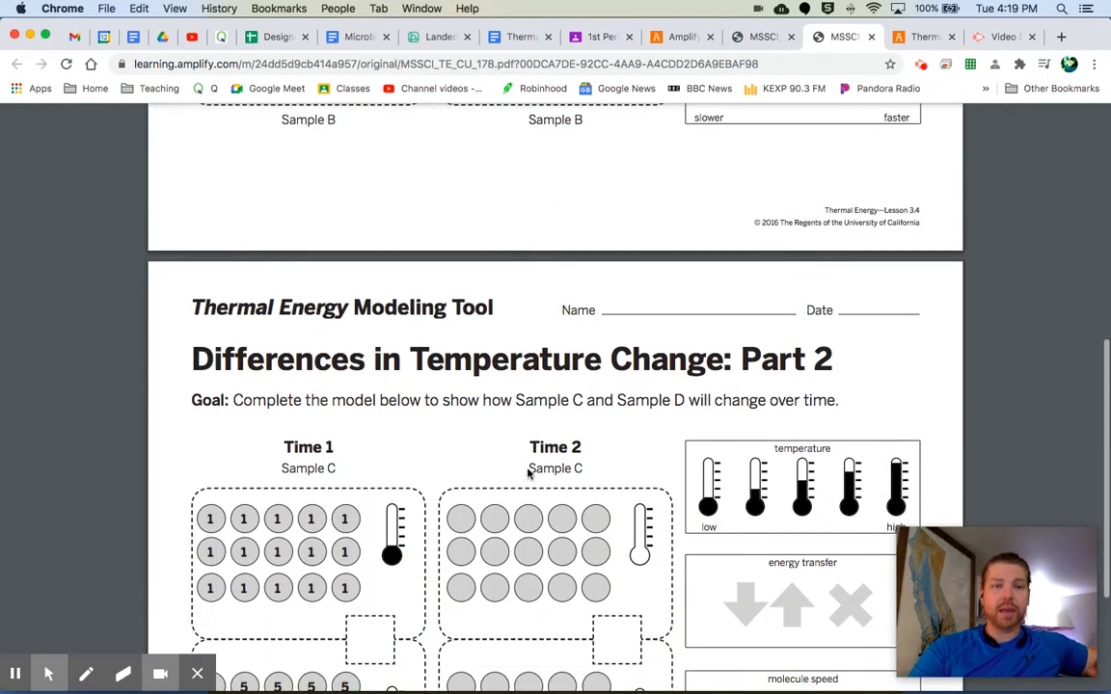
scroll("down", 3)
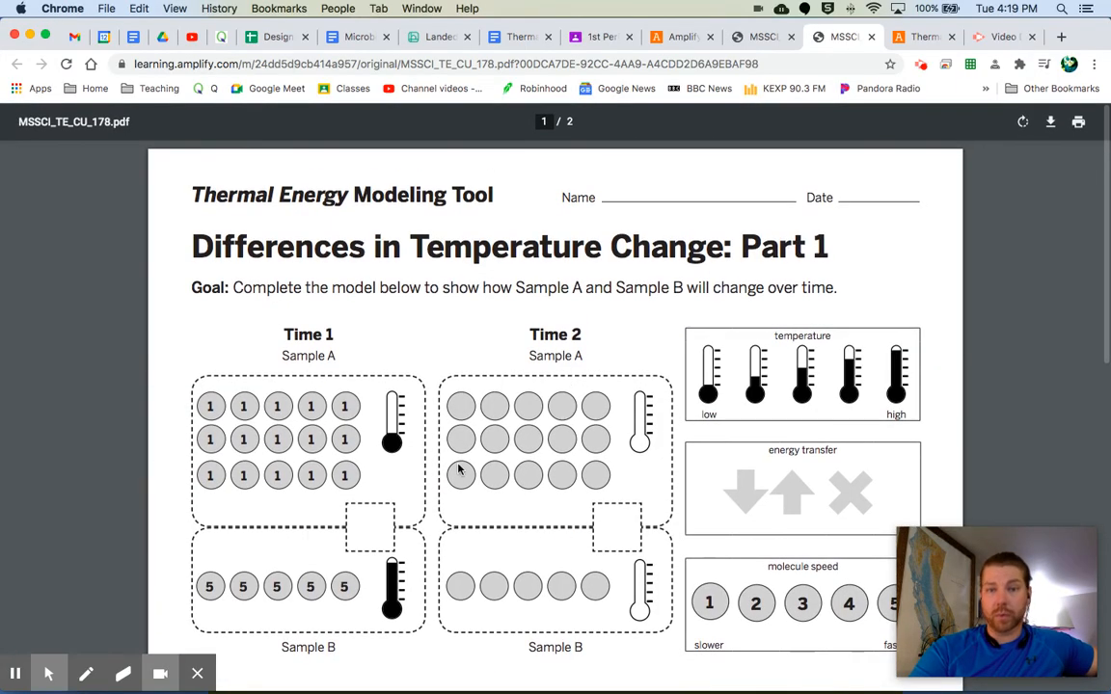
mouse_move(612, 568)
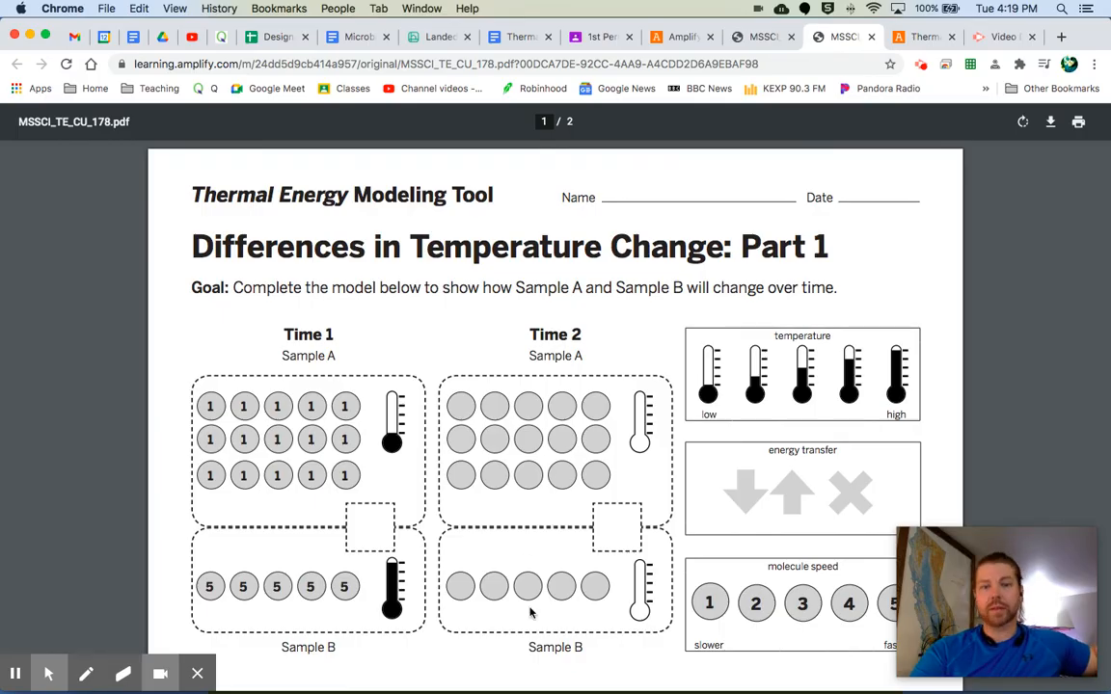
mouse_move(594, 494)
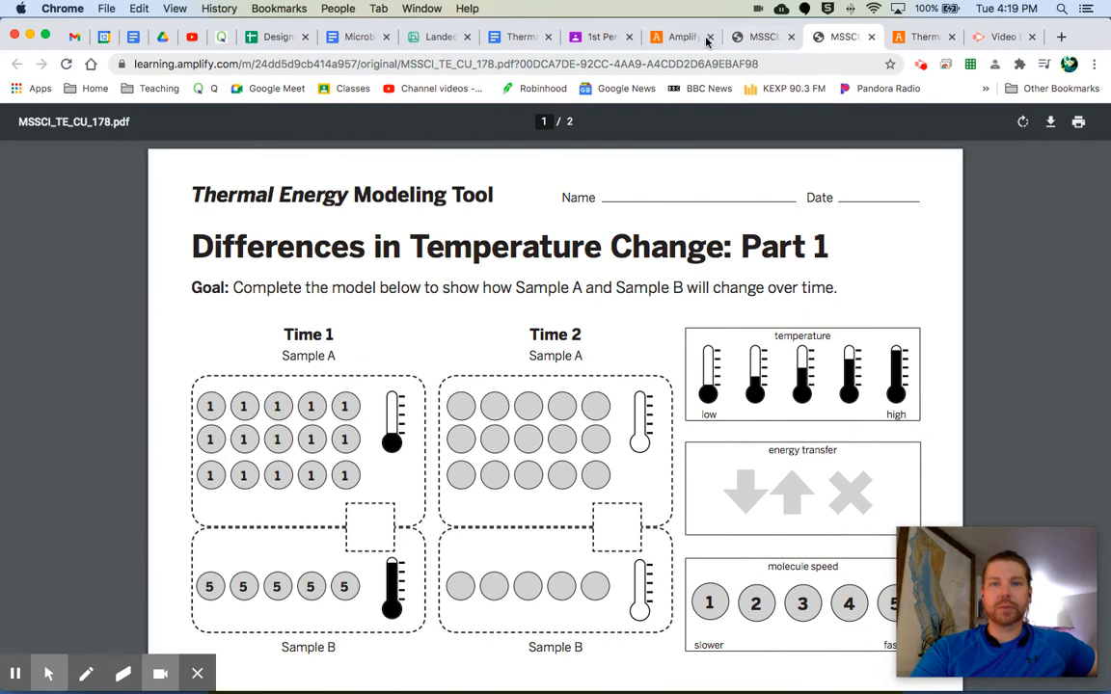
left_click(677, 36)
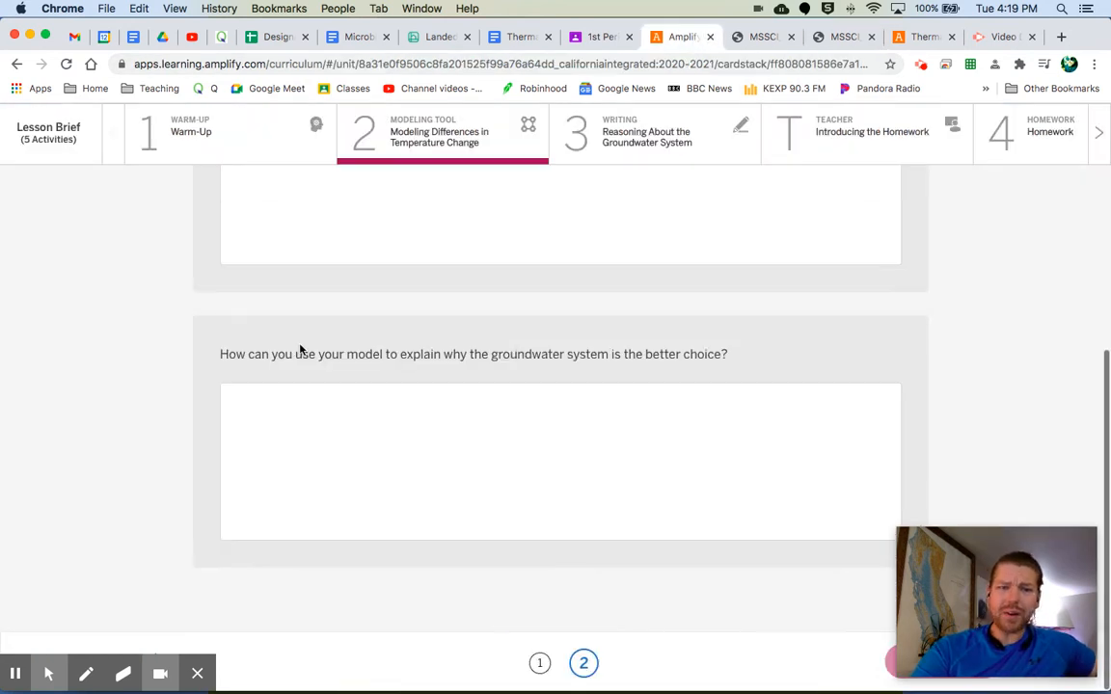
mouse_move(523, 374)
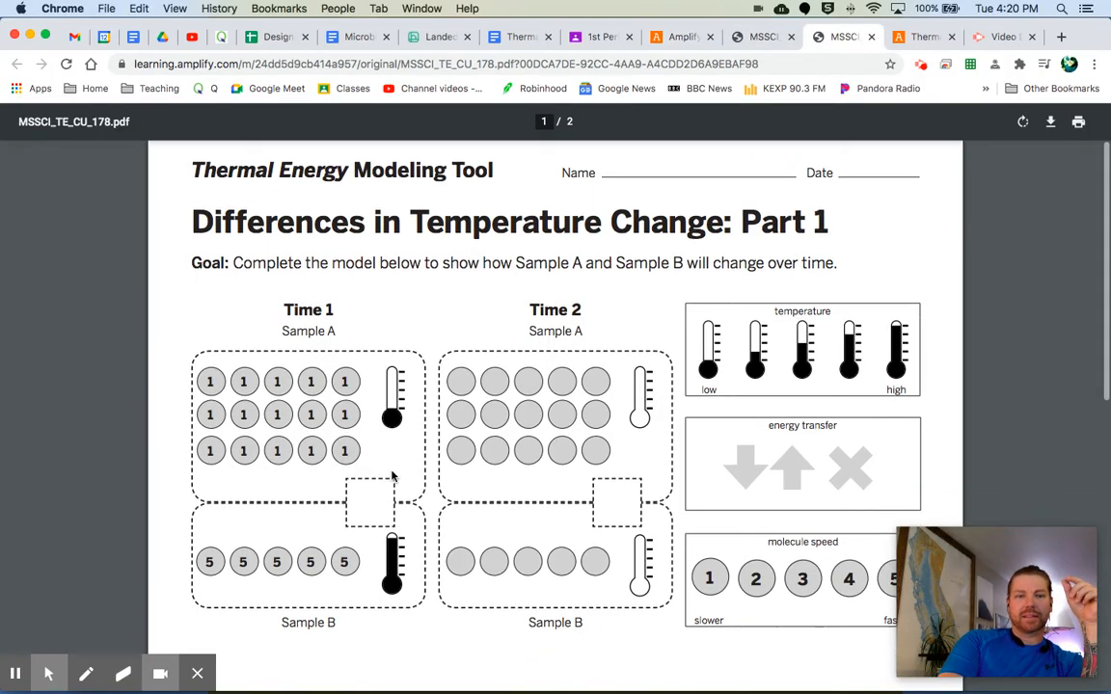
- Scroll page 2 of activity 2 down to the groundwater-choice explanation question
scroll("down", 3)
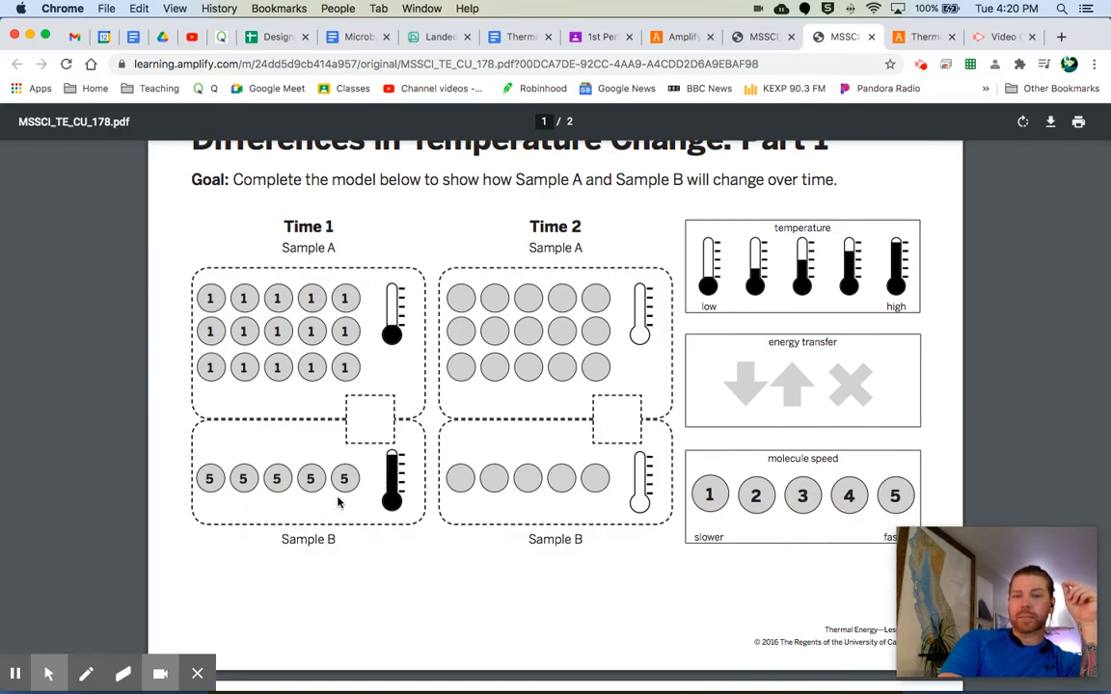
scroll("down", 3)
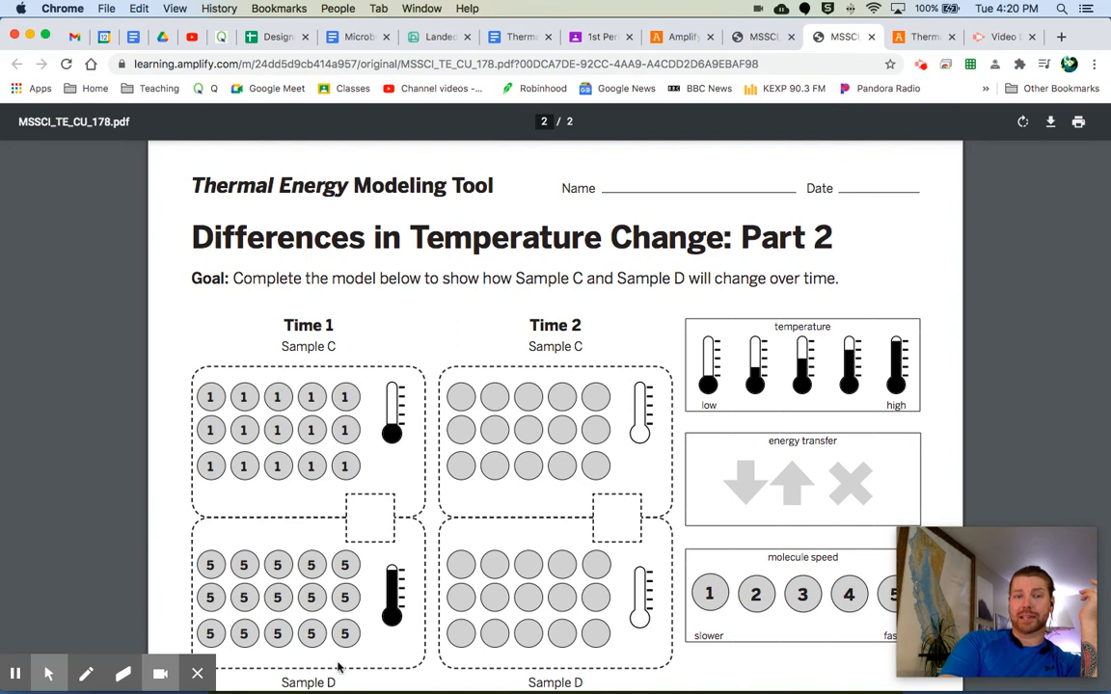
scroll("down", 3)
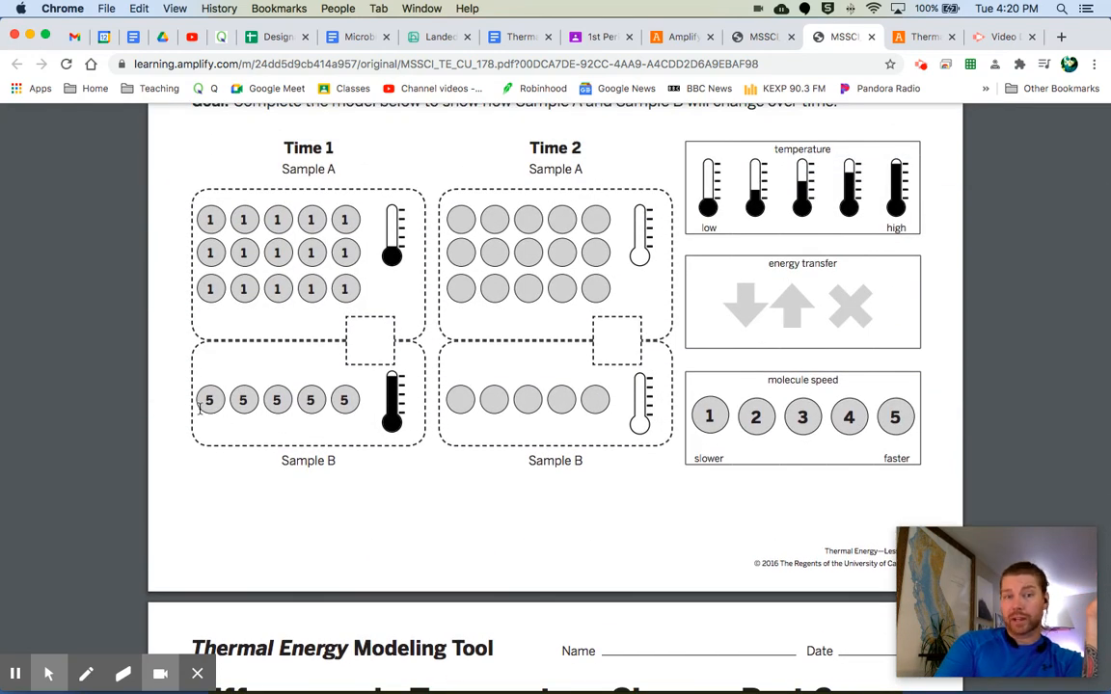
mouse_move(296, 409)
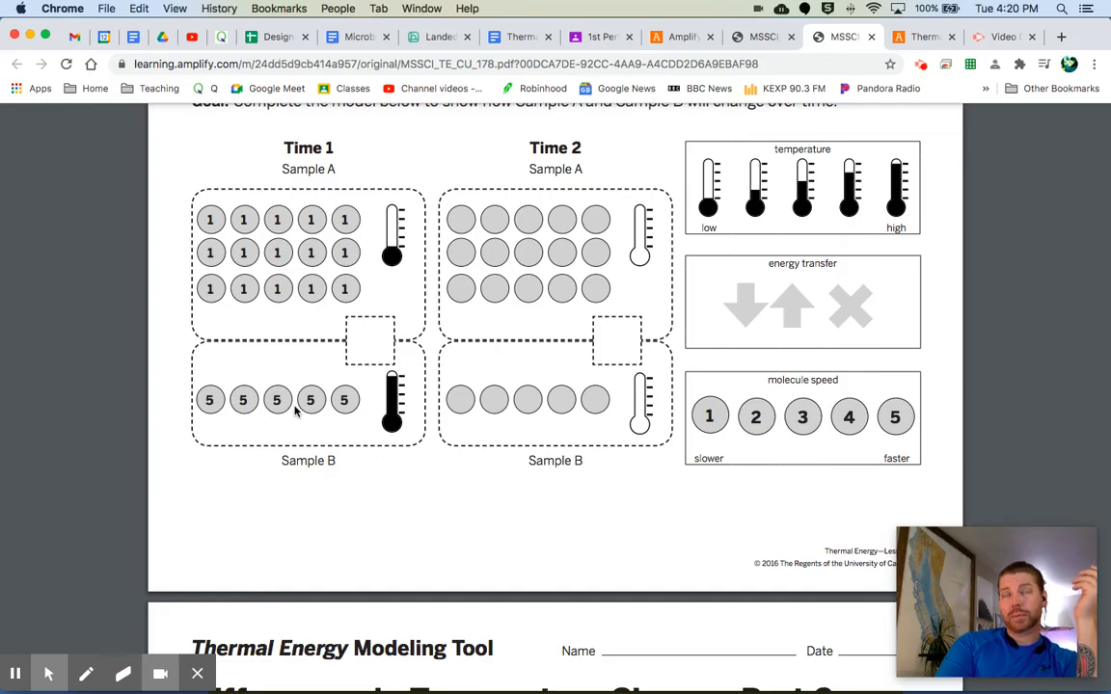
scroll("down", 3)
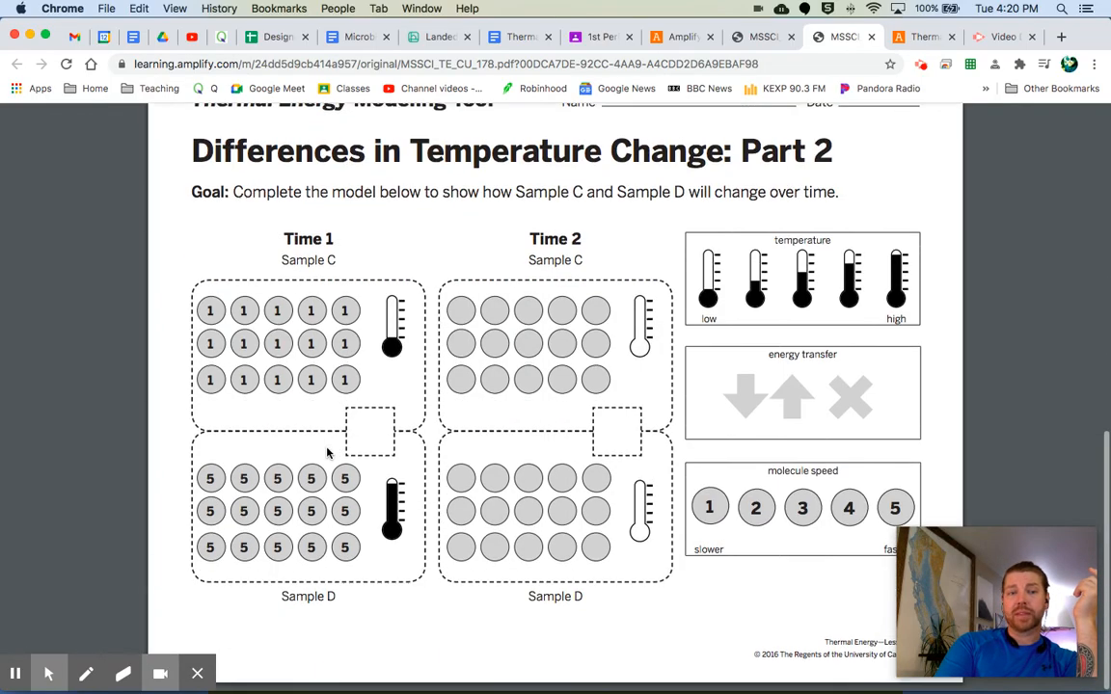
scroll("down", 3)
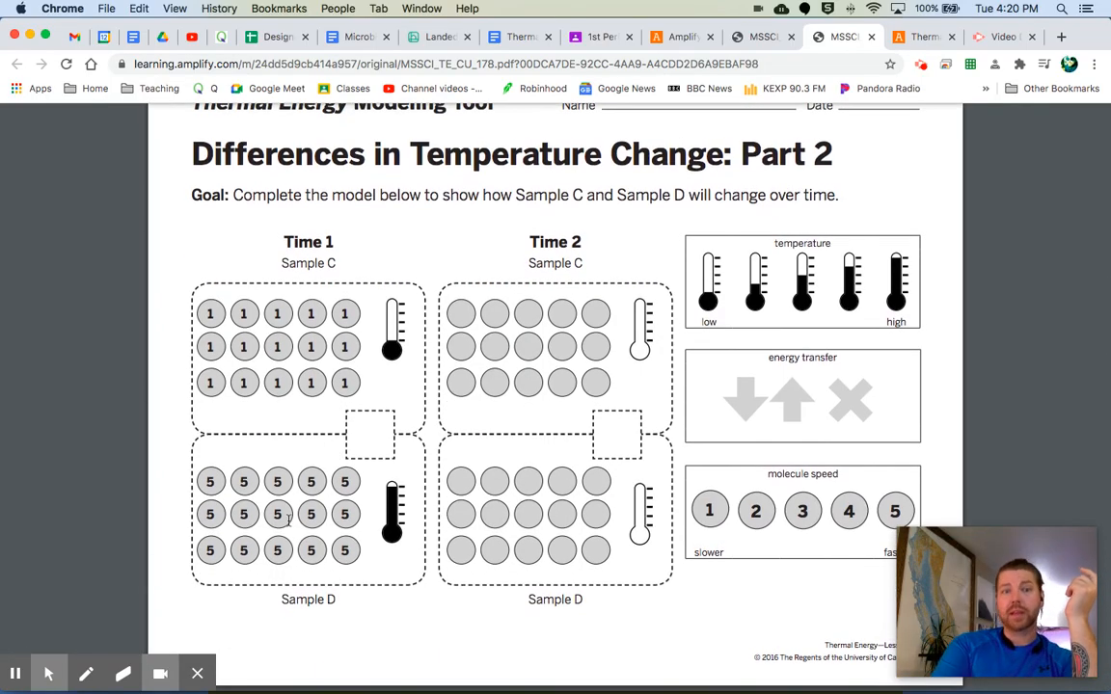
scroll("down", 3)
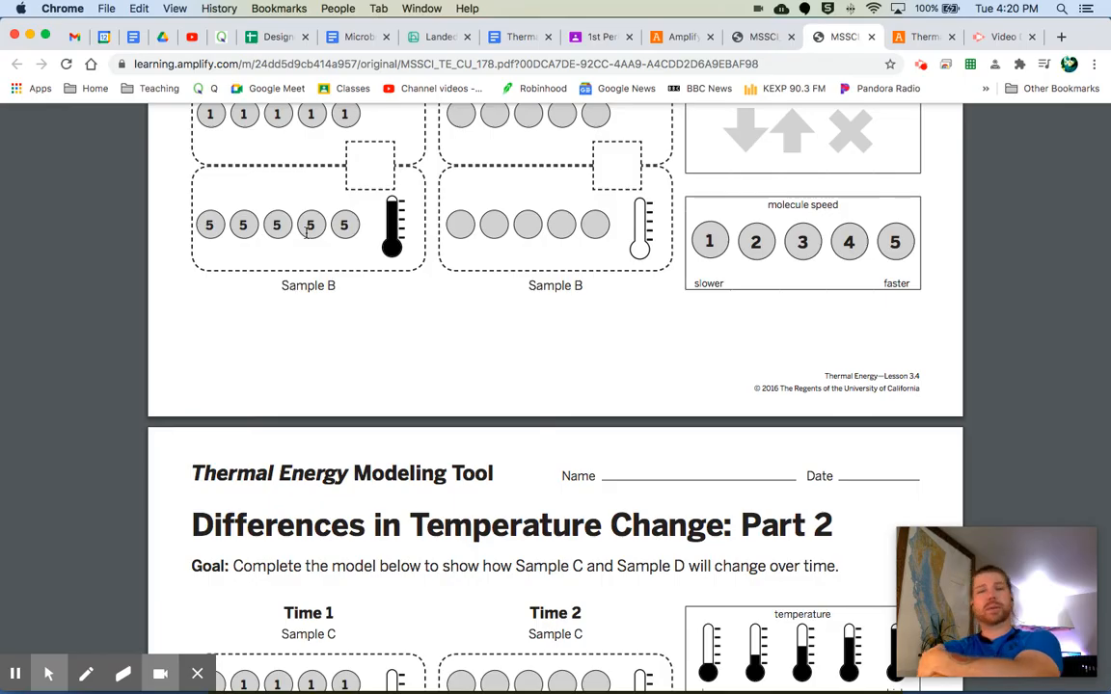
scroll("down", 3)
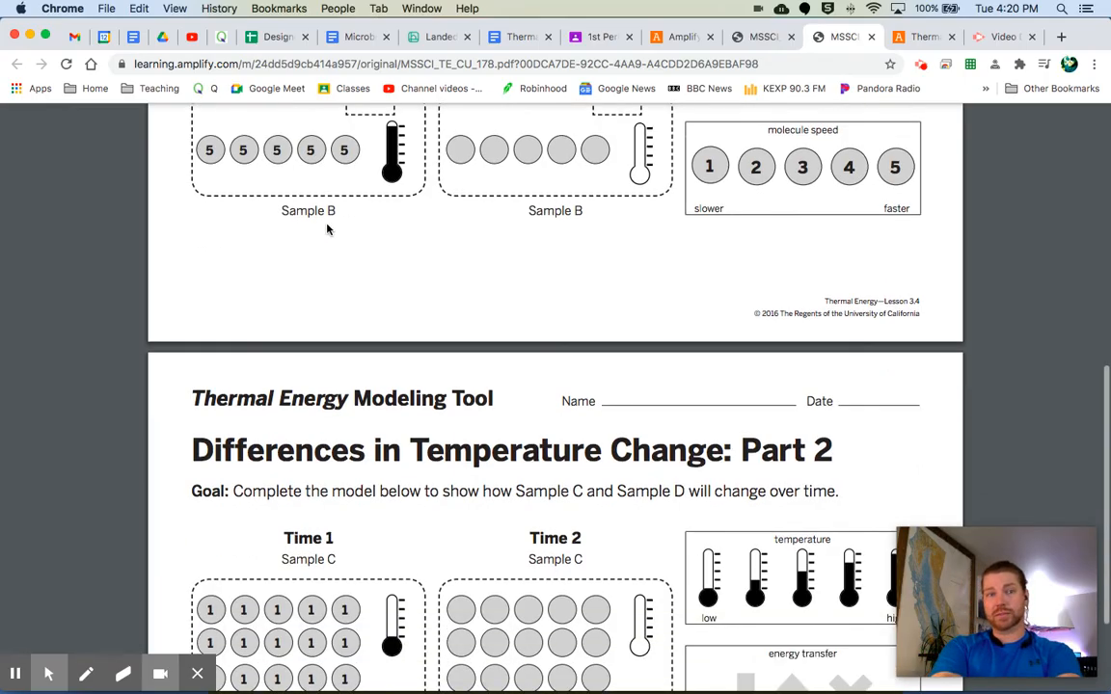
scroll("down", 3)
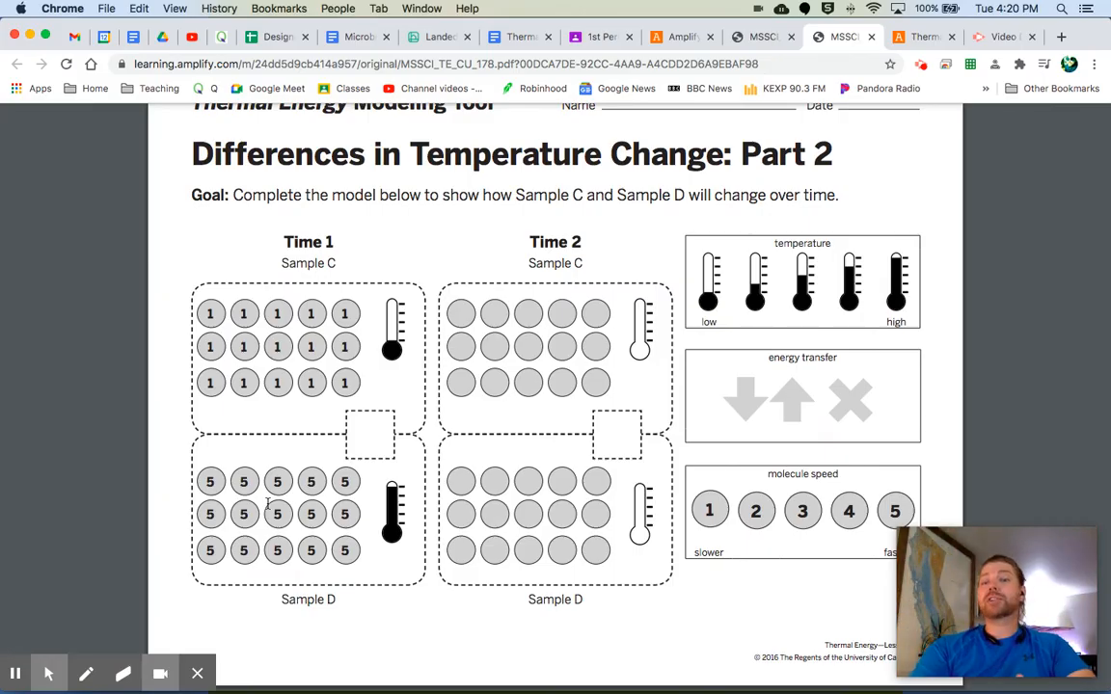
mouse_move(579, 438)
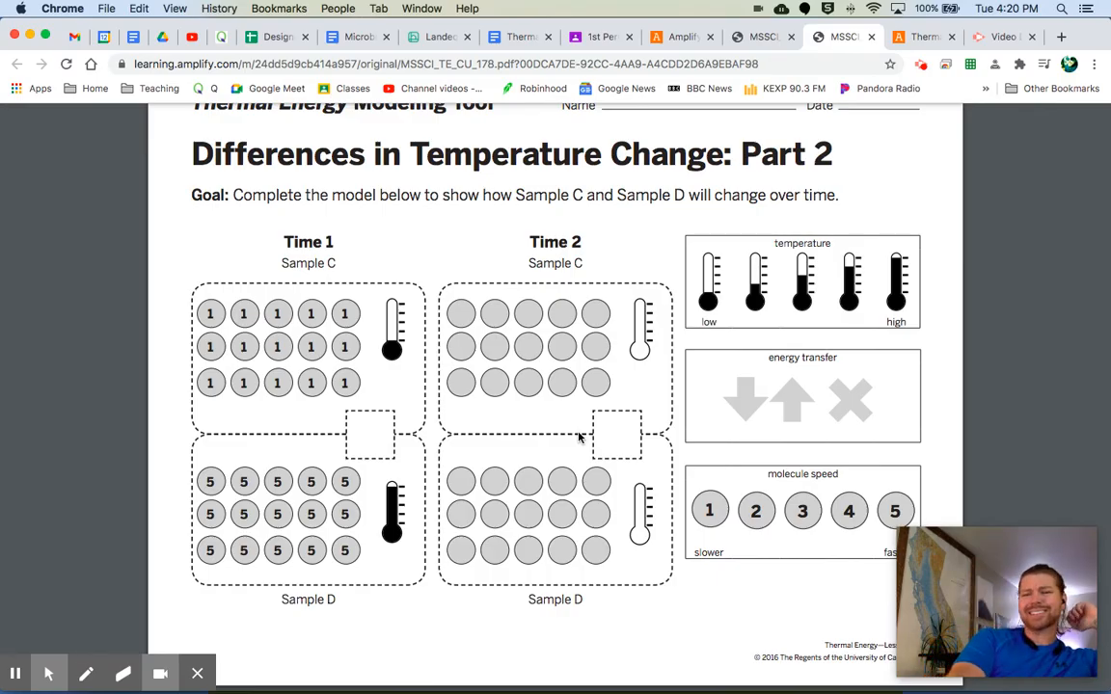
left_click(762, 36)
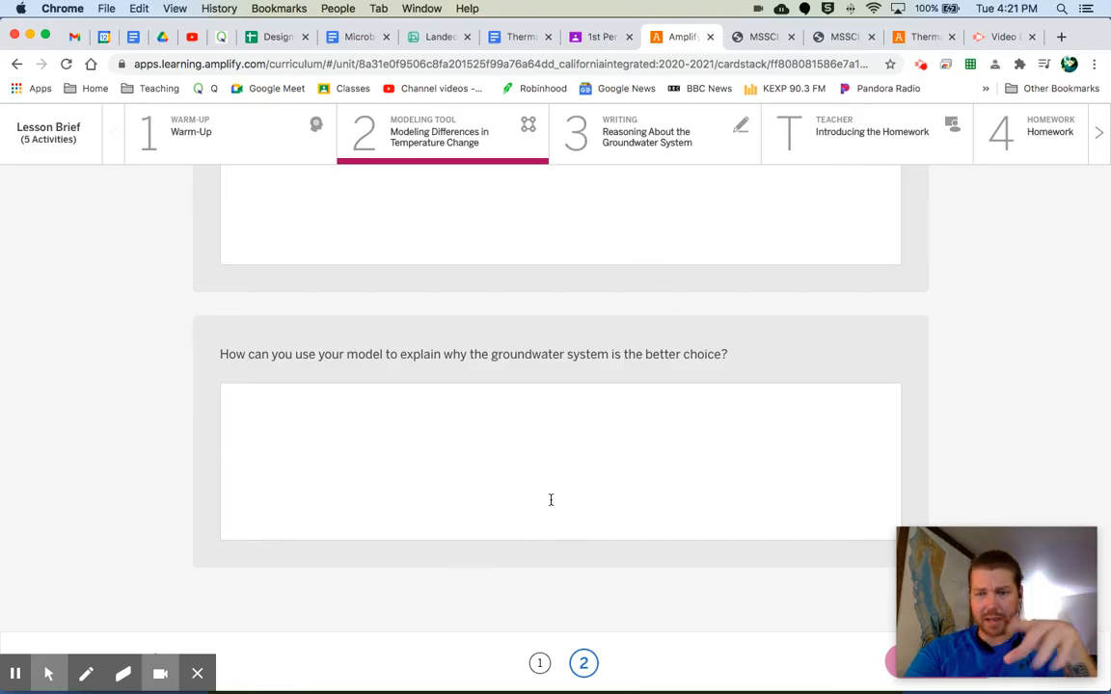
- Open activity 3, Reasoning About the Groundwater System
scroll("down", 3)
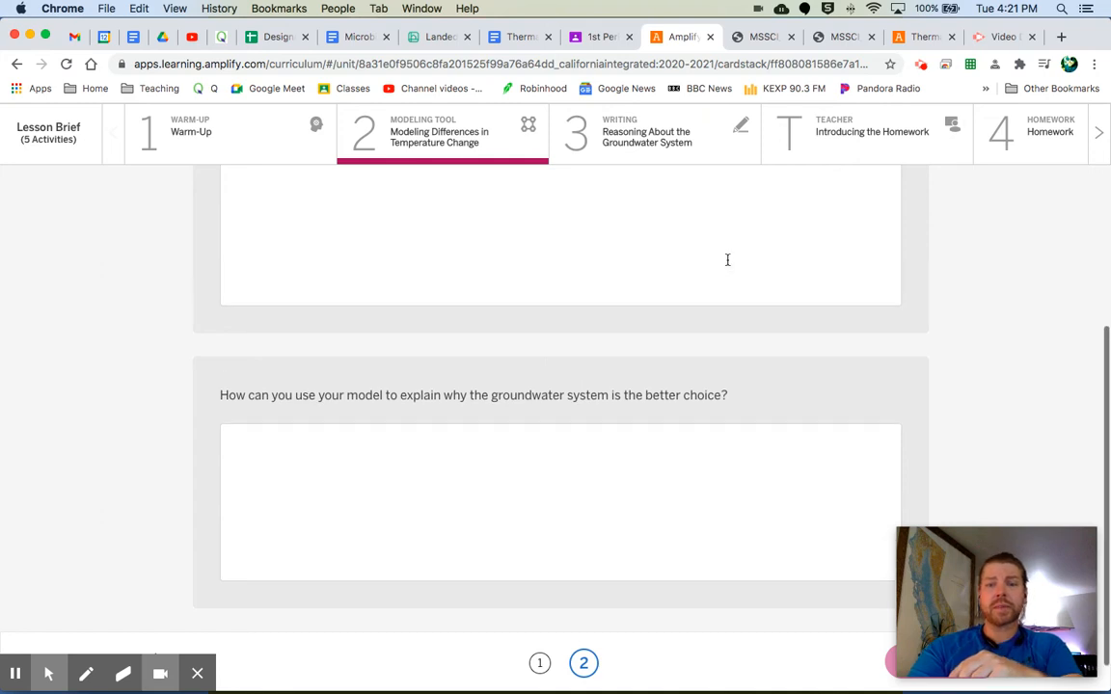
left_click(655, 132)
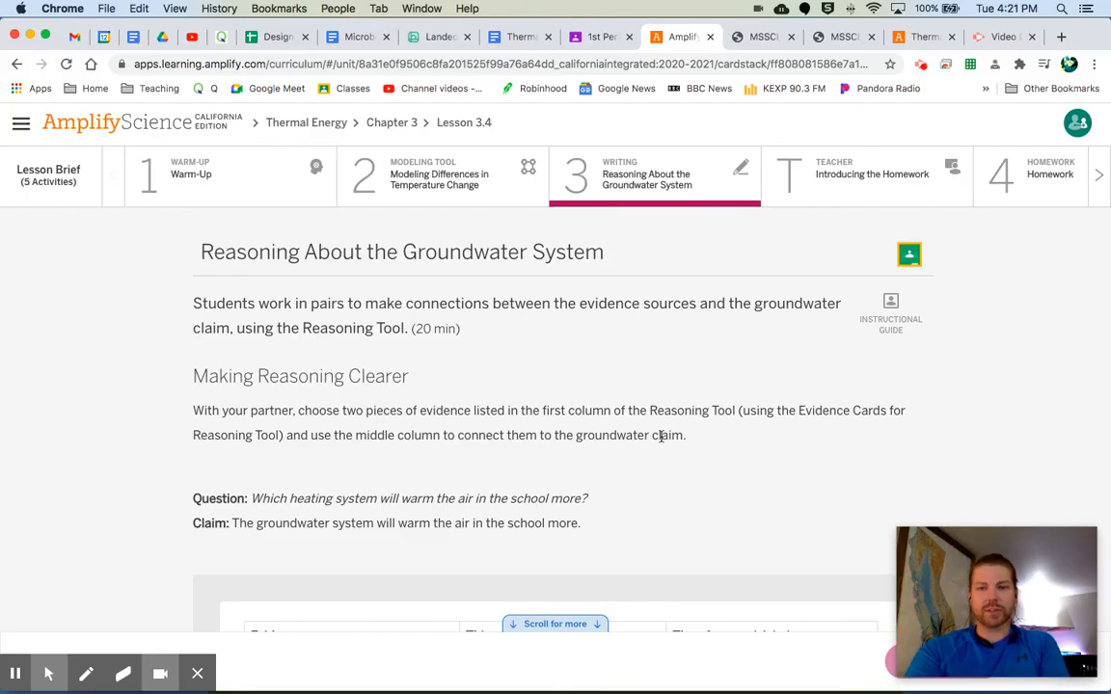
mouse_move(193, 367)
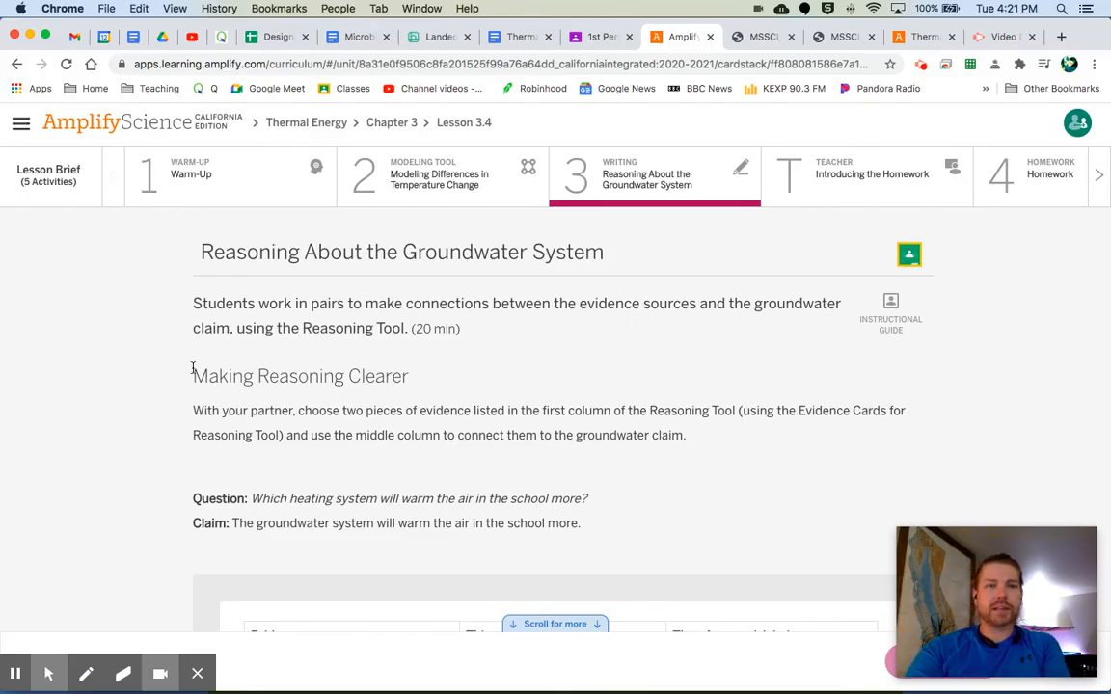
- Highlight the Making Reasoning Clearer instructions and open the Evidence Cards PDF
double_click(299, 376)
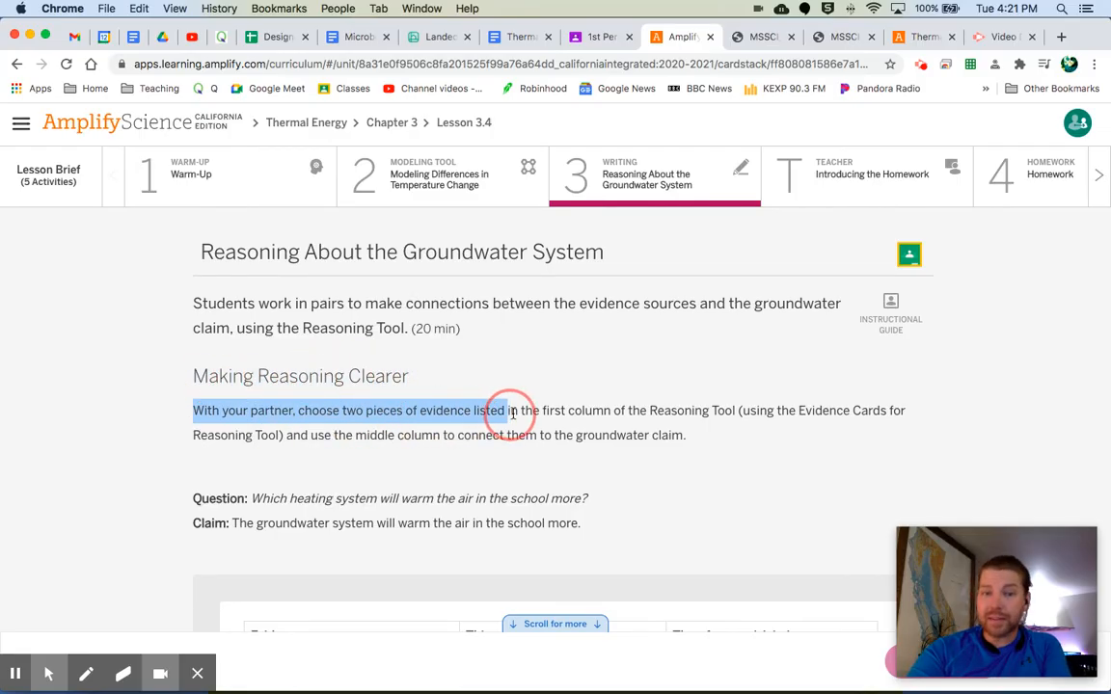
left_click_drag(511, 409, 747, 410)
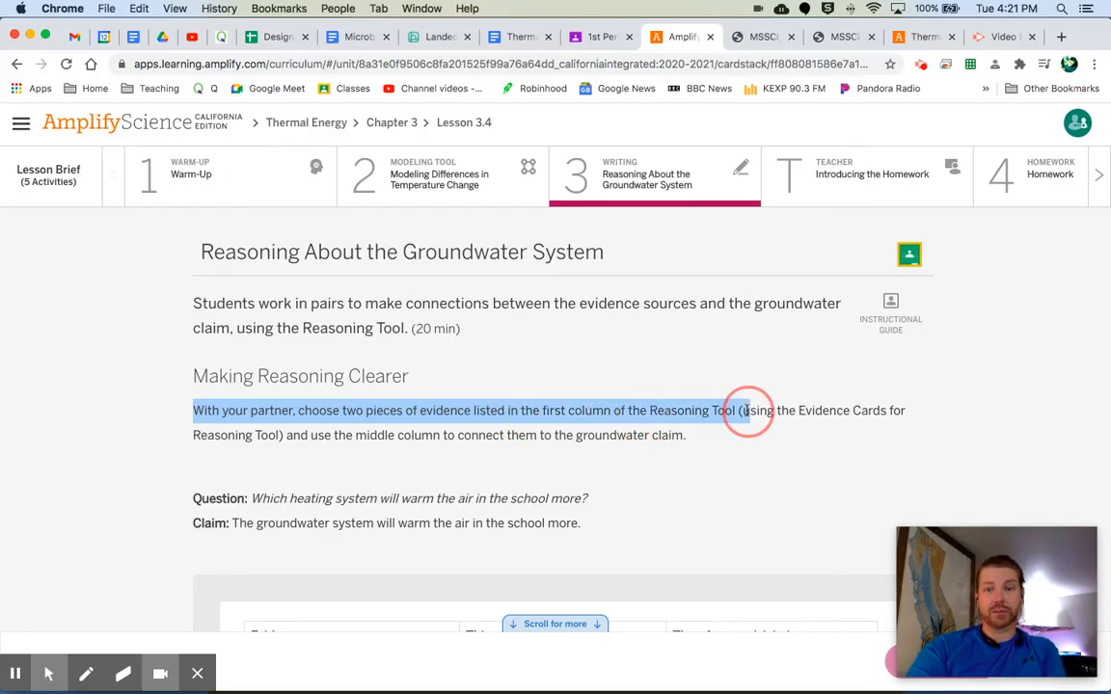
left_click_drag(747, 410, 396, 435)
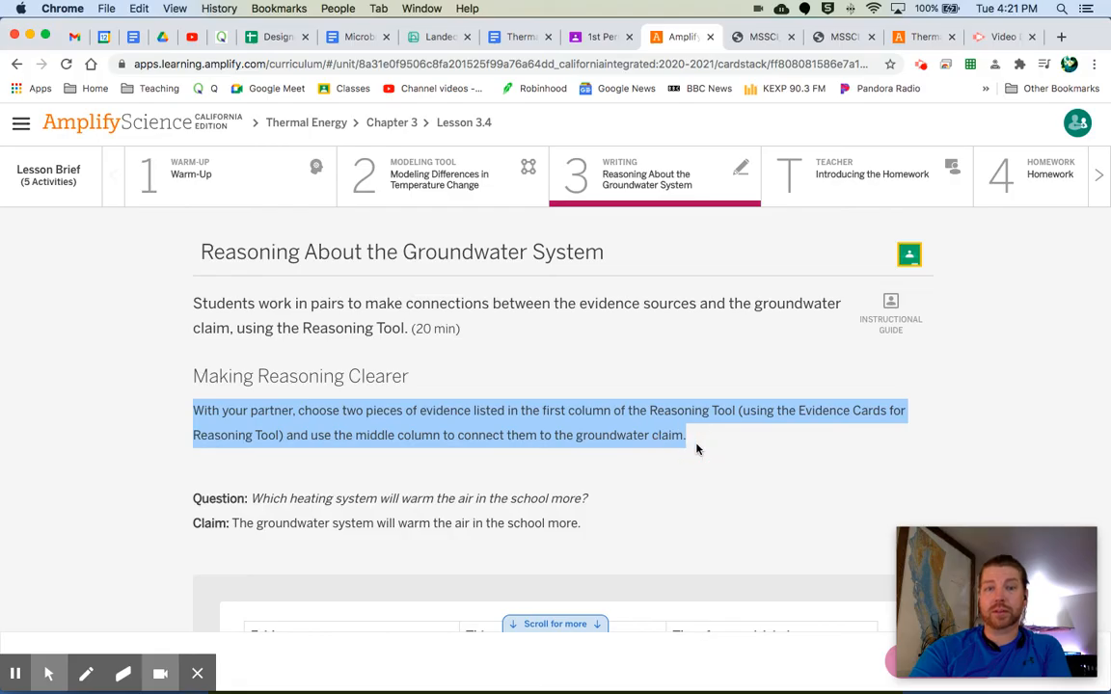
left_click(761, 37)
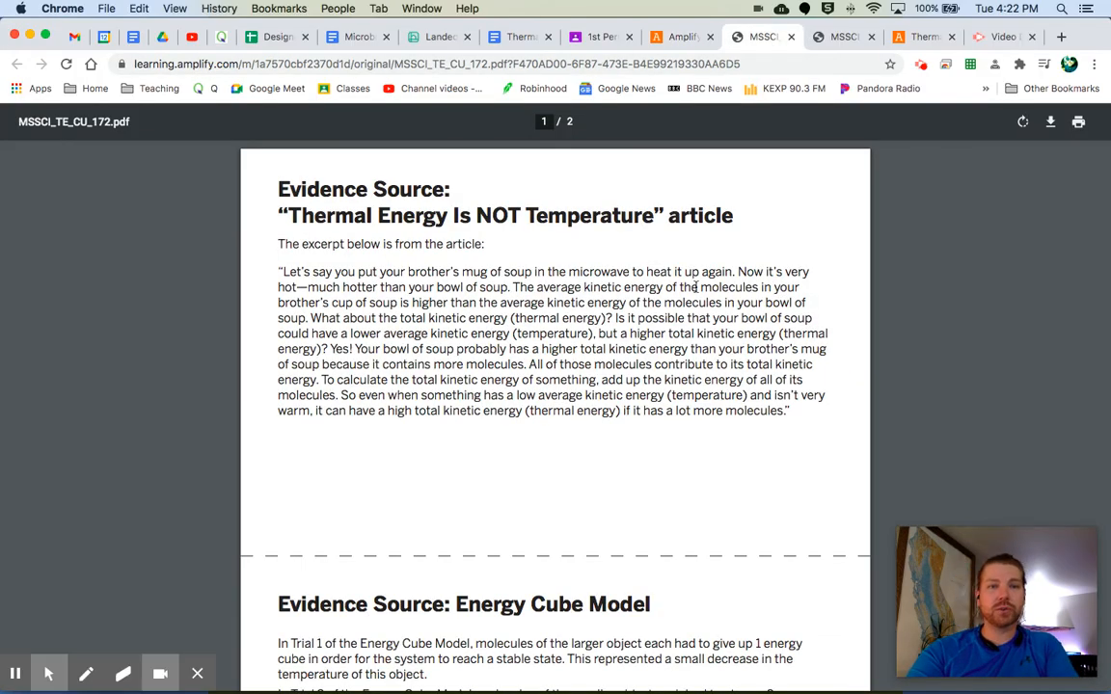
scroll("down", 3)
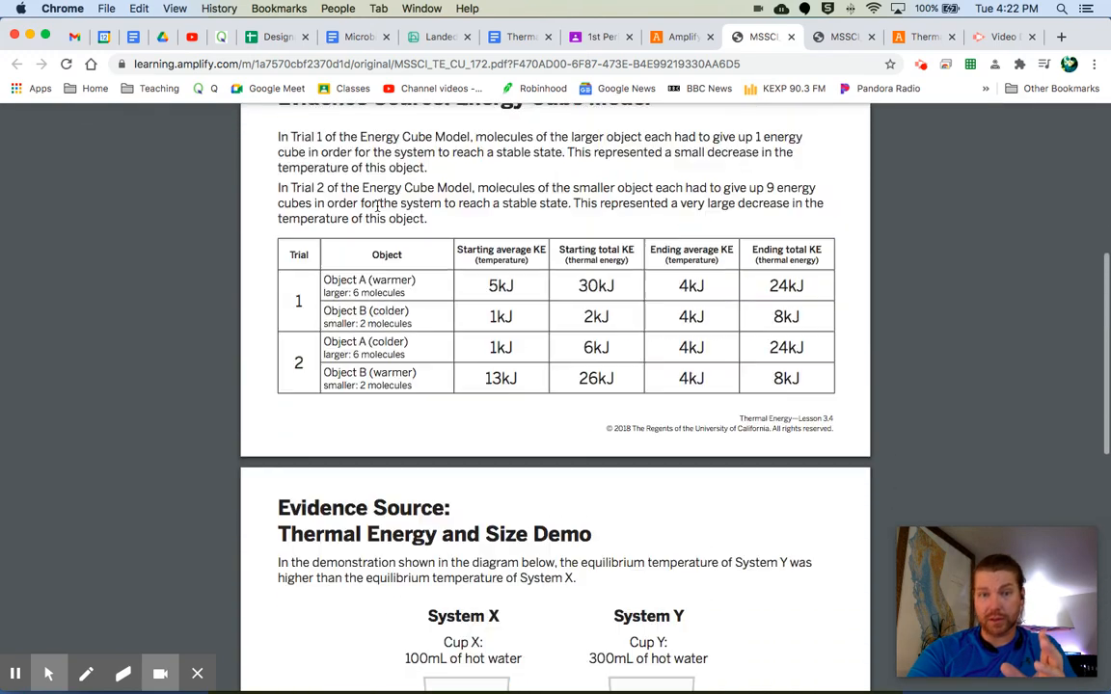
scroll("up", 3)
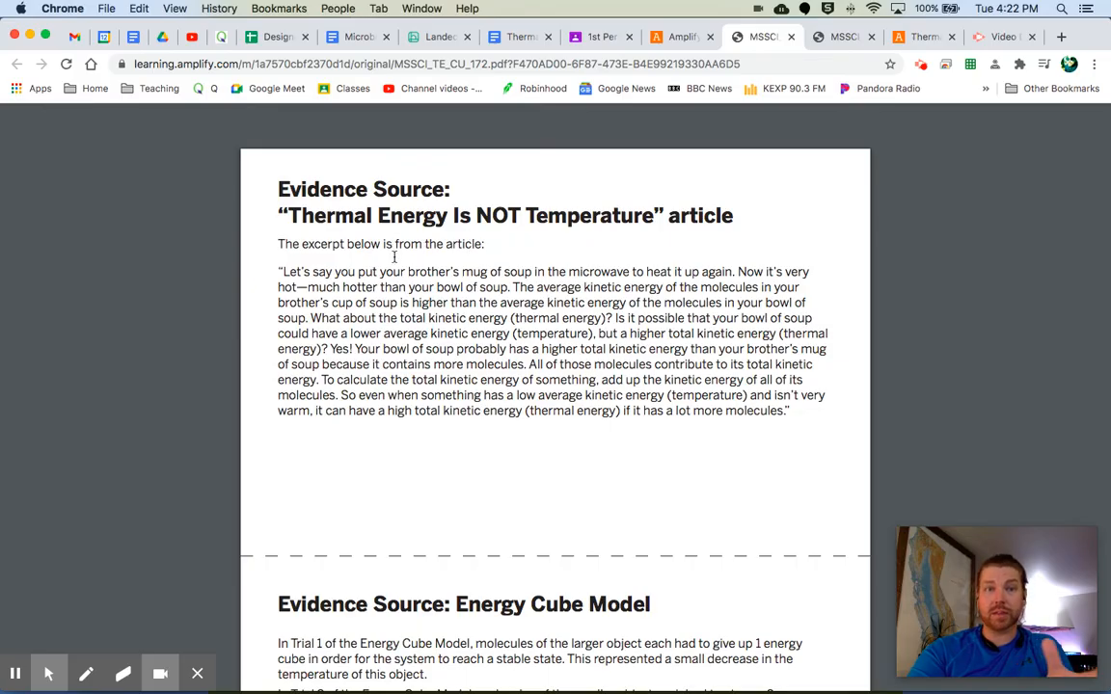
mouse_move(613, 354)
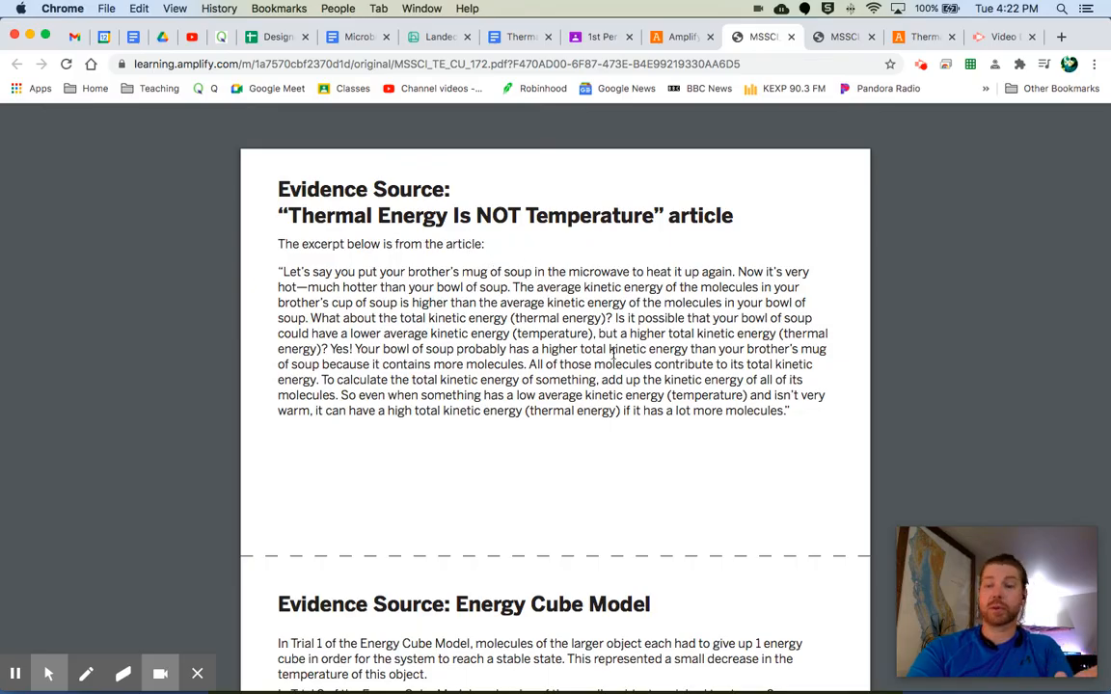
scroll("down", 3)
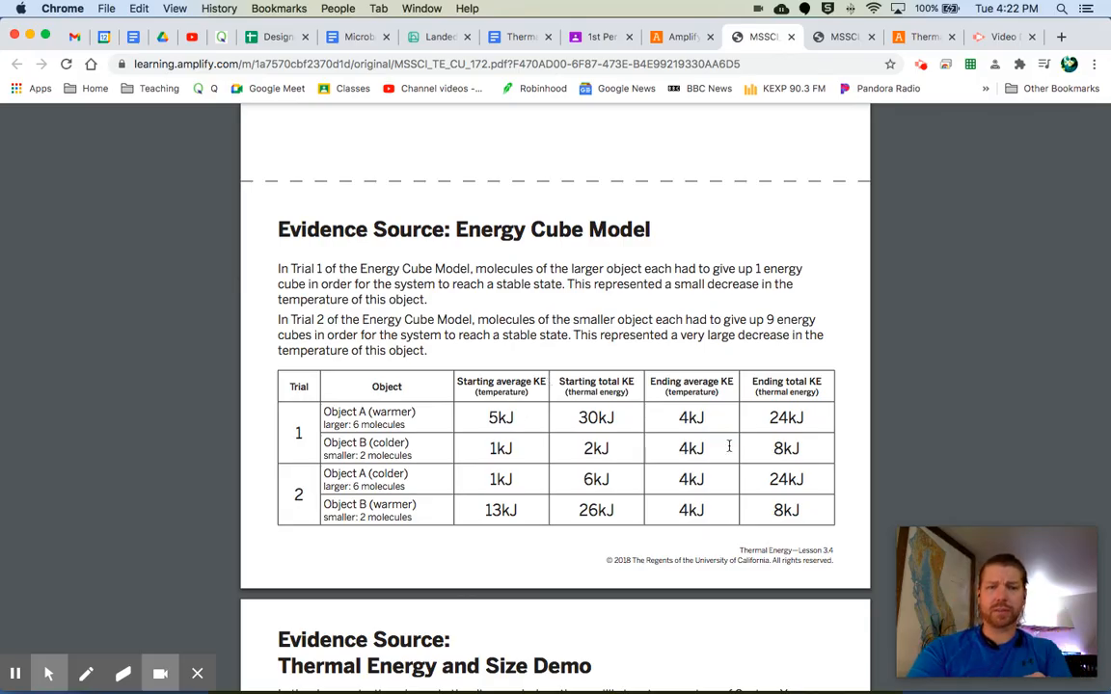
scroll("down", 3)
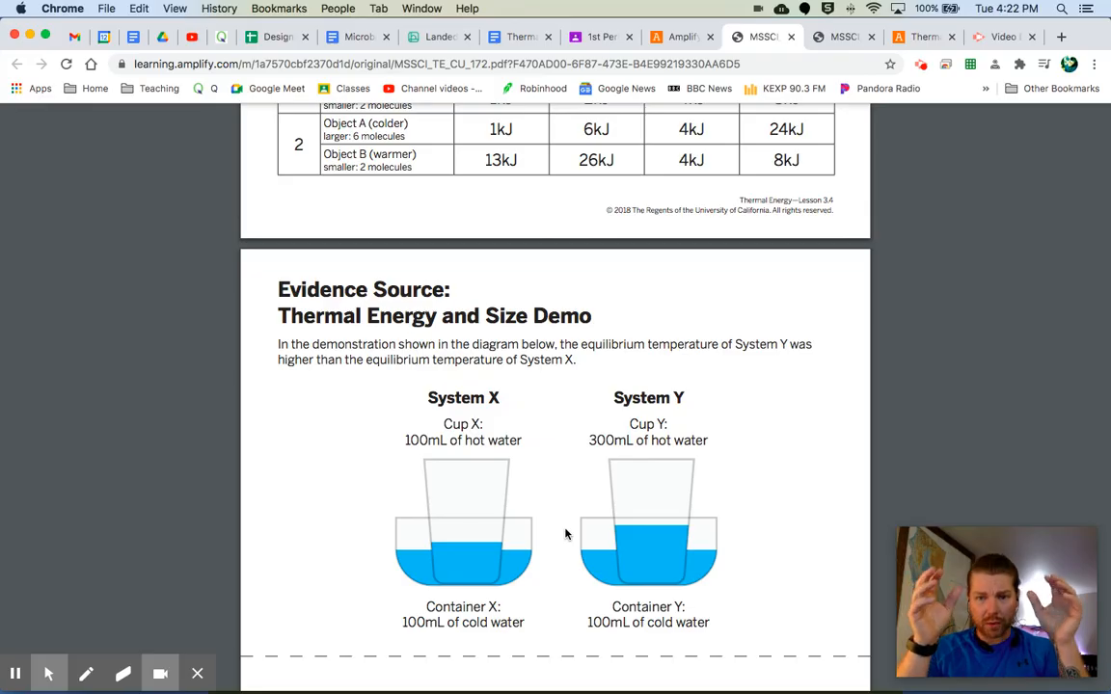
mouse_move(578, 477)
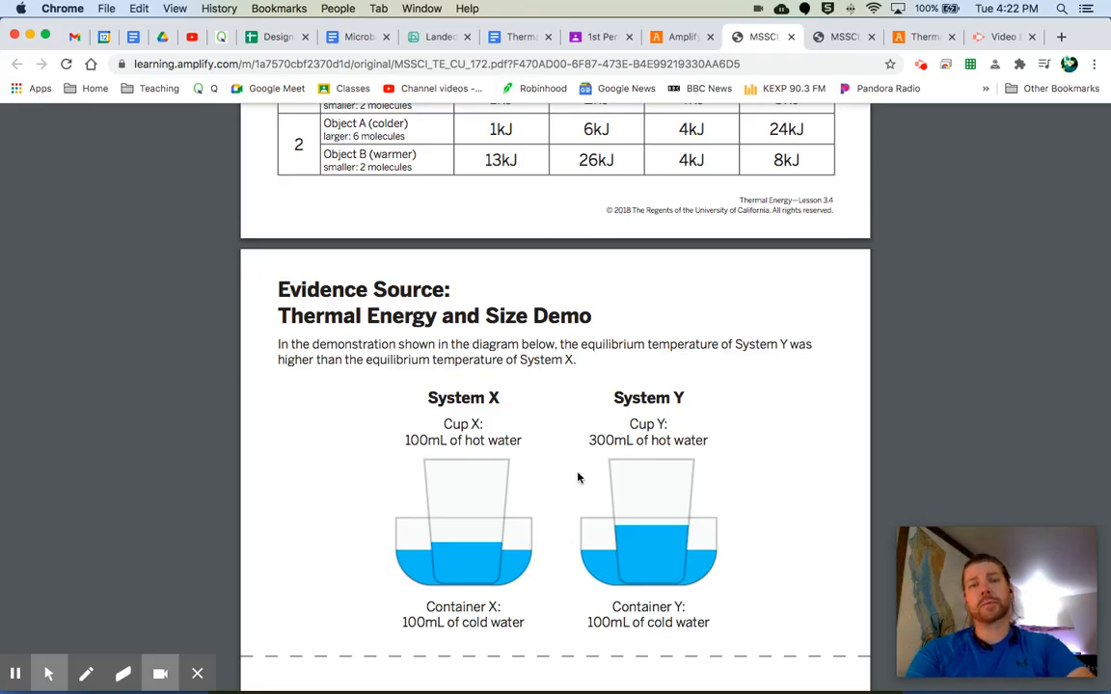
mouse_move(509, 579)
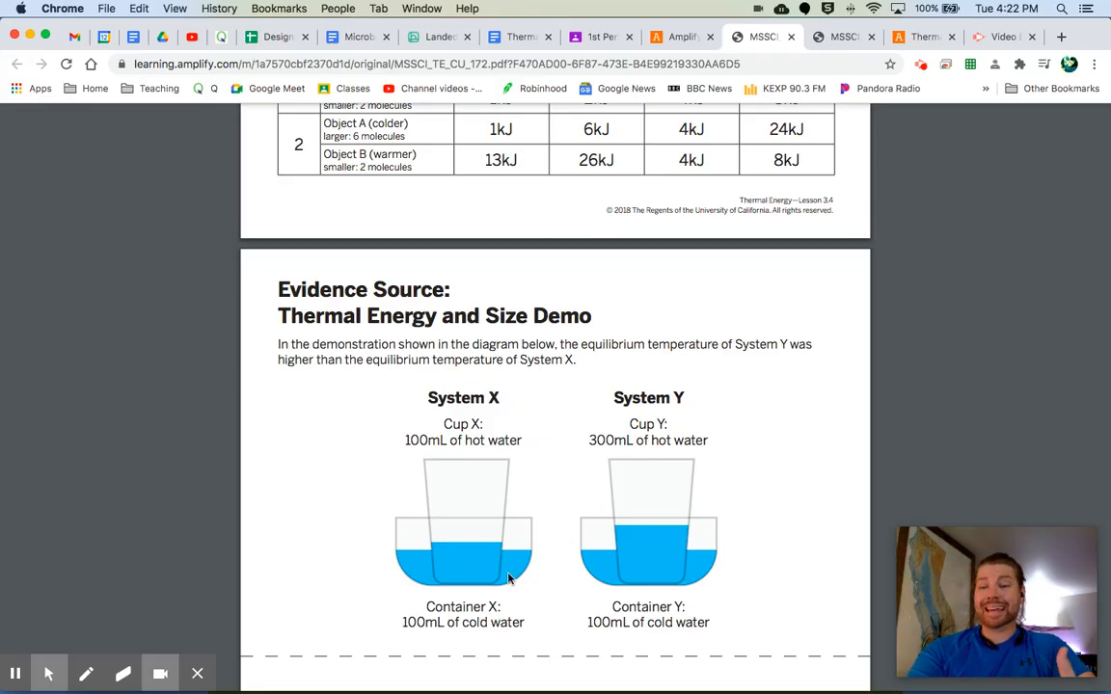
left_click(682, 36)
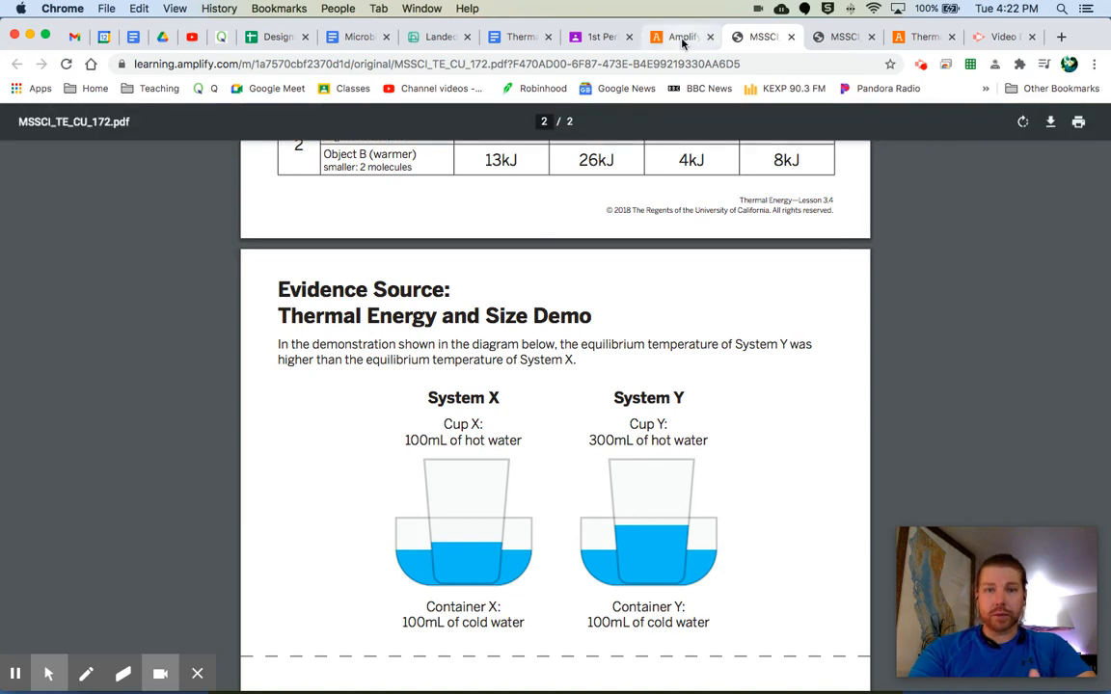
- Back in the lesson, highlight the groundwater claim and scroll through the four-source Reasoning Tool table
left_click(682, 37)
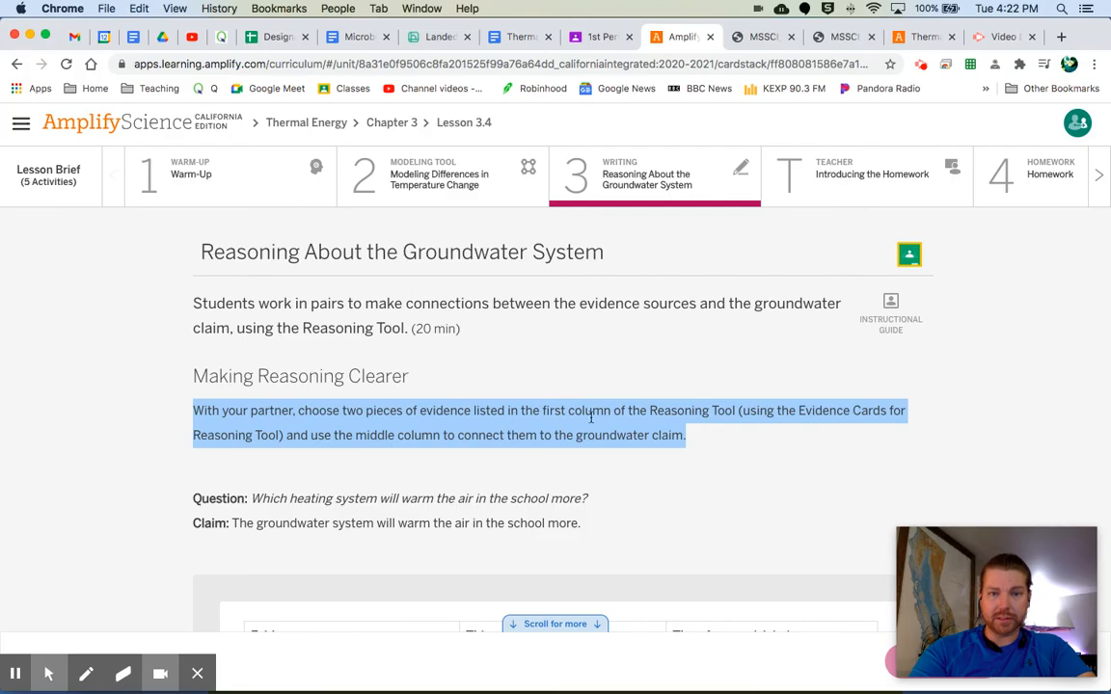
mouse_move(309, 482)
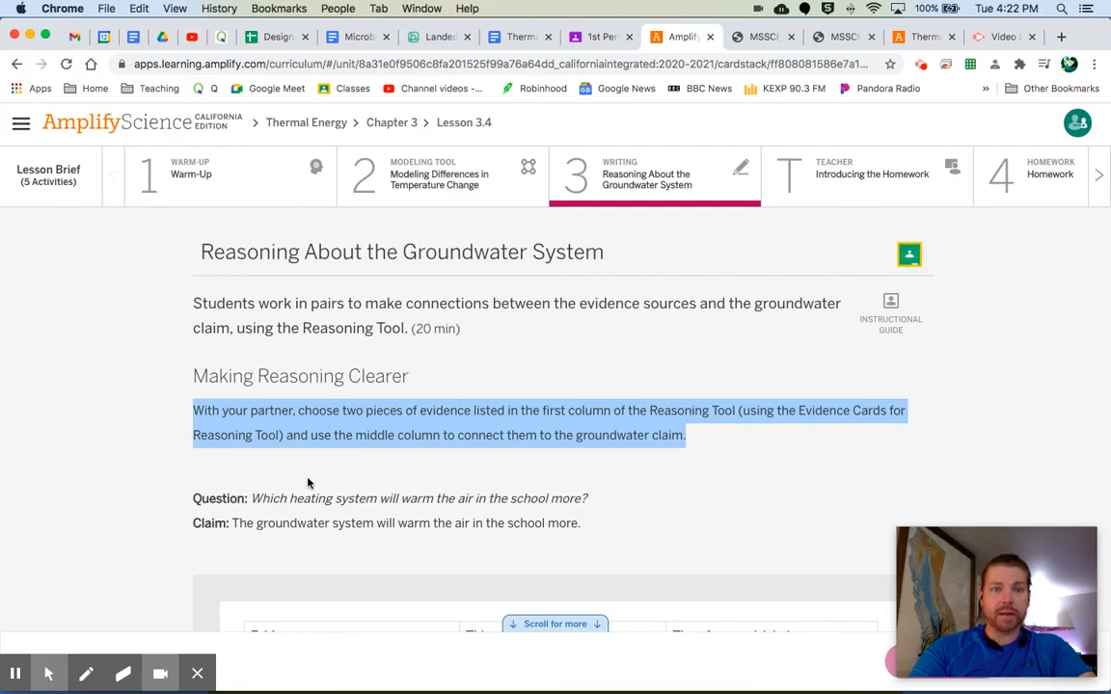
scroll("down", 3)
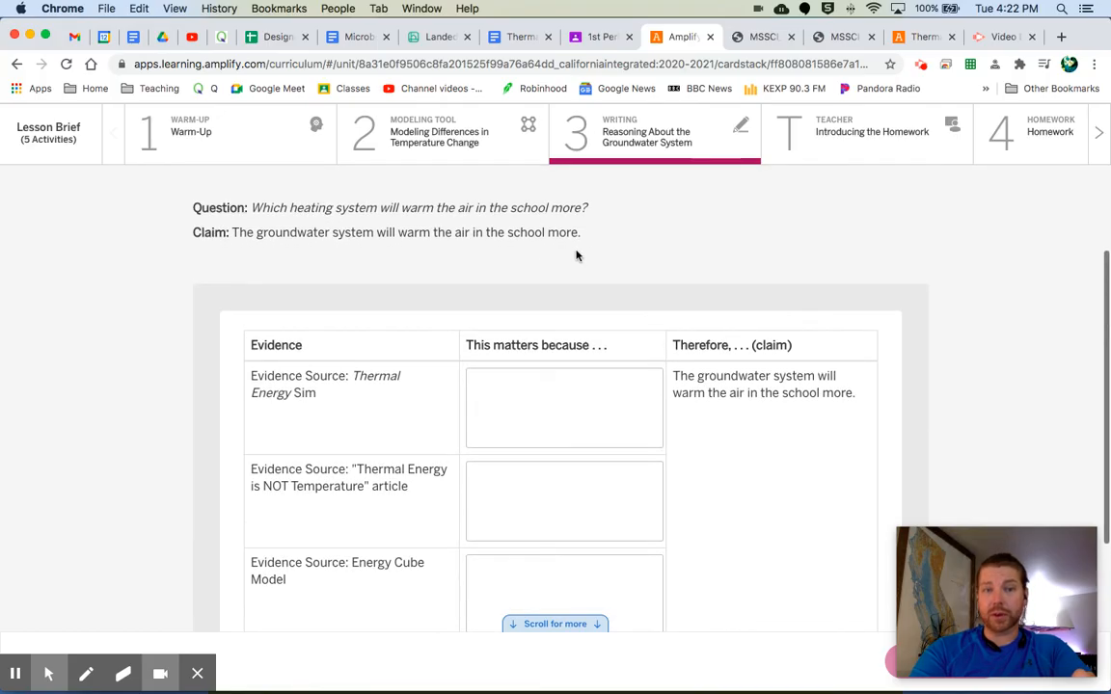
left_click_drag(231, 233, 579, 232)
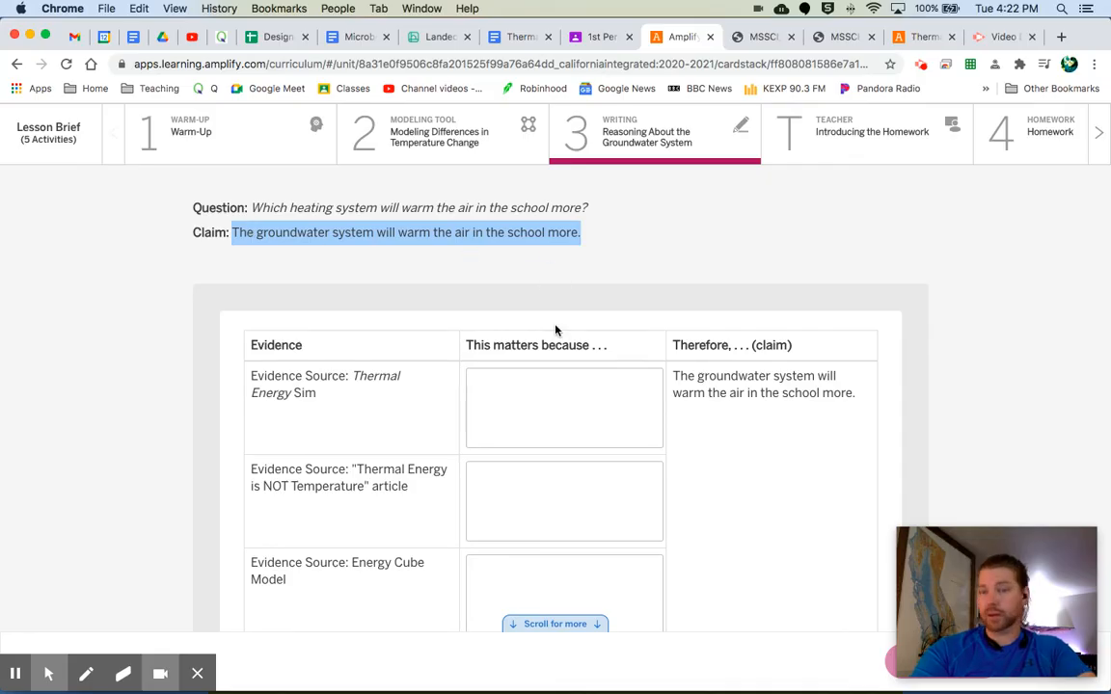
scroll("down", 3)
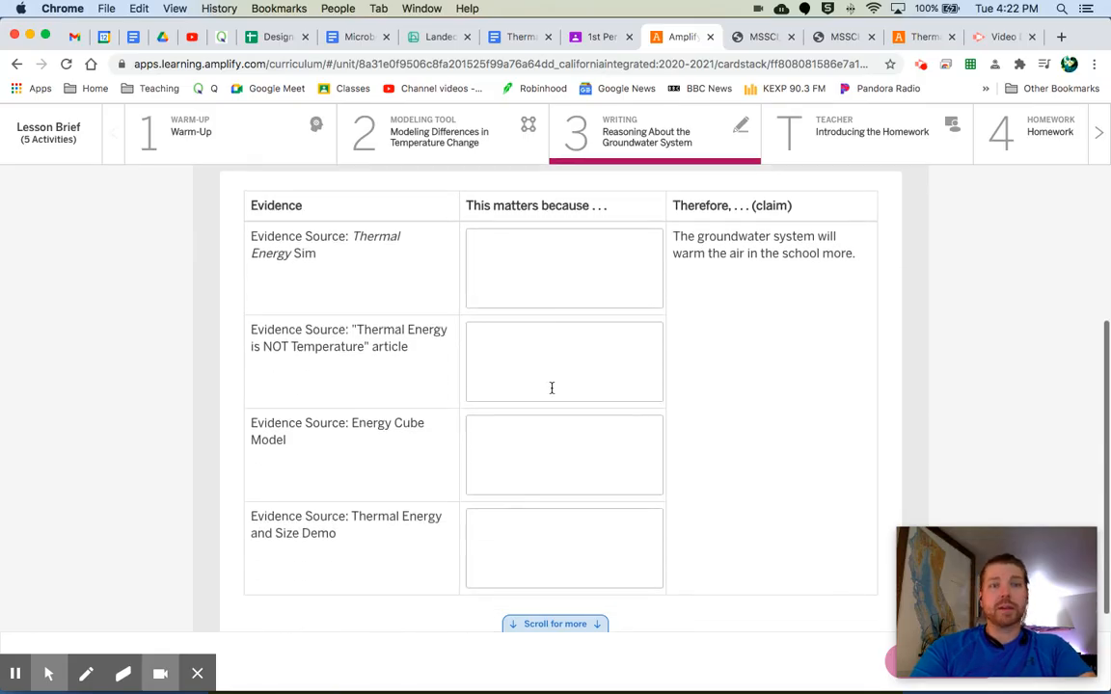
mouse_move(418, 259)
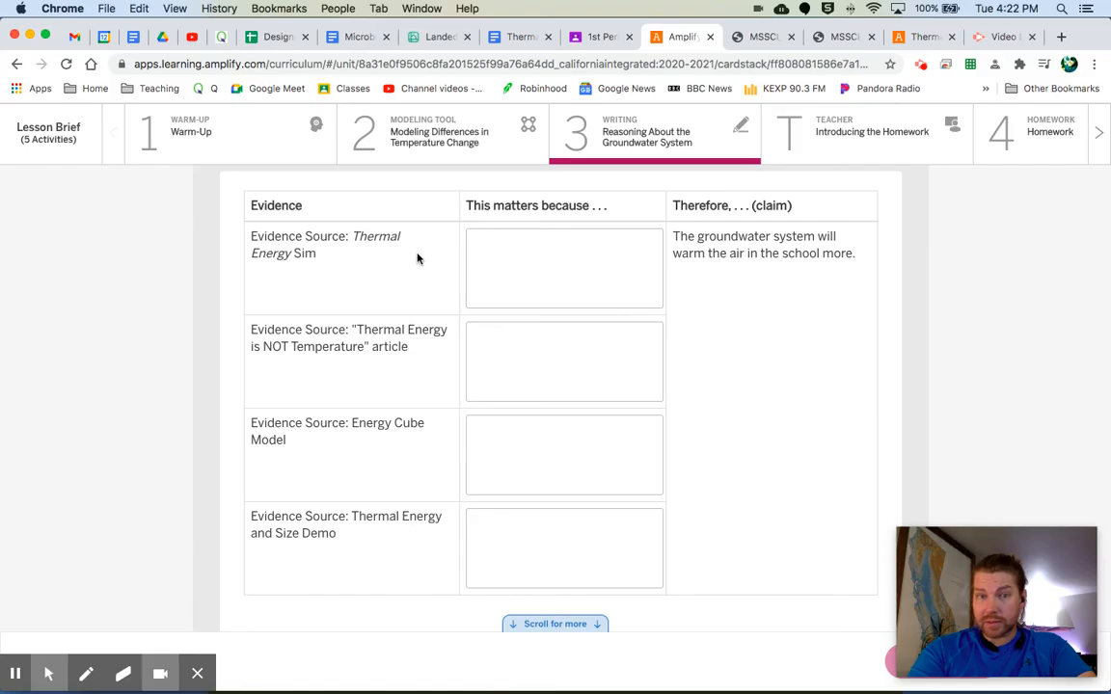
left_click(563, 268)
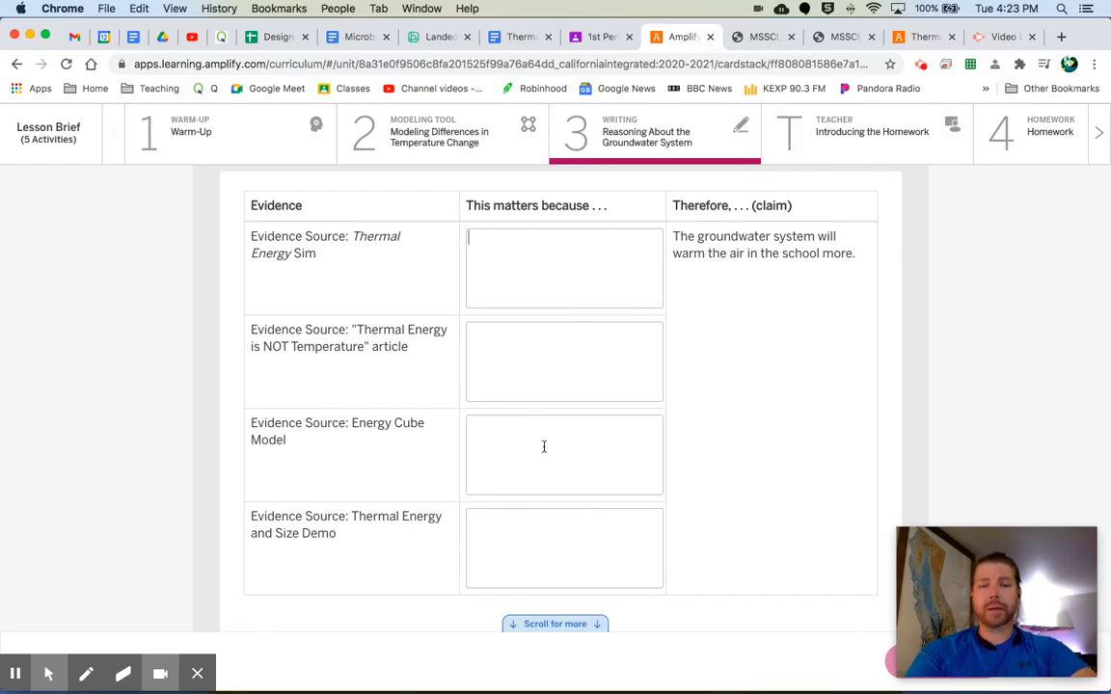
scroll("down", 3)
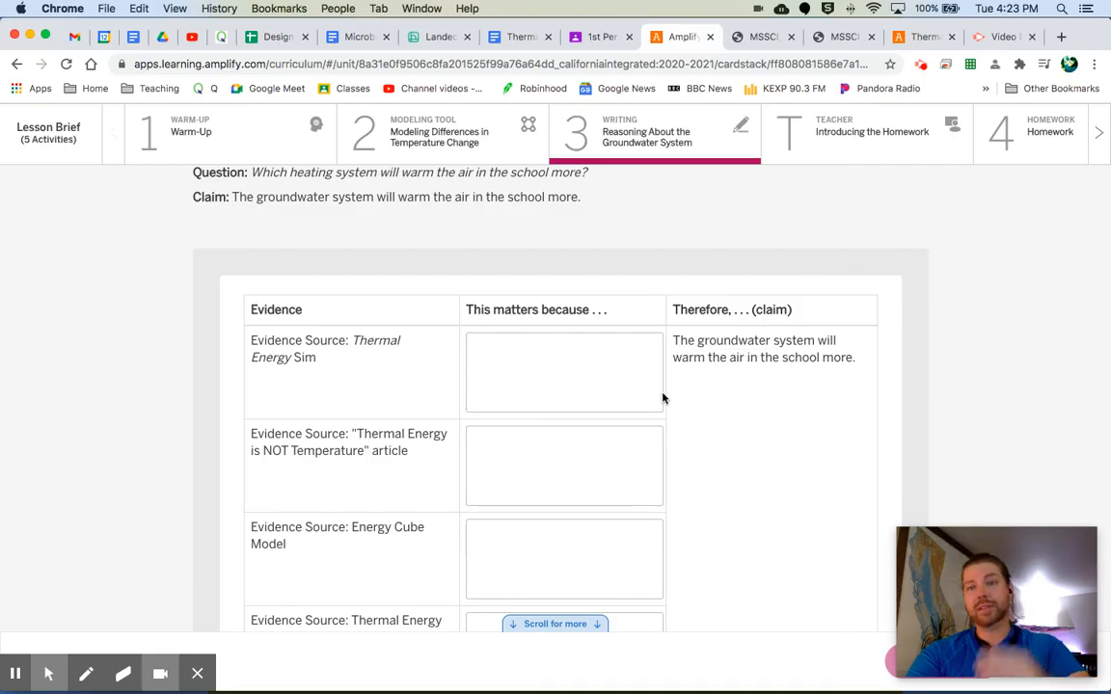
mouse_move(617, 454)
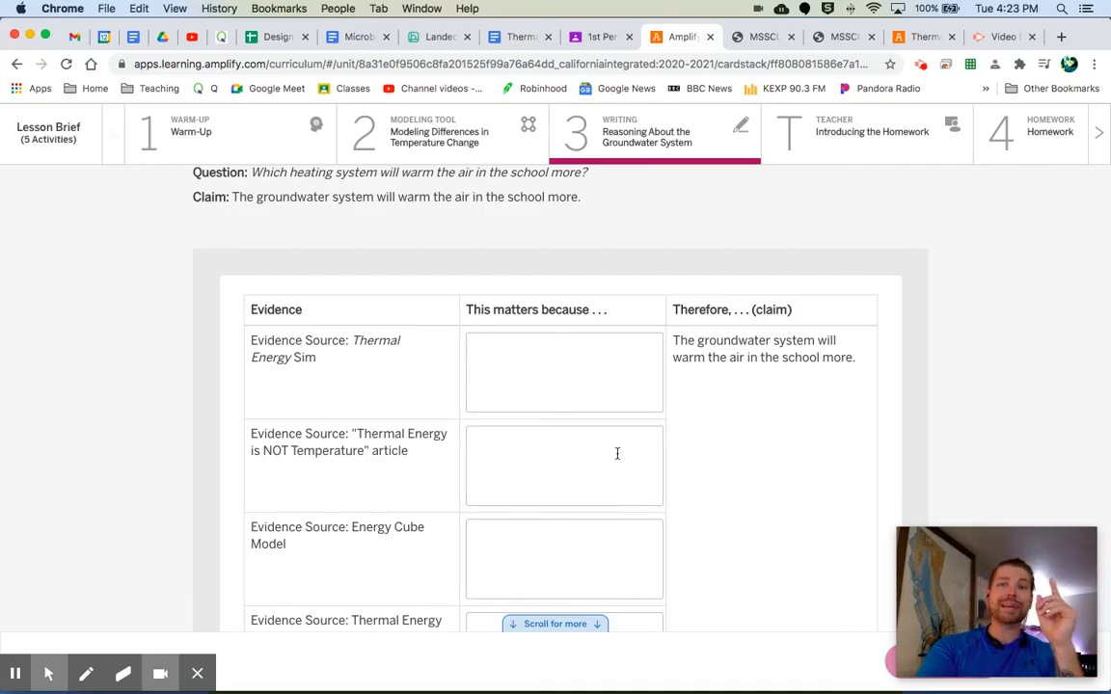
scroll("down", 3)
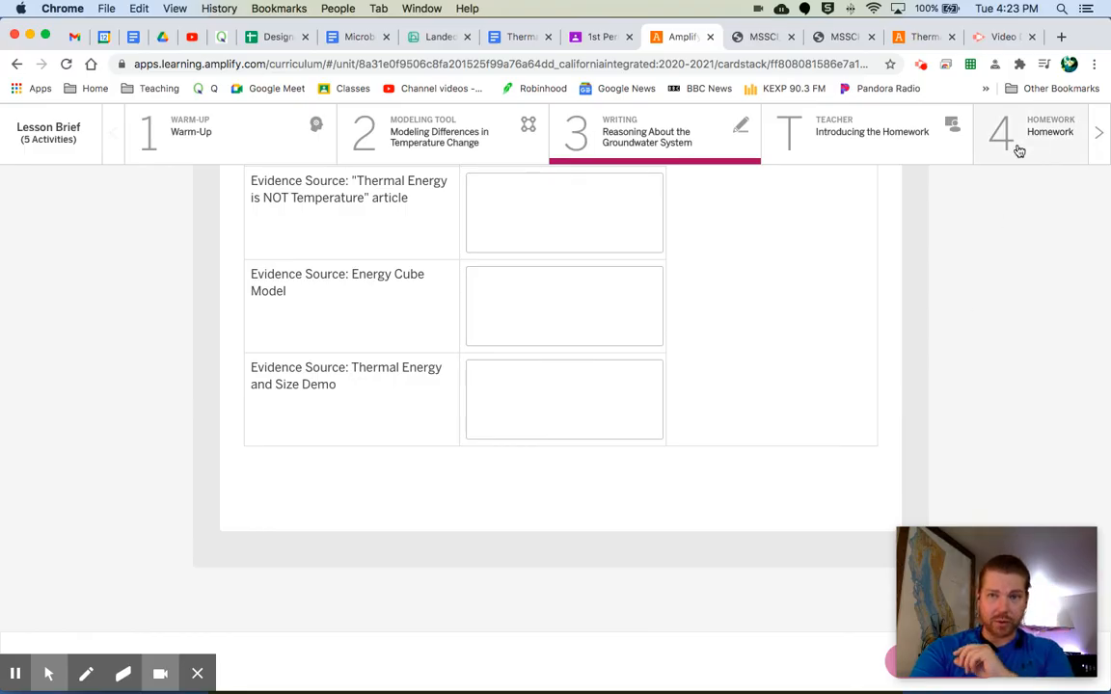
left_click(1002, 132)
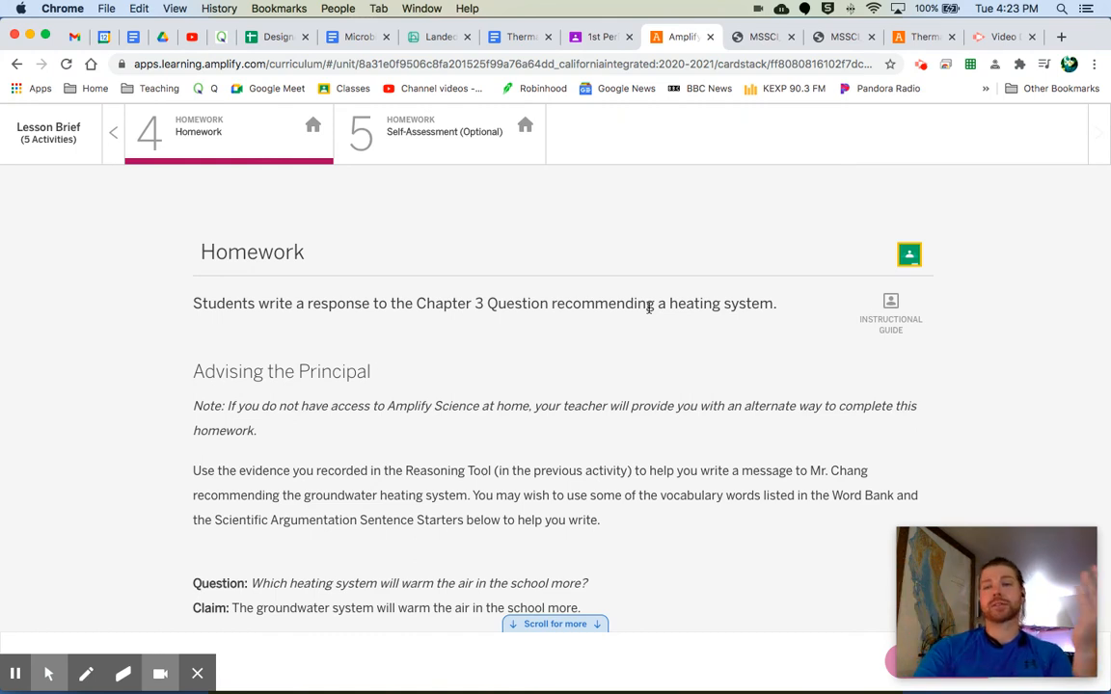
scroll("down", 3)
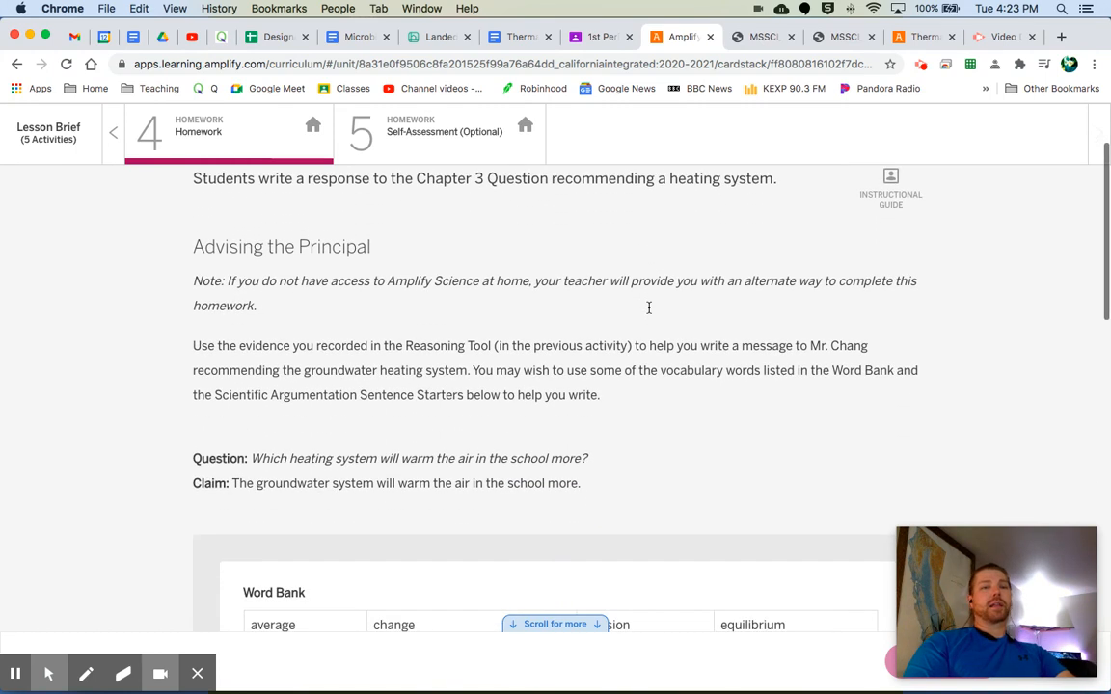
scroll("down", 3)
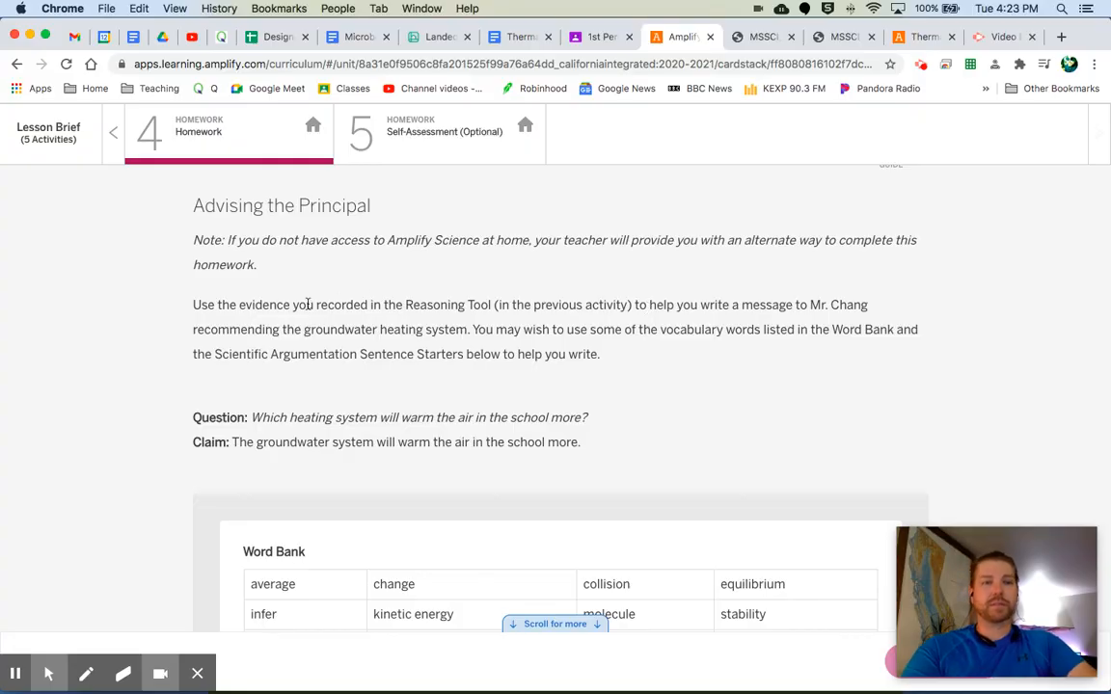
left_click_drag(193, 305, 380, 305)
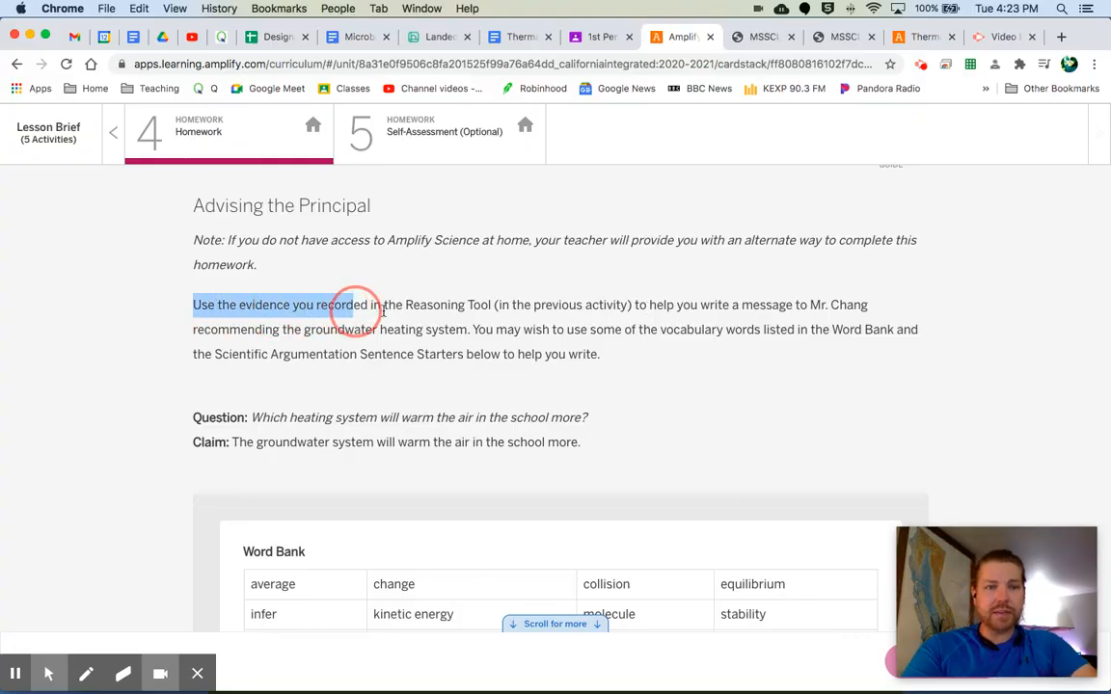
left_click_drag(376, 304, 632, 305)
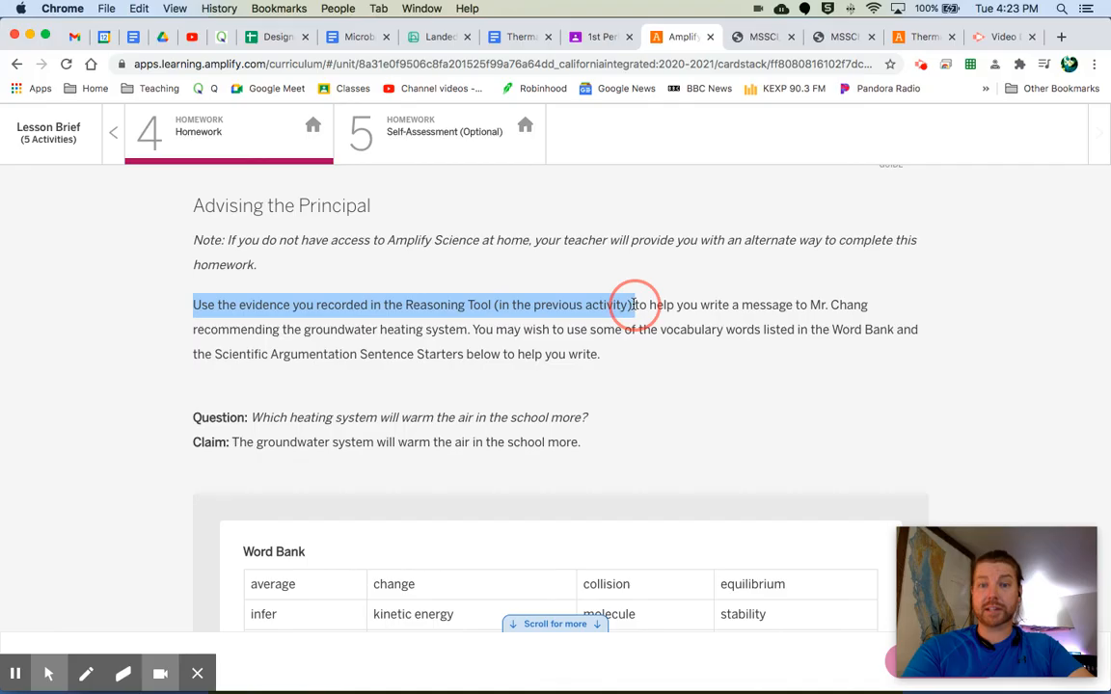
left_click_drag(633, 305, 313, 328)
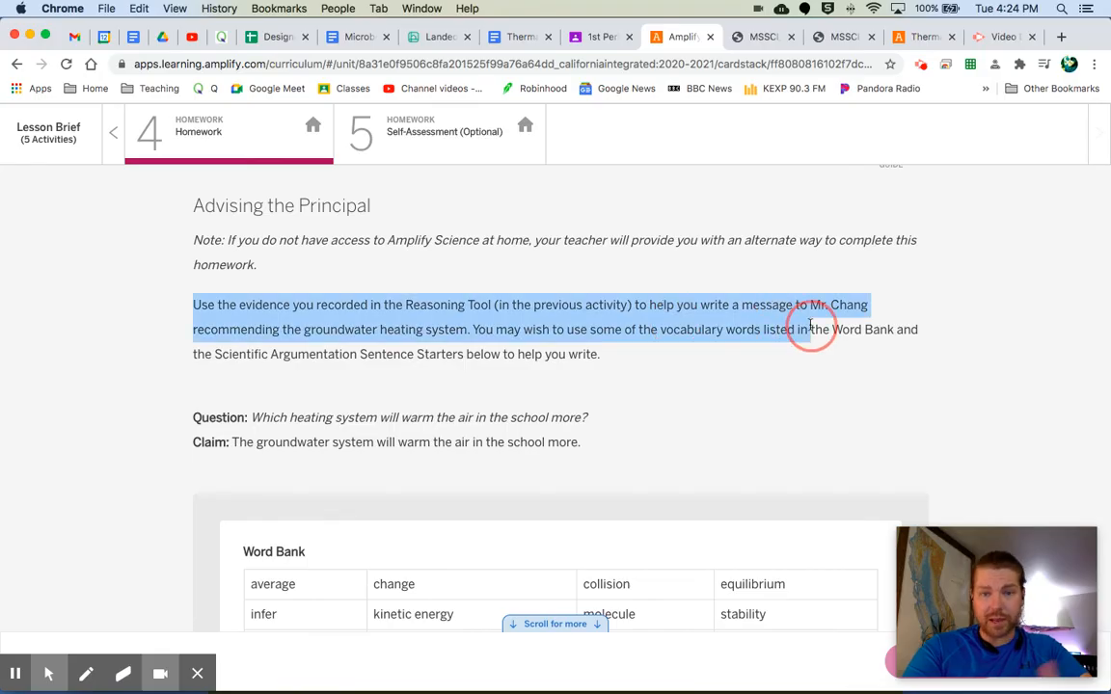
mouse_move(786, 333)
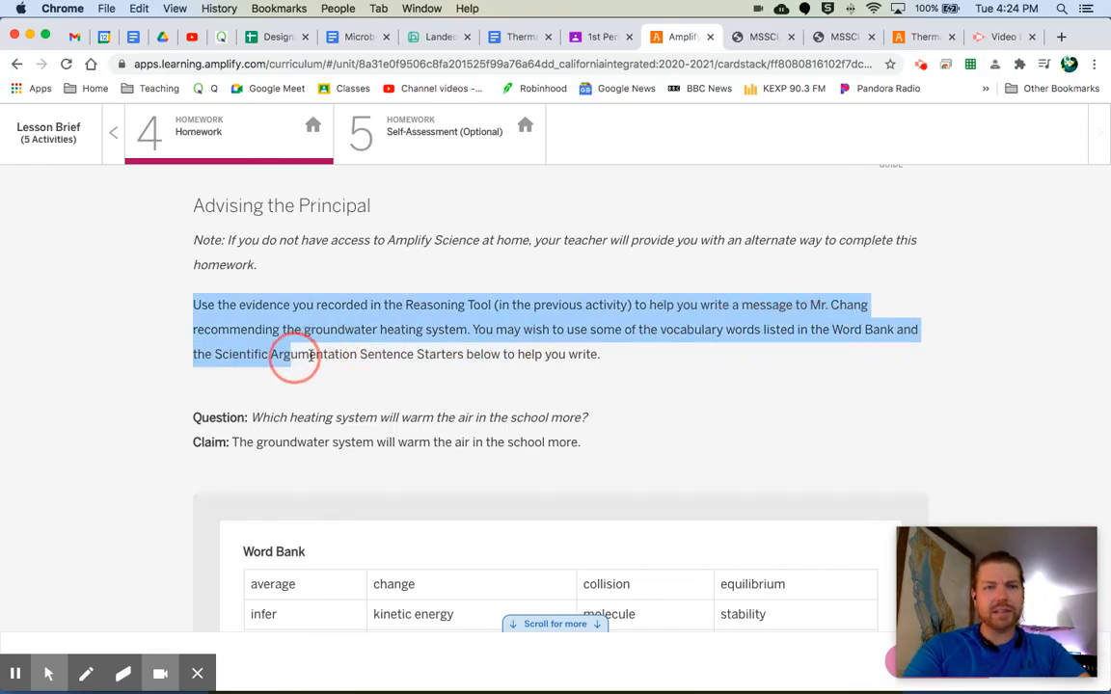
mouse_move(613, 365)
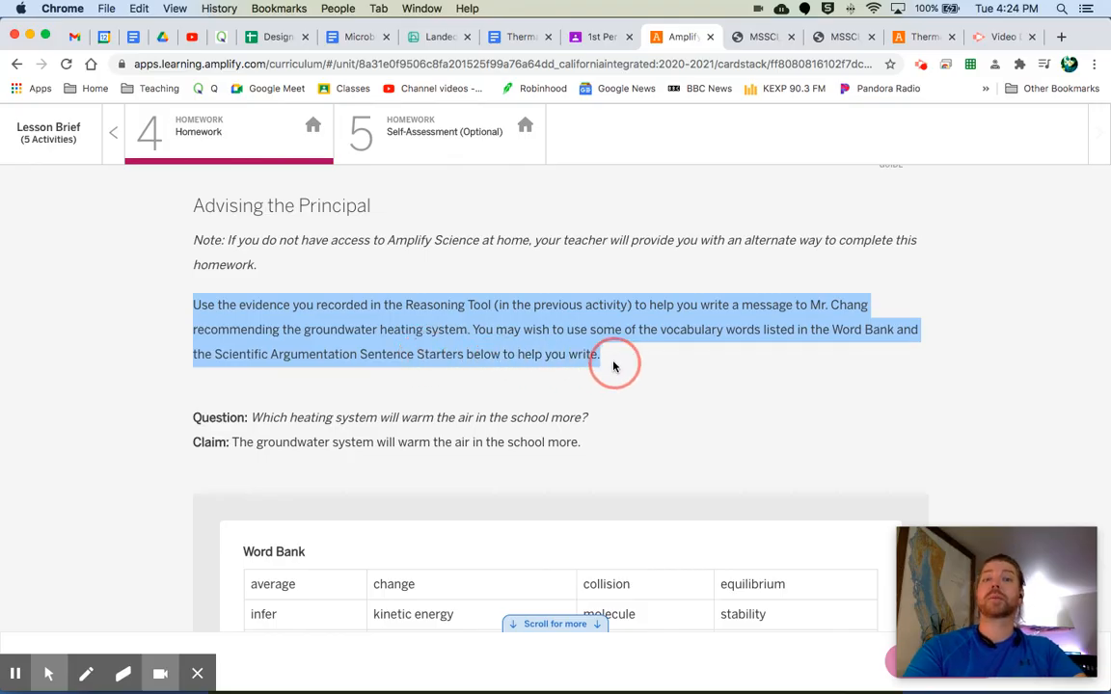
left_click(692, 425)
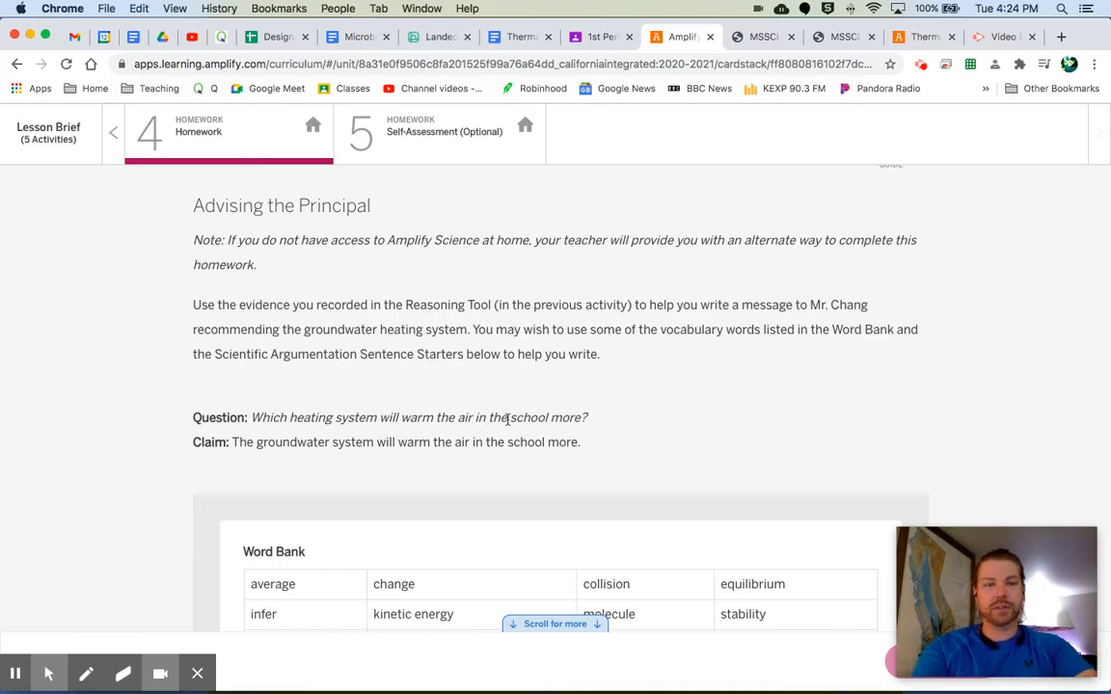
- Scroll the Homework page past the Word Bank to the sentence starters and Mr. Chang message box
scroll("down", 3)
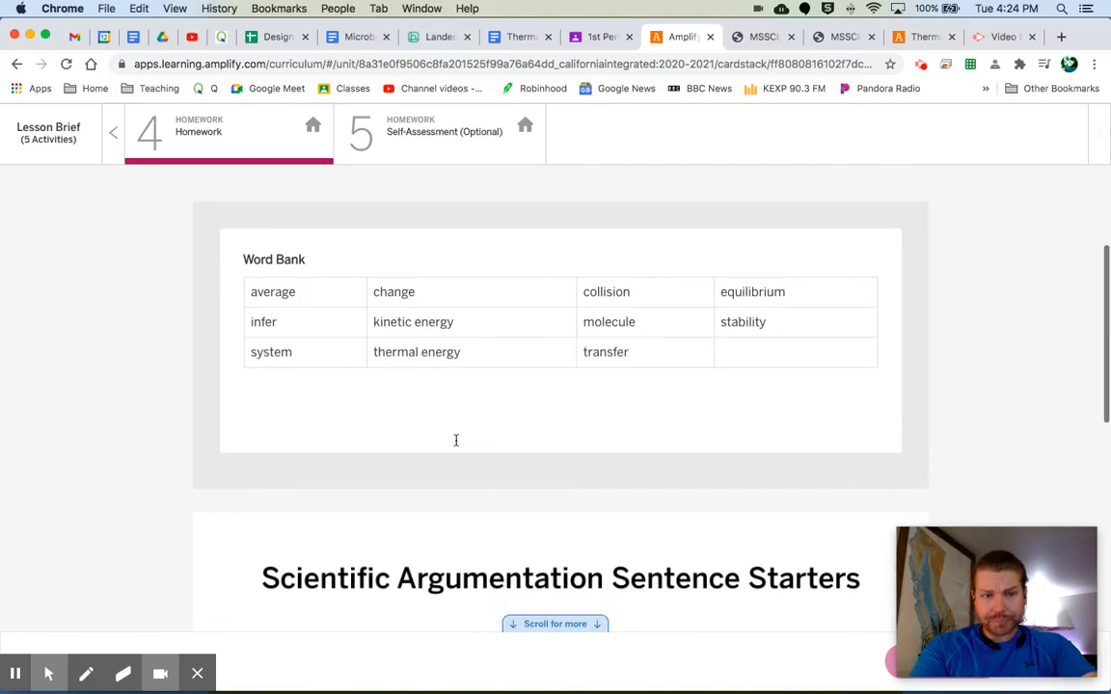
mouse_move(384, 307)
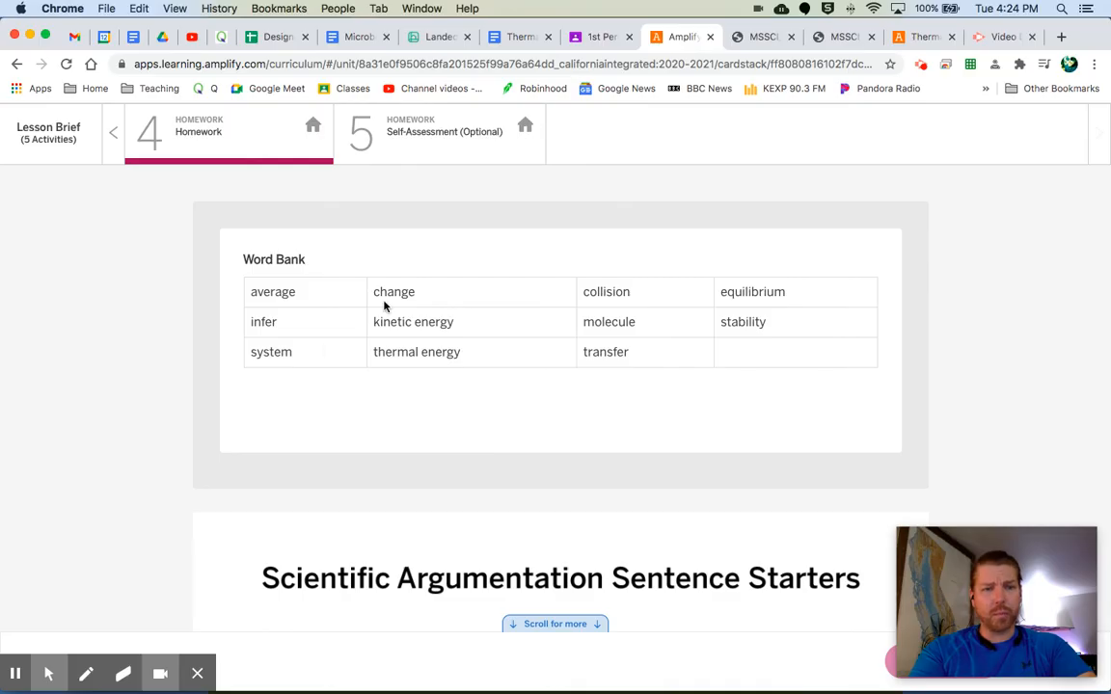
mouse_move(483, 374)
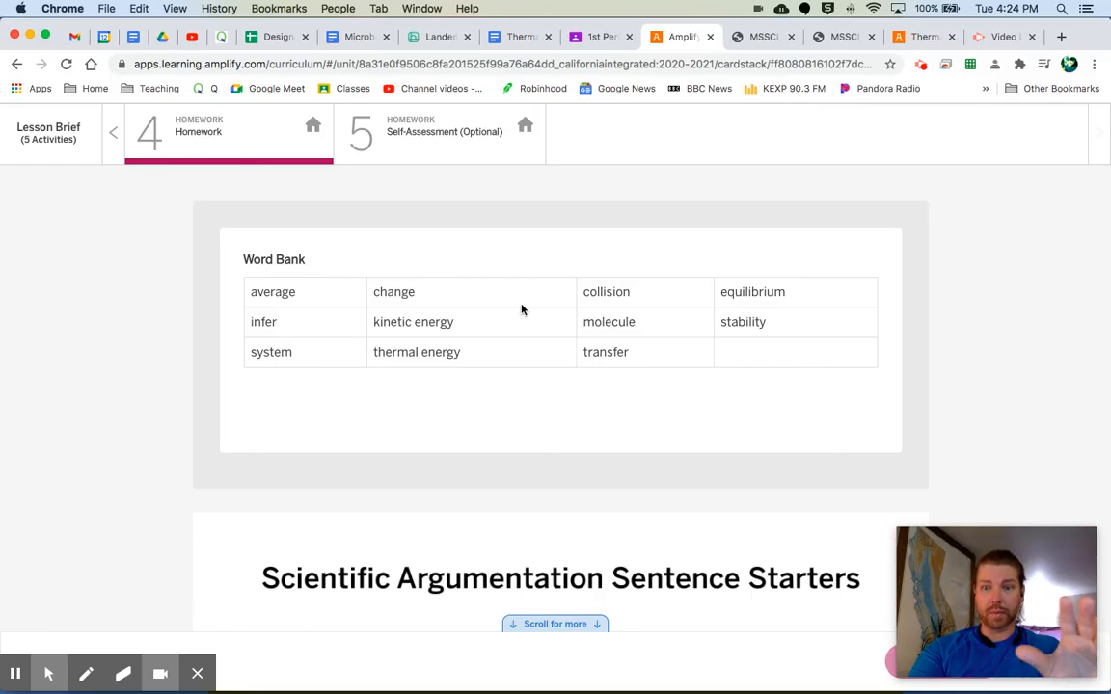
scroll("down", 3)
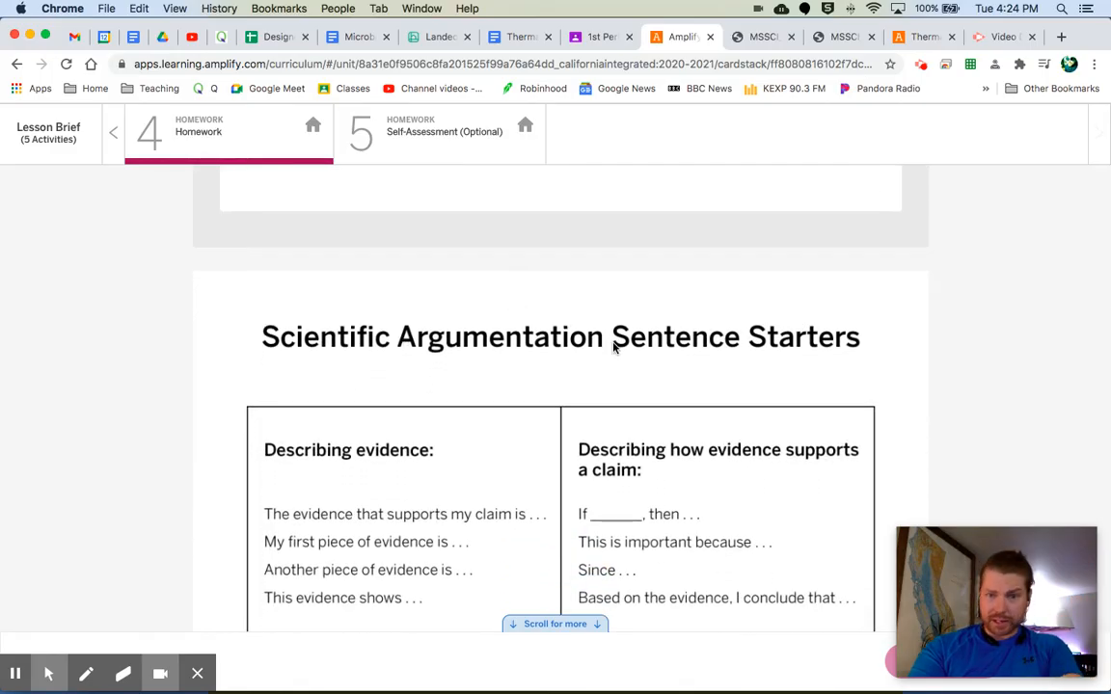
scroll("down", 3)
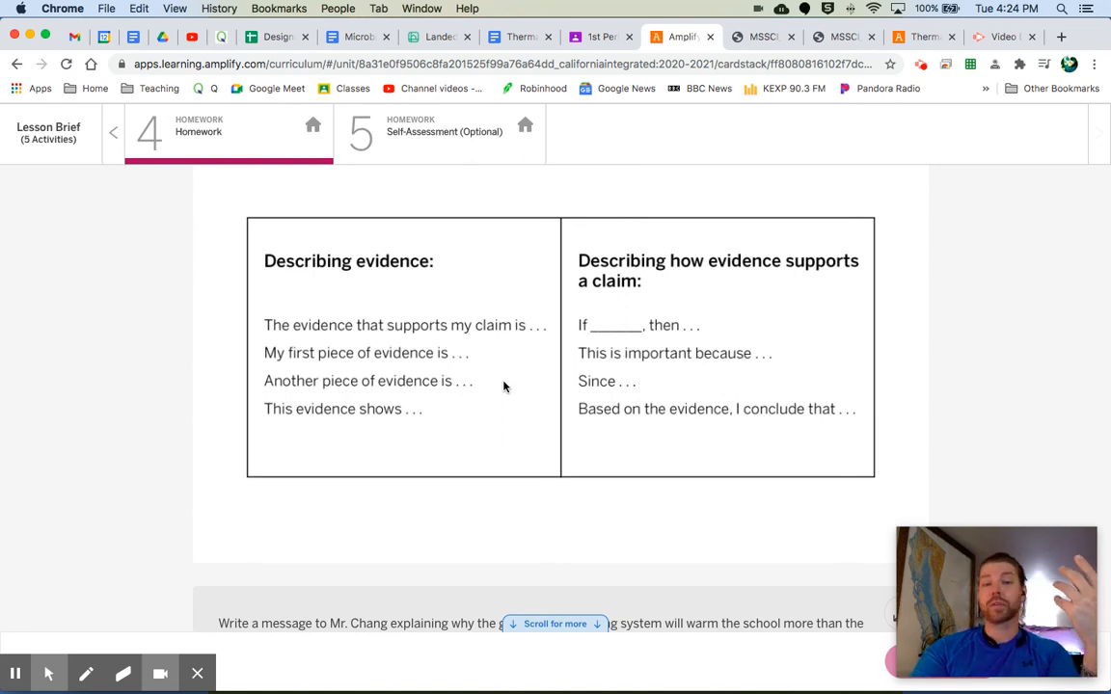
scroll("down", 3)
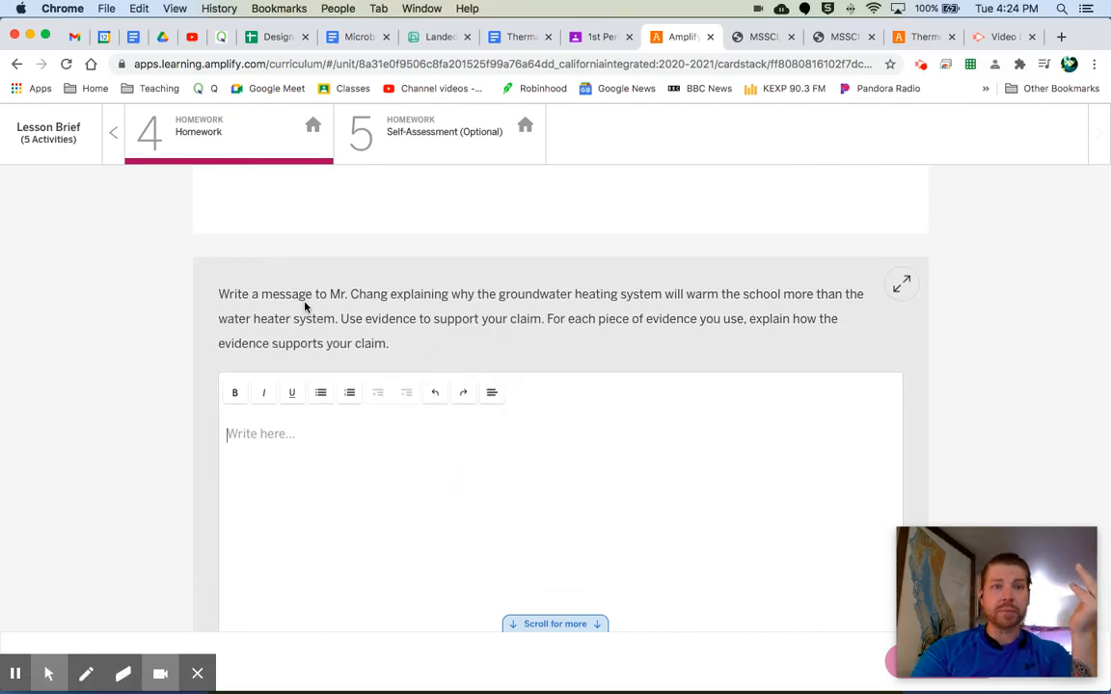
mouse_move(688, 319)
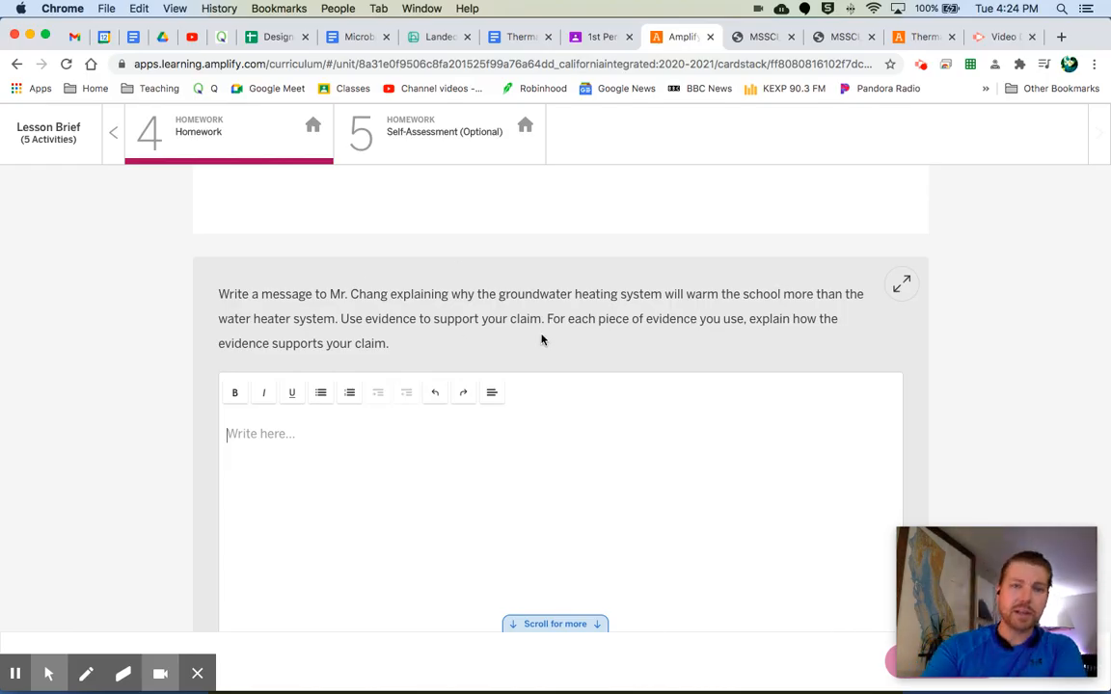
mouse_move(764, 341)
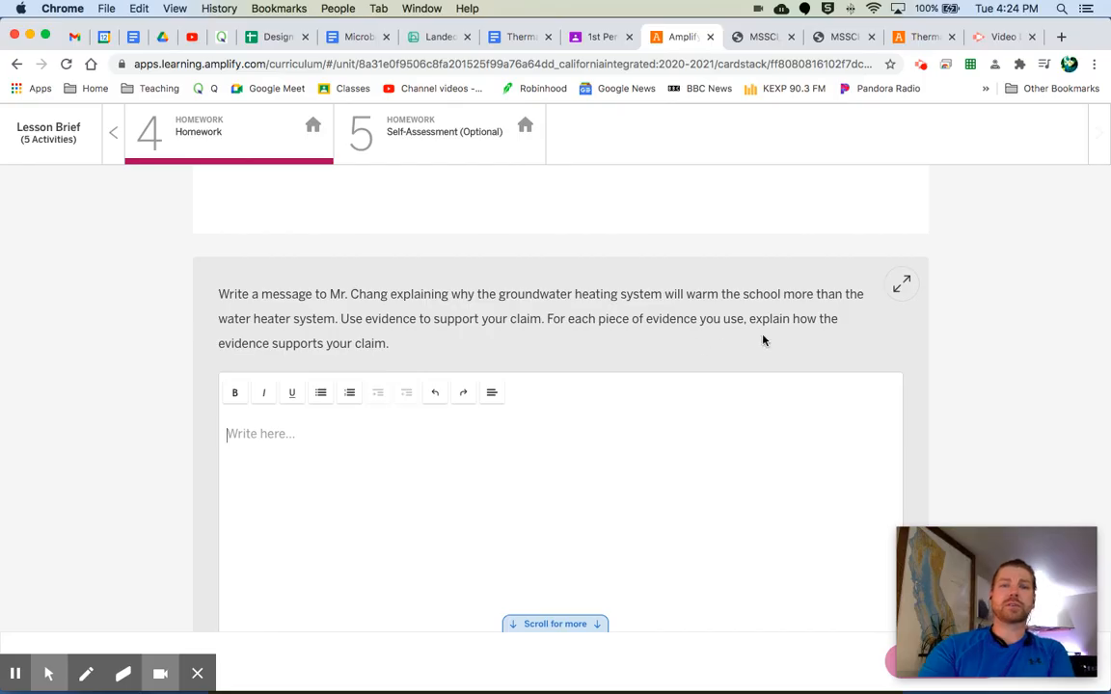
mouse_move(379, 385)
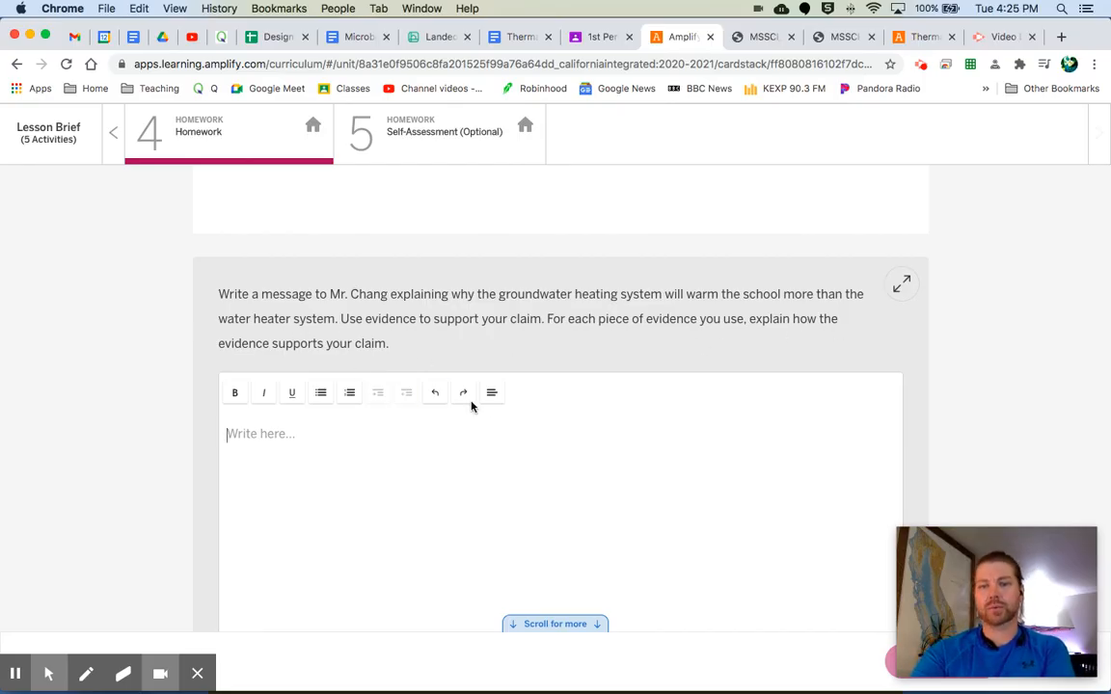
- Scroll down to bring the Mr. Chang message prompt and its writing box into view
scroll("down", 3)
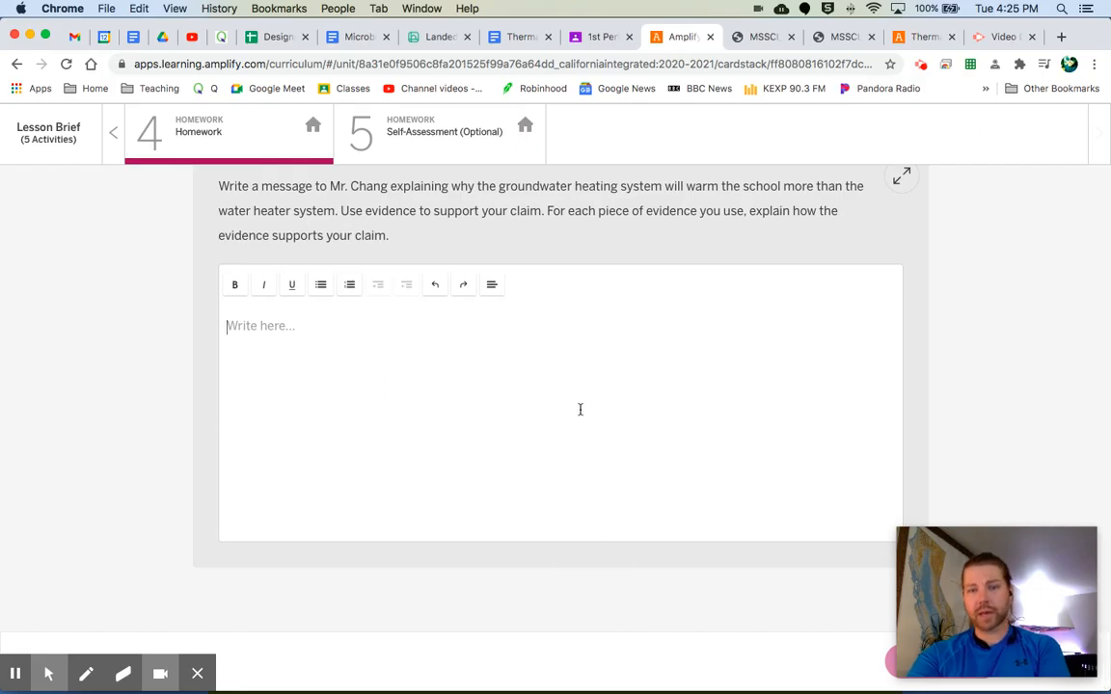
mouse_move(466, 420)
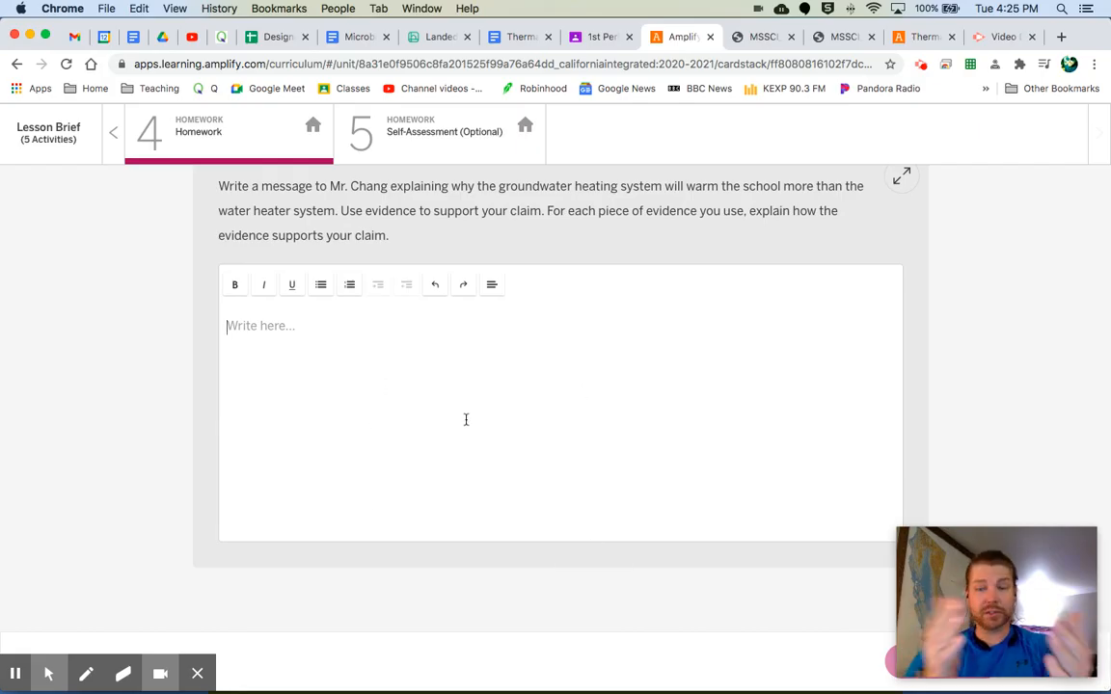
mouse_move(502, 267)
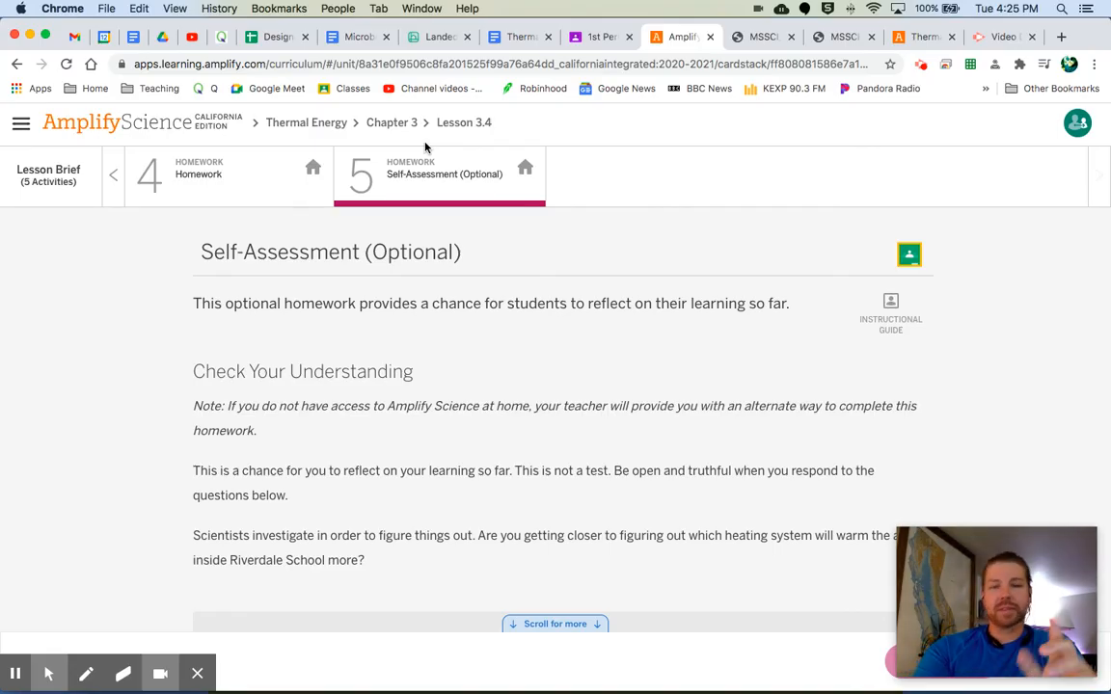
- Scroll through Self-Assessment questions 1–3 to question 4 about what students still wonder
scroll("down", 3)
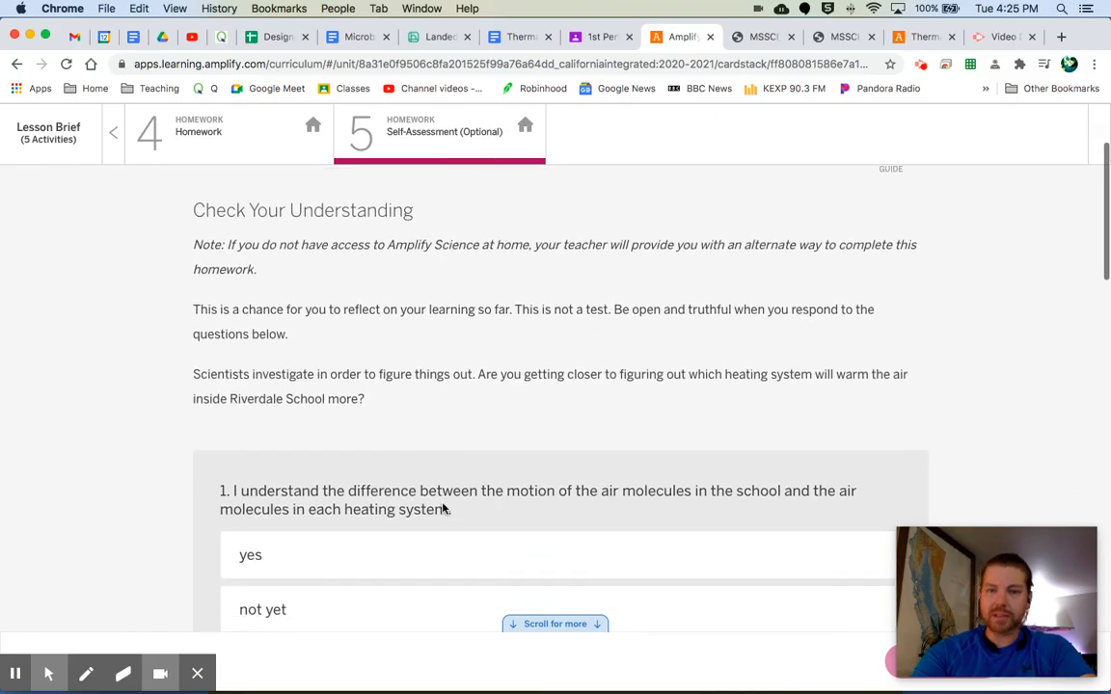
scroll("down", 3)
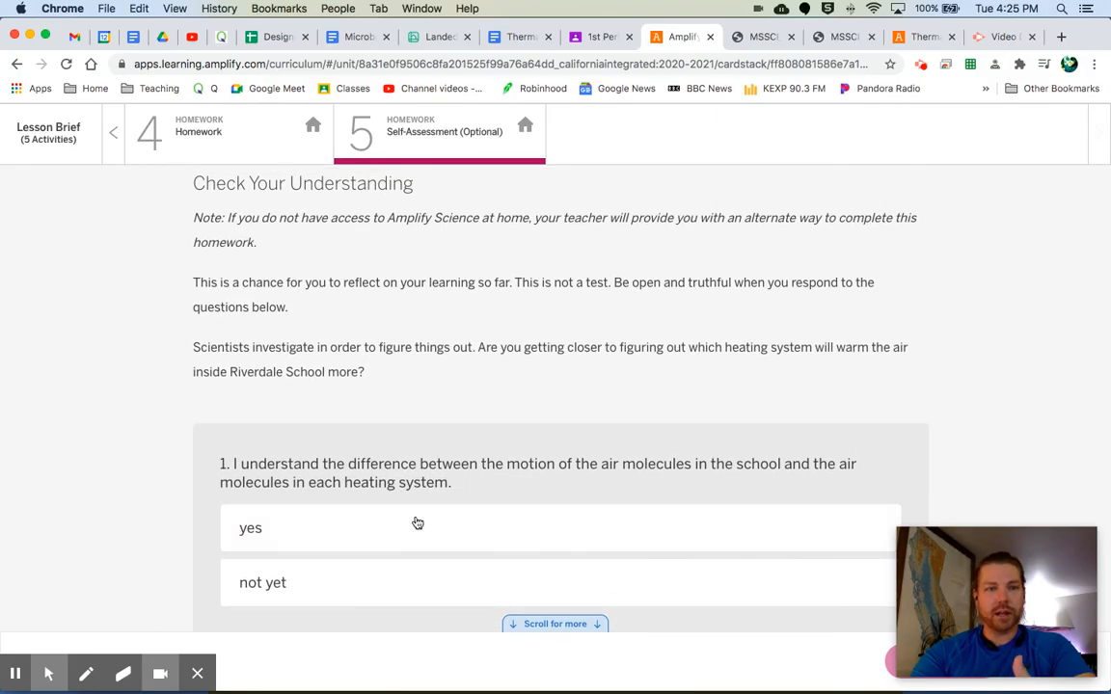
scroll("down", 3)
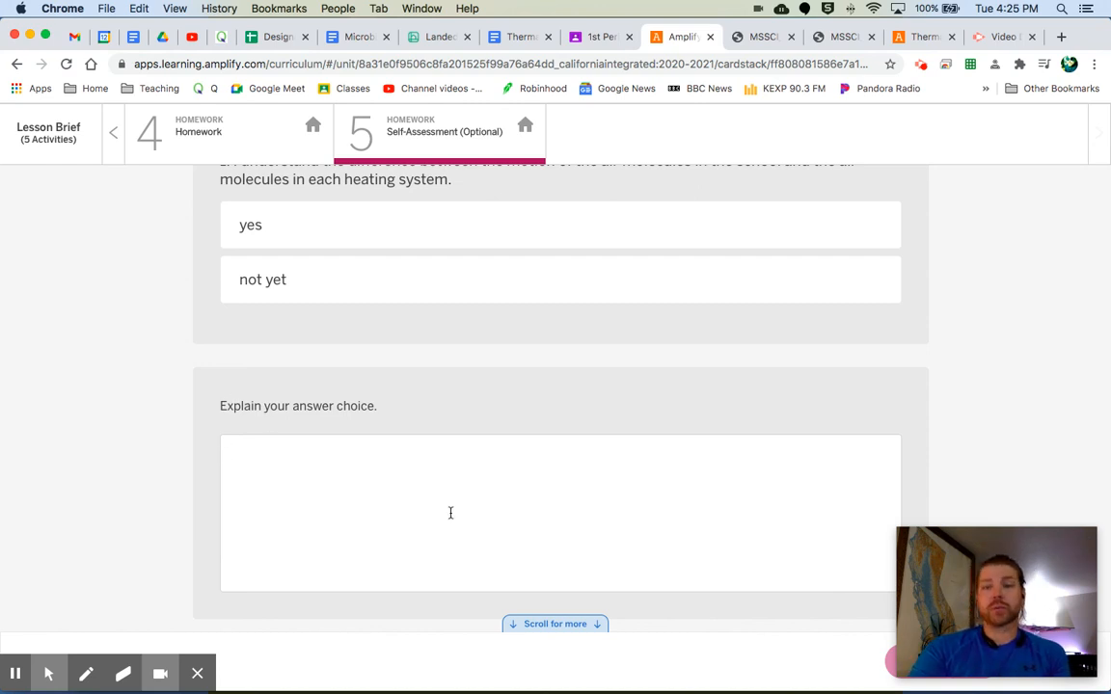
scroll("down", 3)
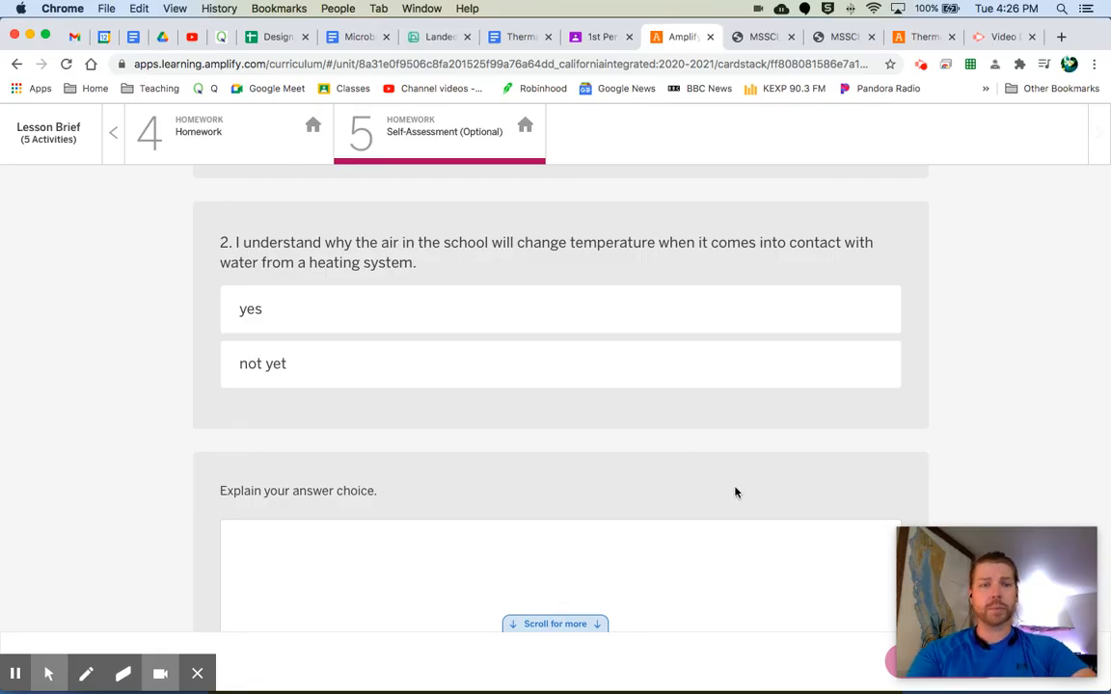
scroll("down", 3)
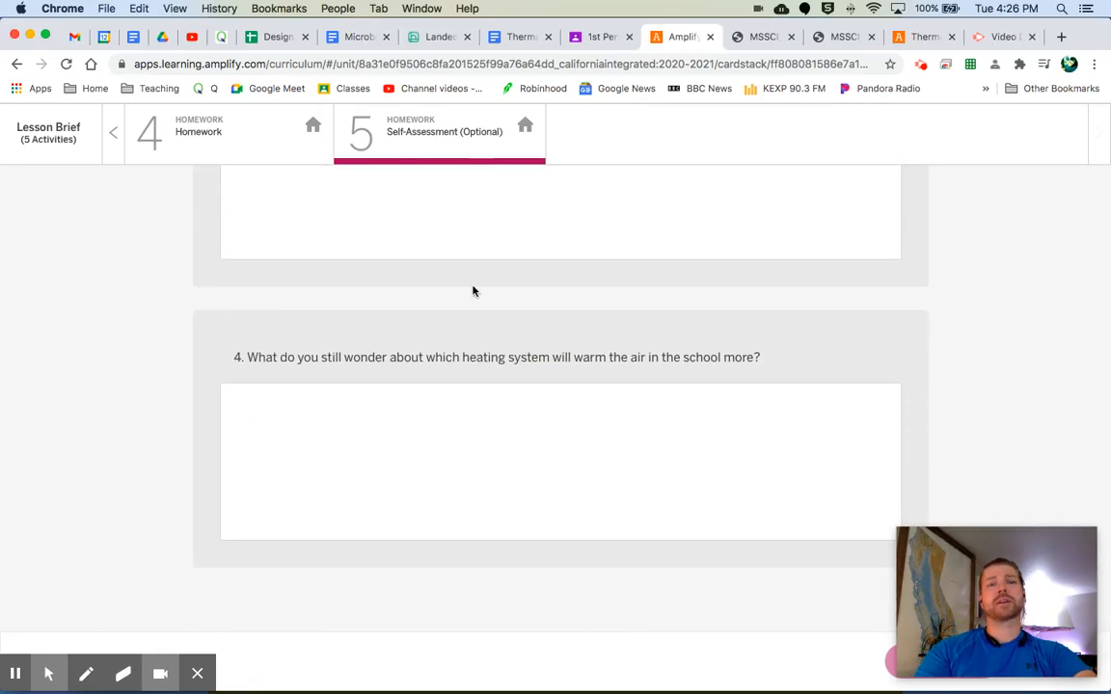
mouse_move(15, 673)
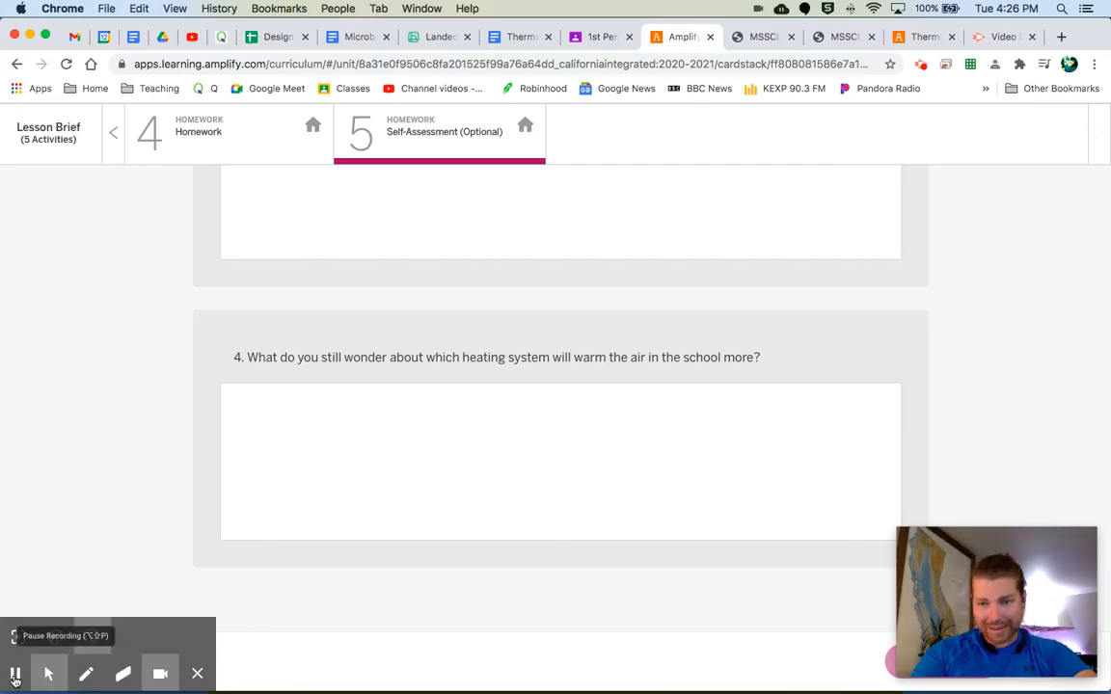